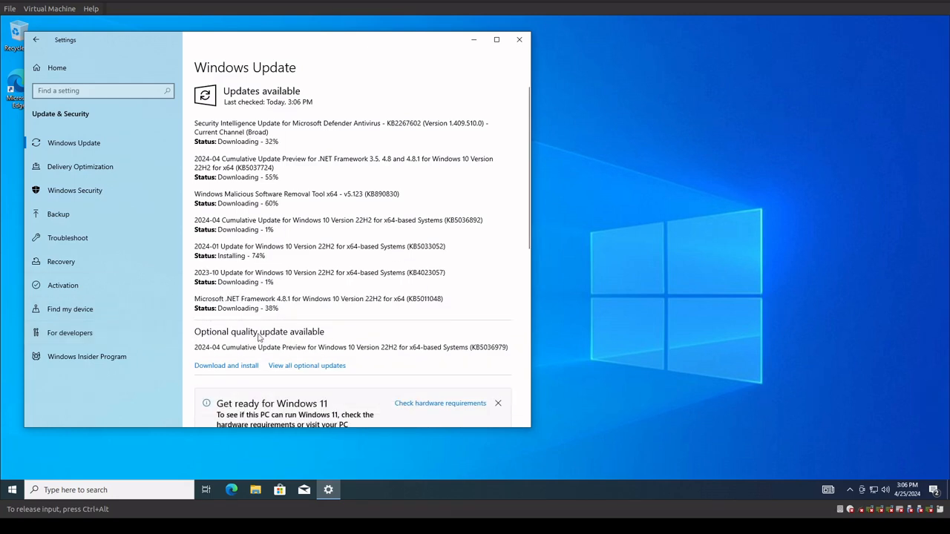
{"action": "mouse_move", "coordinate": [308, 339]}
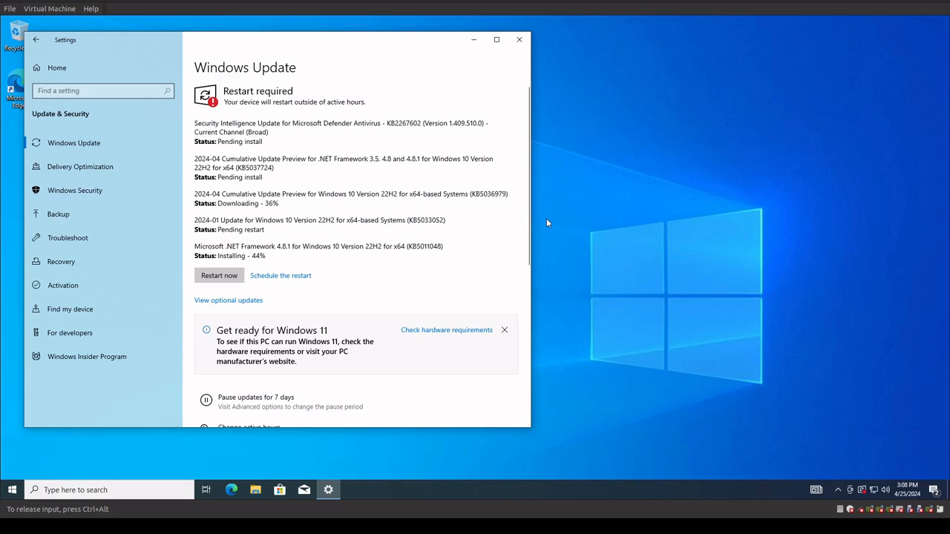
{"action": "mouse_move", "coordinate": [413, 367]}
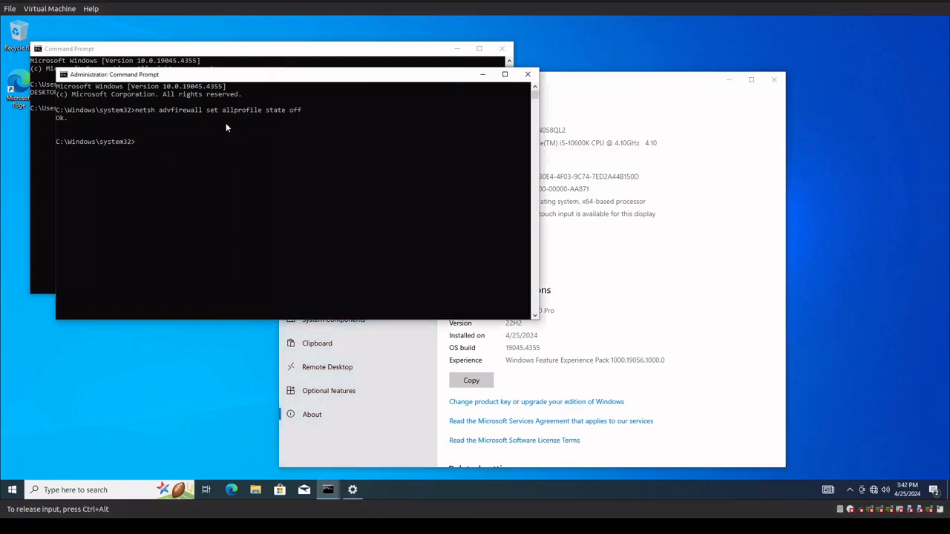
{"action": "mouse_move", "coordinate": [261, 119]}
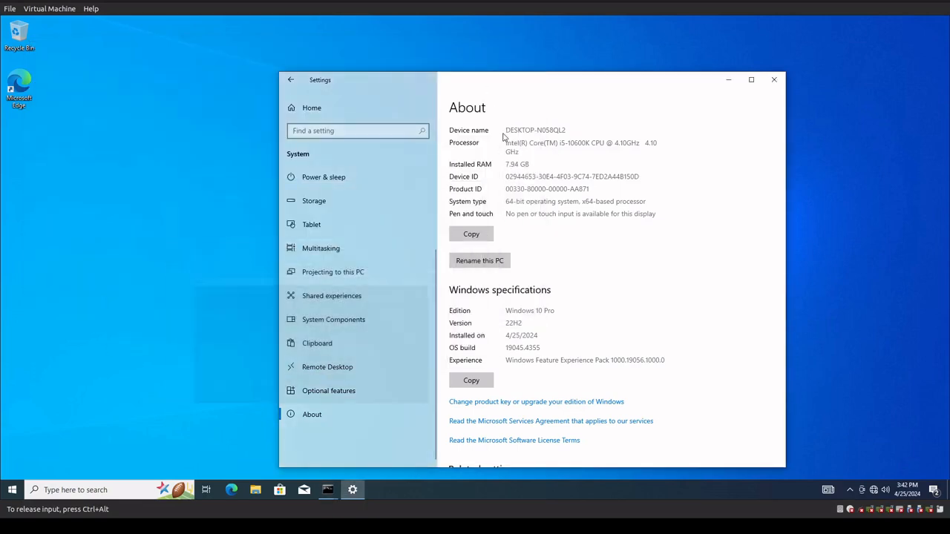
- Review Settings About (Windows 10 Pro 22H2), then close the Settings window
{"action": "scroll", "scroll_direction": "down", "scroll_amount": 3}
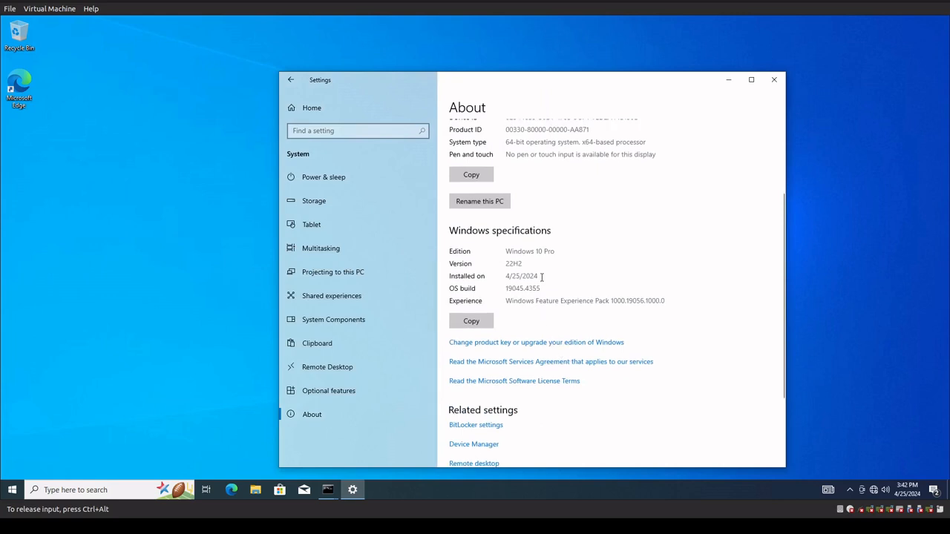
{"action": "double_click", "coordinate": [521, 275]}
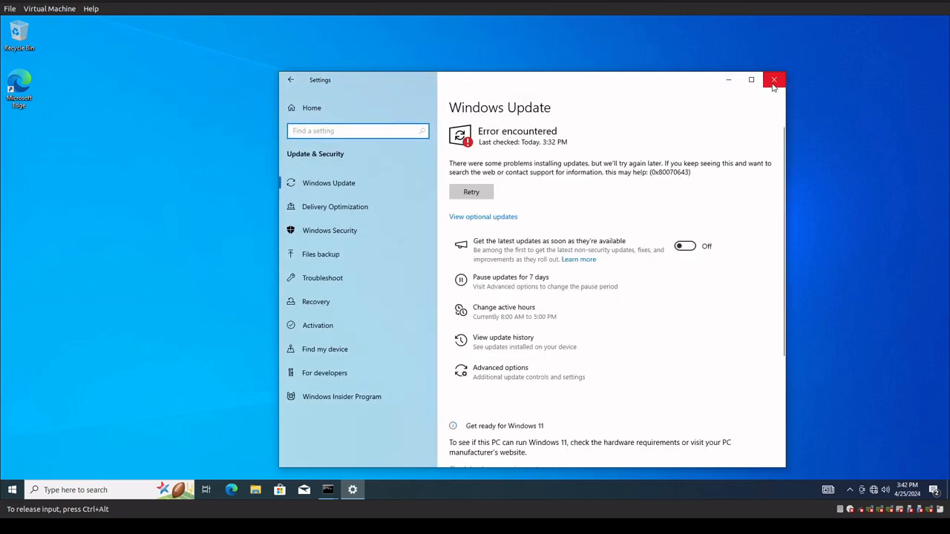
{"action": "mouse_move", "coordinate": [774, 80]}
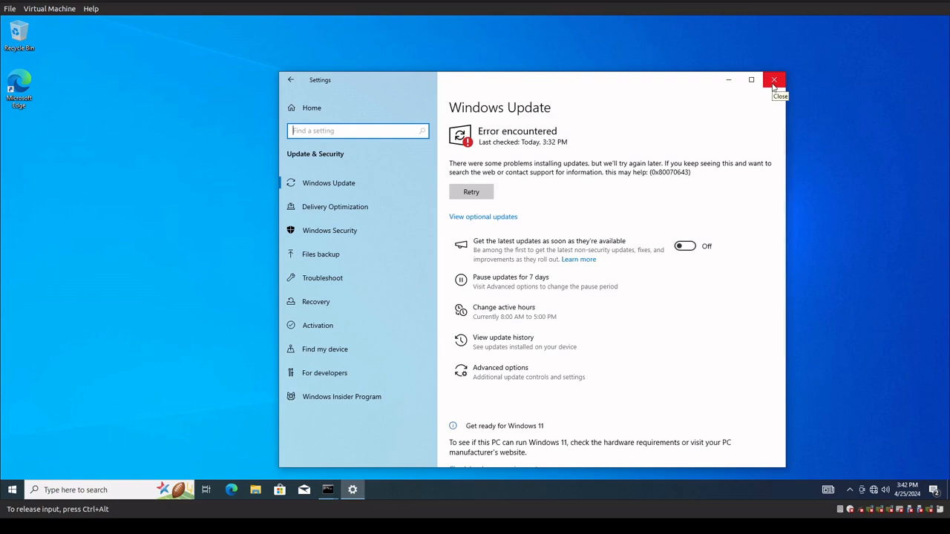
{"action": "mouse_move", "coordinate": [644, 129]}
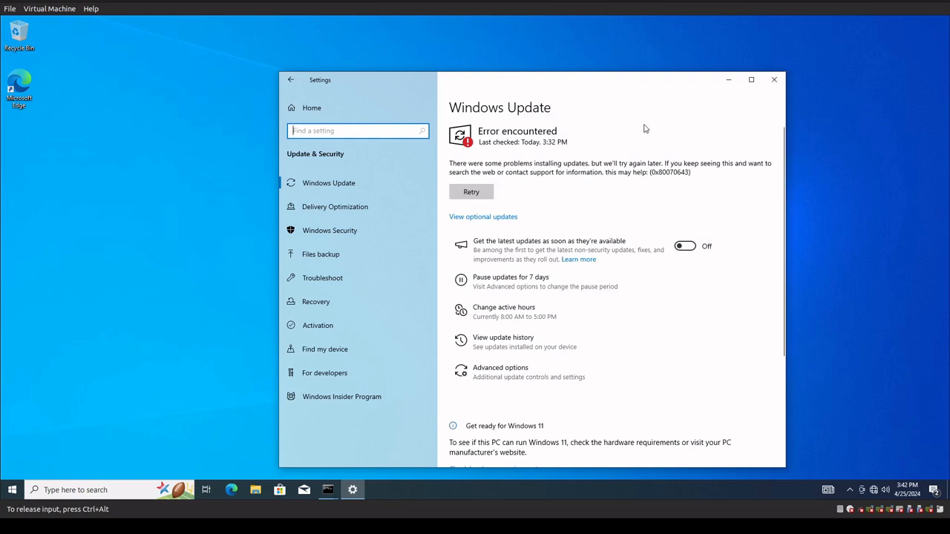
{"action": "left_click", "coordinate": [774, 79]}
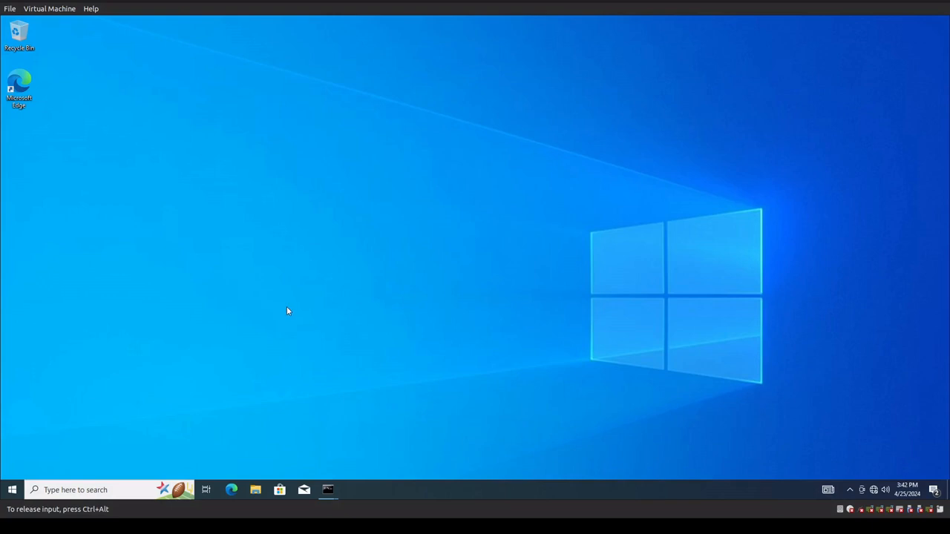
{"action": "mouse_move", "coordinate": [301, 303]}
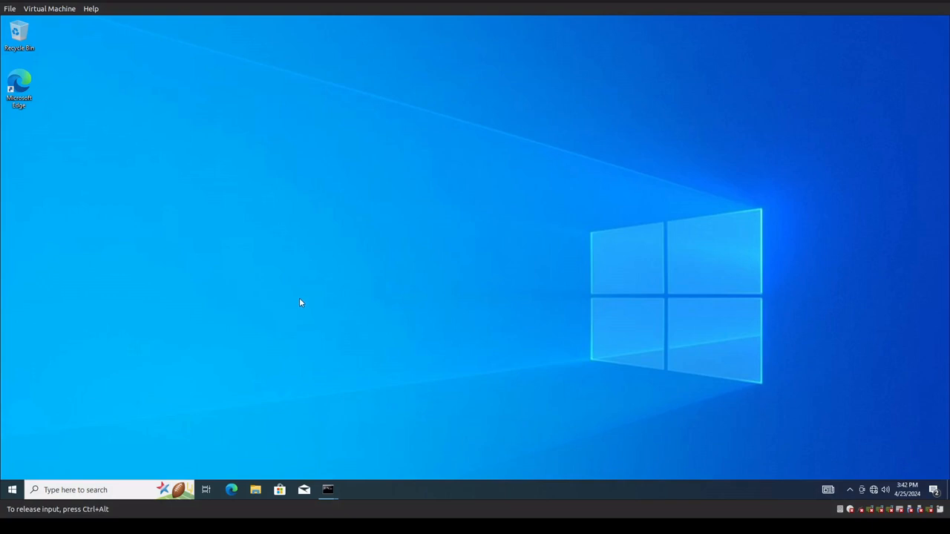
{"action": "mouse_move", "coordinate": [258, 324]}
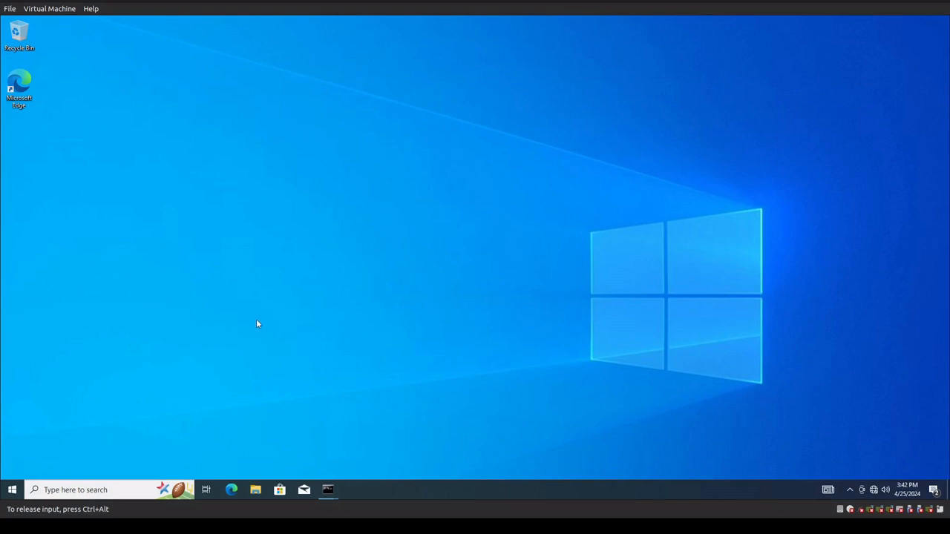
{"action": "mouse_move", "coordinate": [270, 286]}
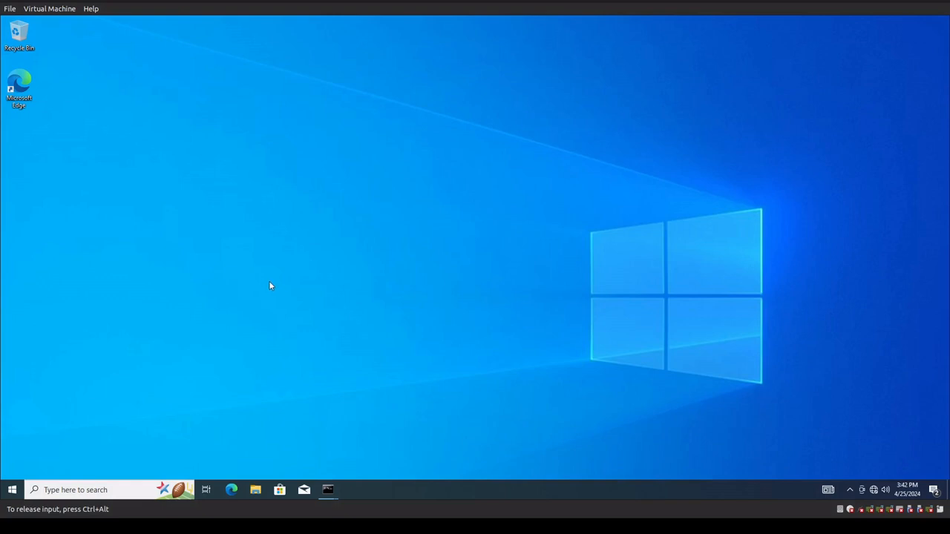
{"action": "mouse_move", "coordinate": [258, 287]}
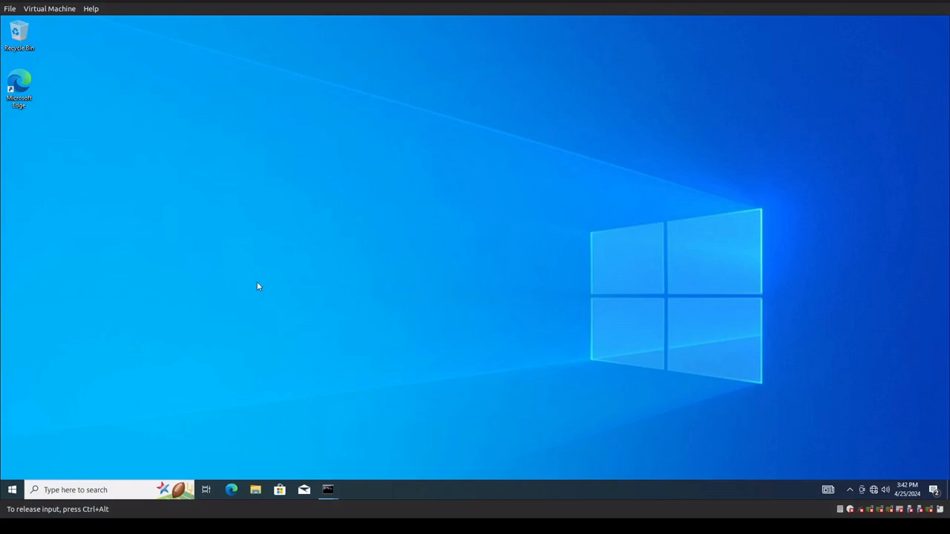
{"action": "mouse_move", "coordinate": [305, 306]}
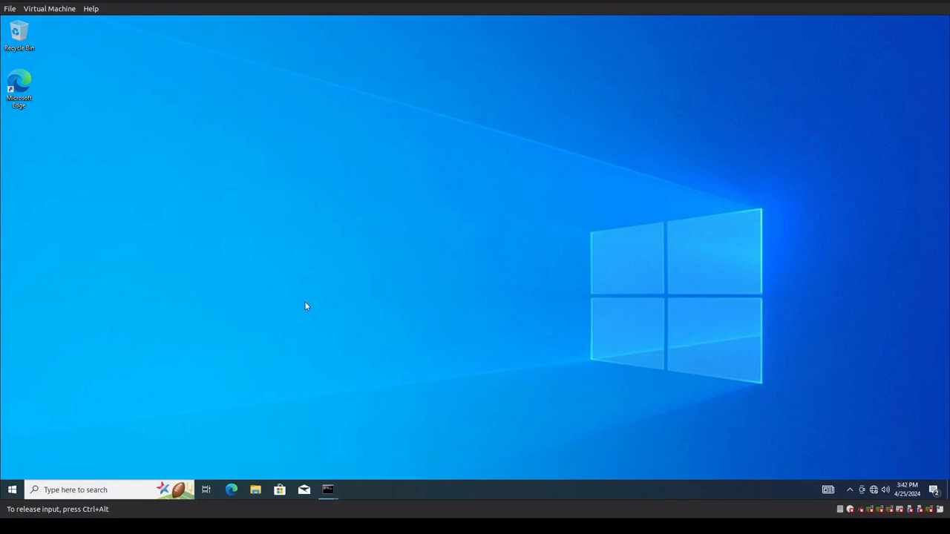
{"action": "mouse_move", "coordinate": [364, 218]}
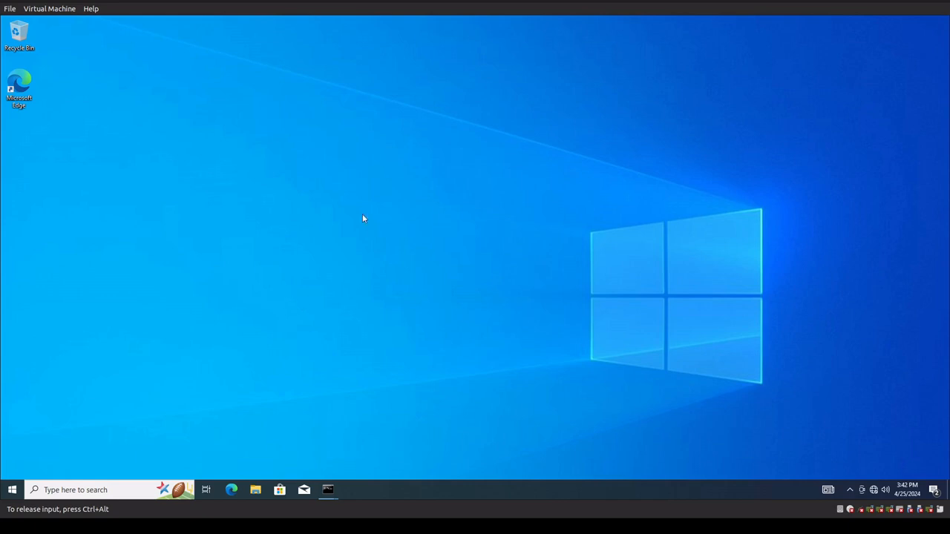
{"action": "mouse_move", "coordinate": [140, 229]}
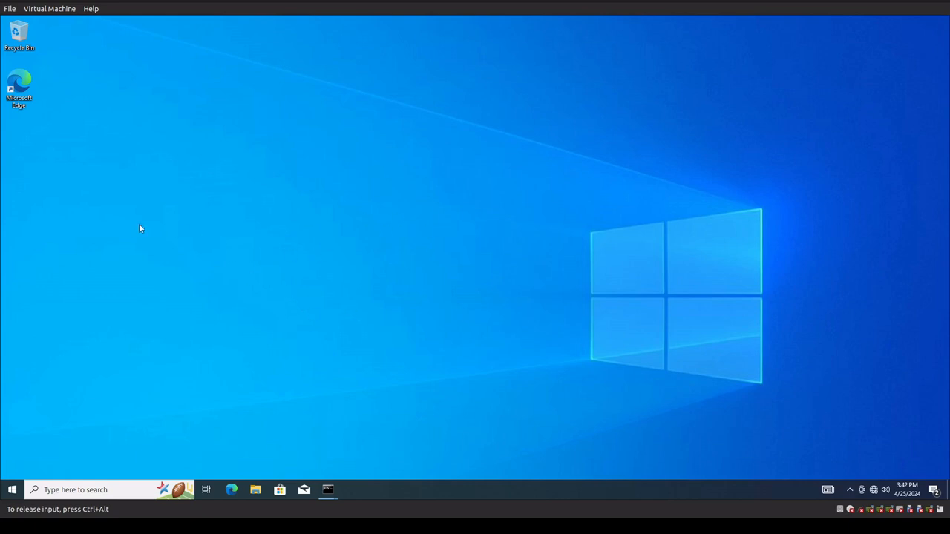
{"action": "mouse_move", "coordinate": [255, 249]}
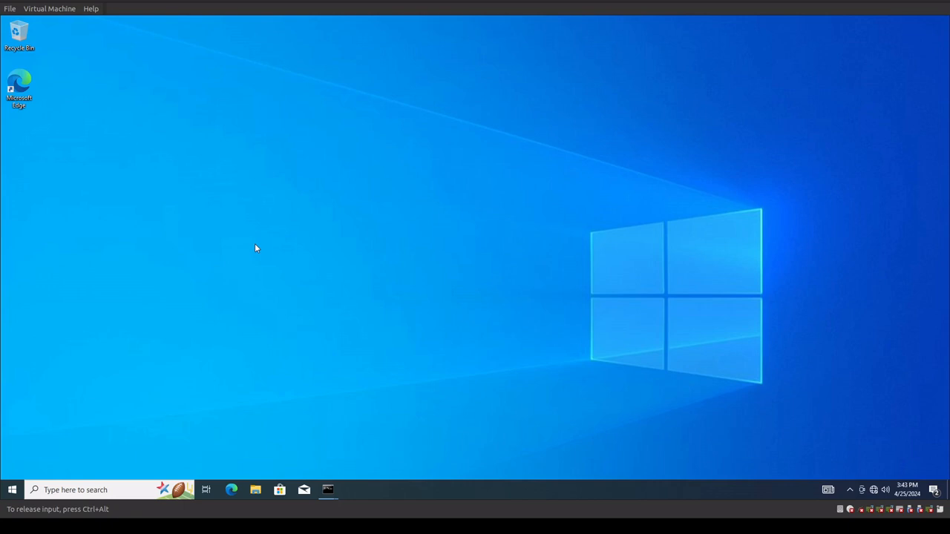
{"action": "mouse_move", "coordinate": [257, 263]}
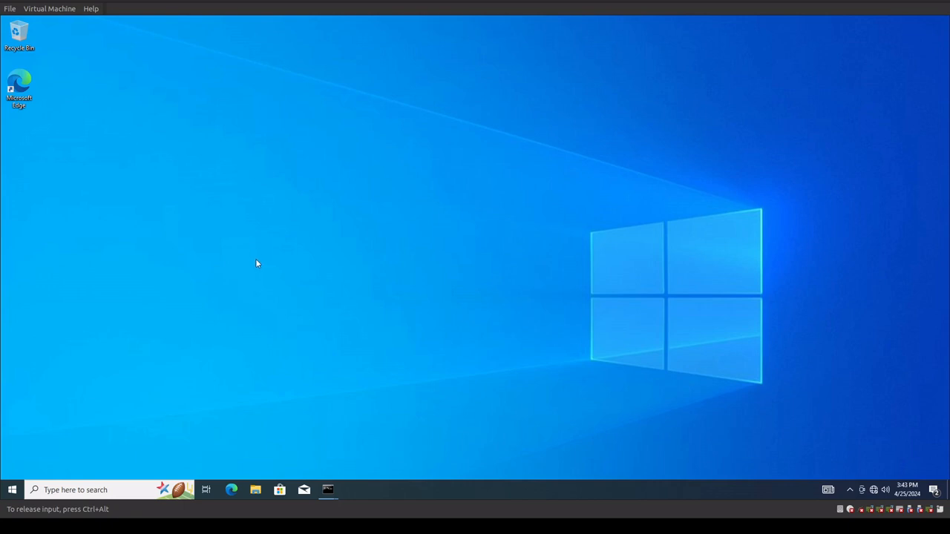
{"action": "mouse_move", "coordinate": [290, 246]}
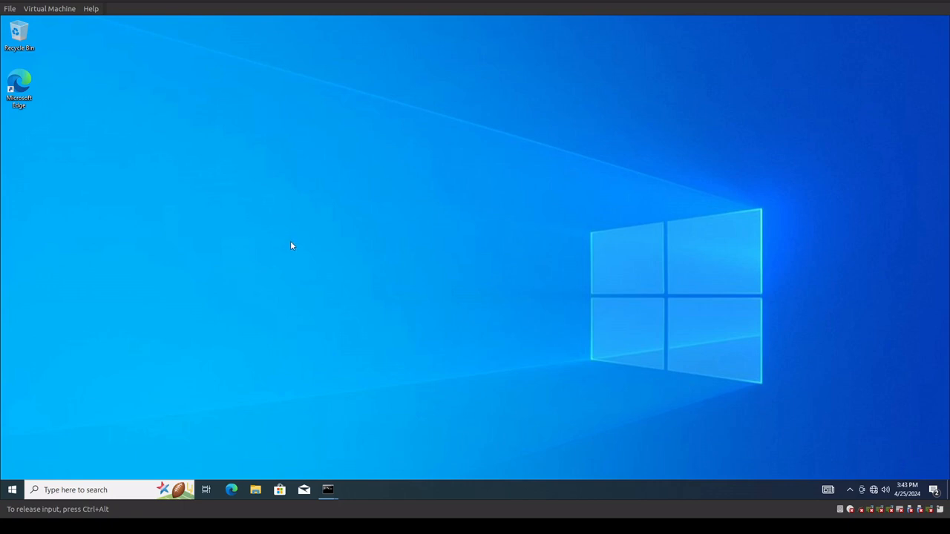
{"action": "mouse_move", "coordinate": [192, 272]}
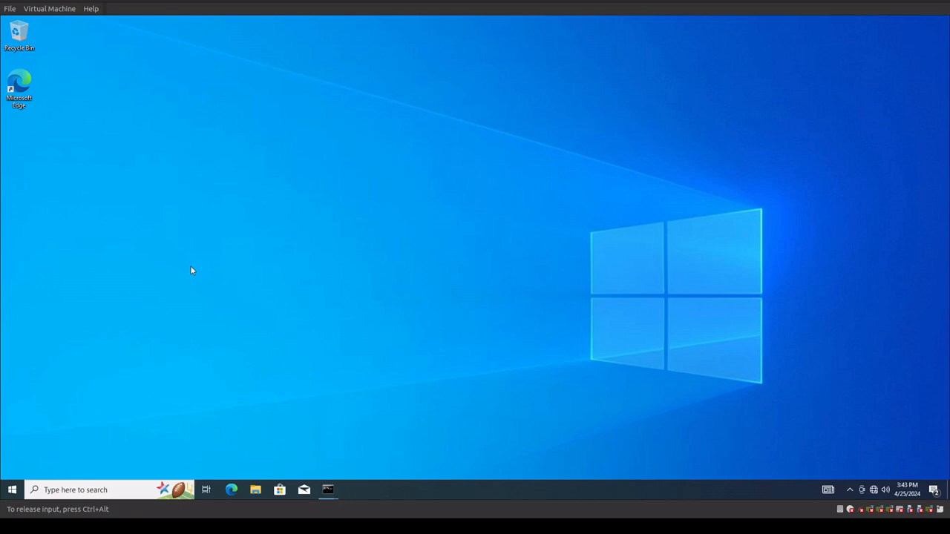
{"action": "mouse_move", "coordinate": [342, 264]}
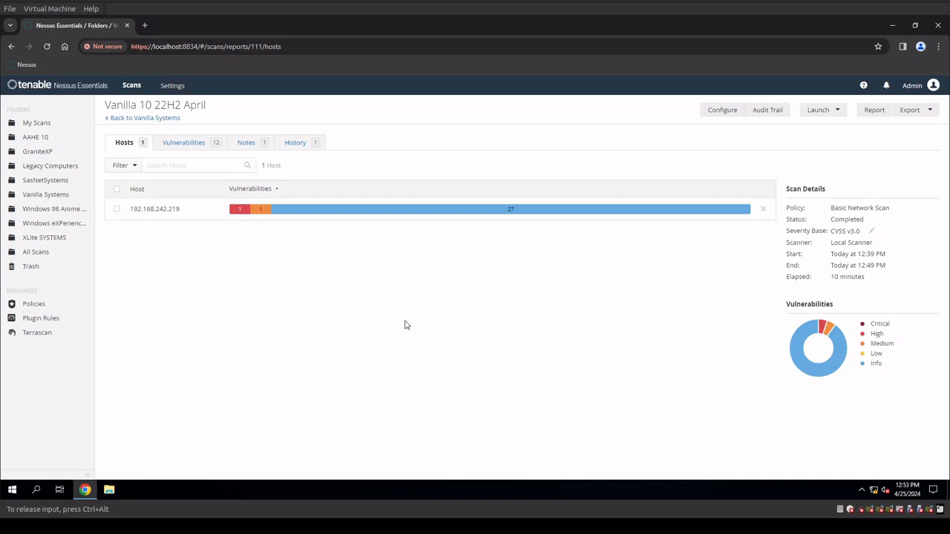
{"action": "mouse_move", "coordinate": [240, 209]}
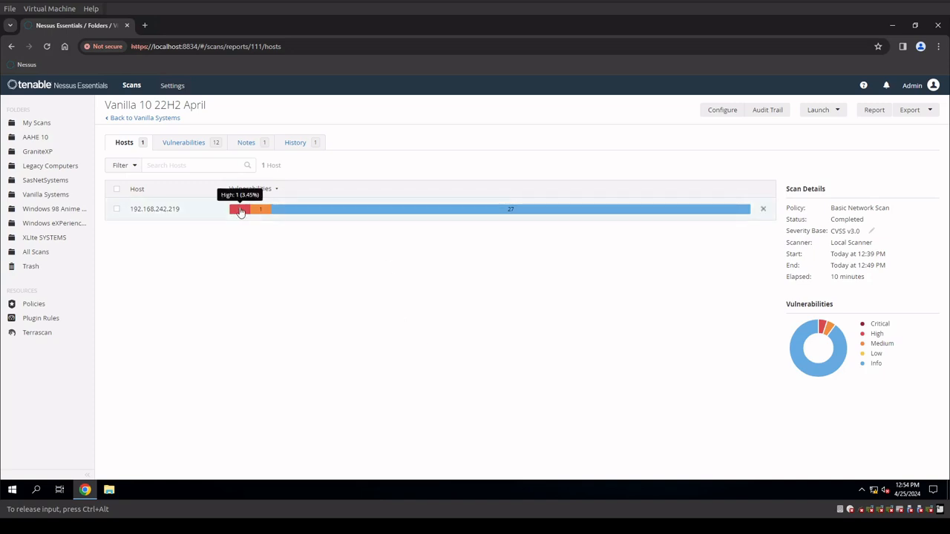
{"action": "mouse_move", "coordinate": [406, 210]}
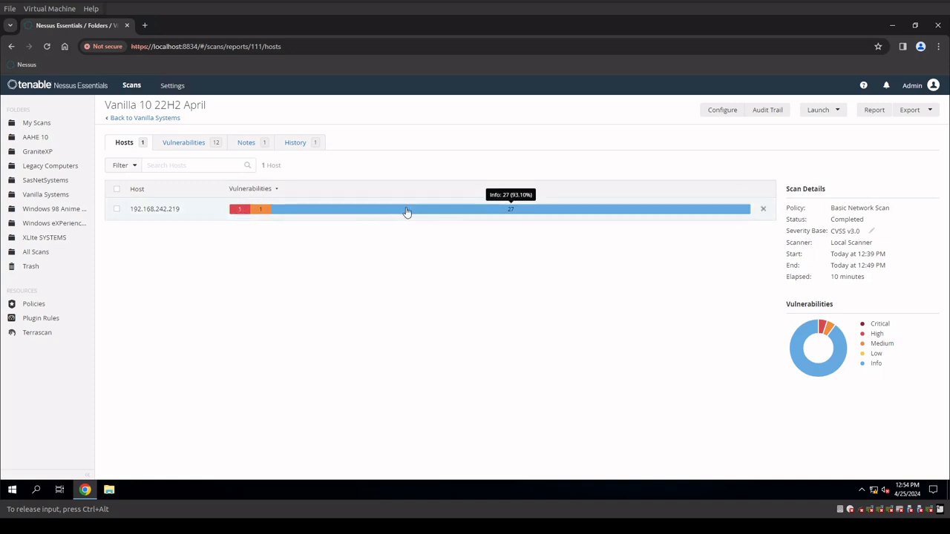
{"action": "mouse_move", "coordinate": [269, 216]}
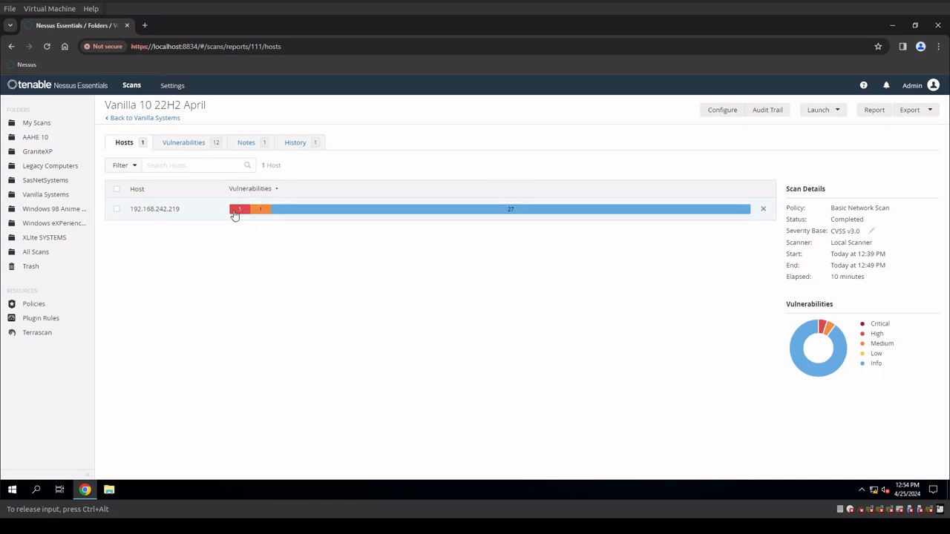
{"action": "mouse_move", "coordinate": [427, 358]}
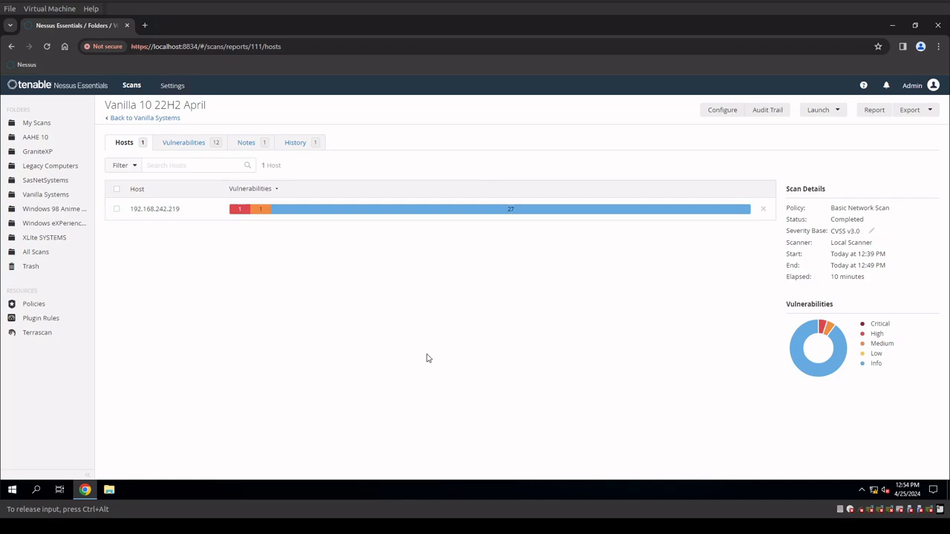
{"action": "mouse_move", "coordinate": [417, 423]}
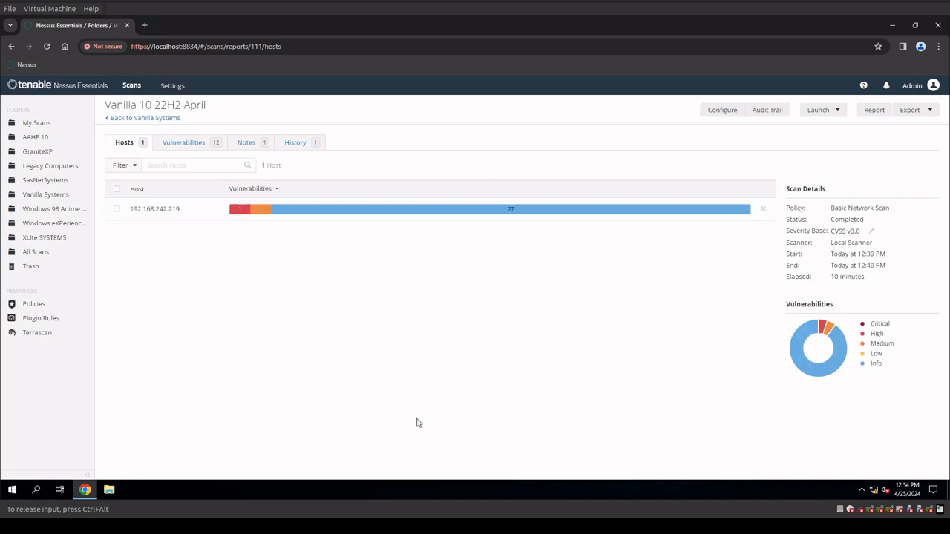
{"action": "mouse_move", "coordinate": [408, 340]}
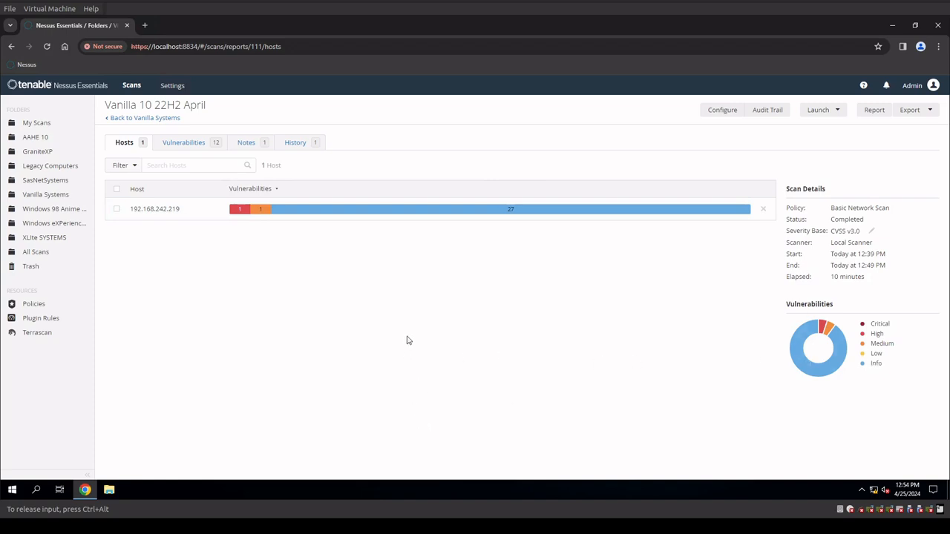
{"action": "mouse_move", "coordinate": [371, 357]}
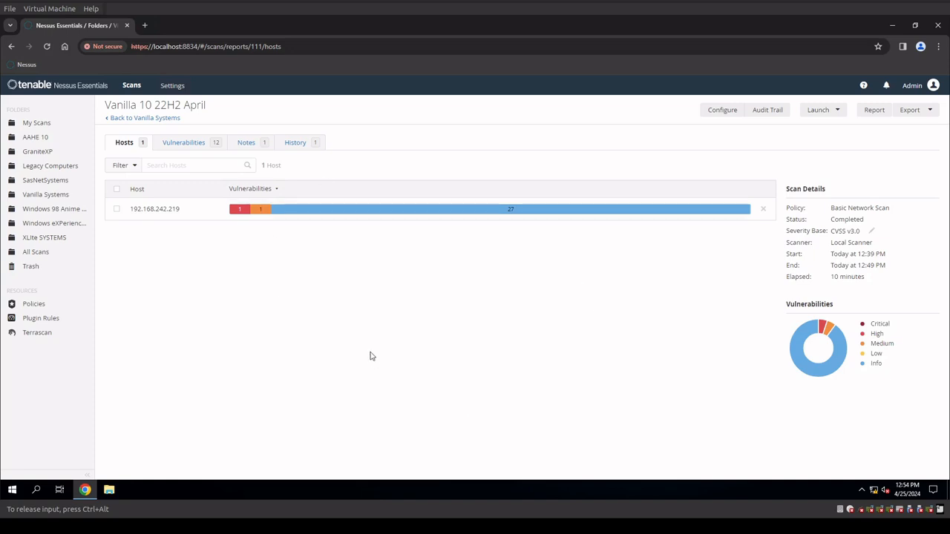
{"action": "mouse_move", "coordinate": [375, 369]}
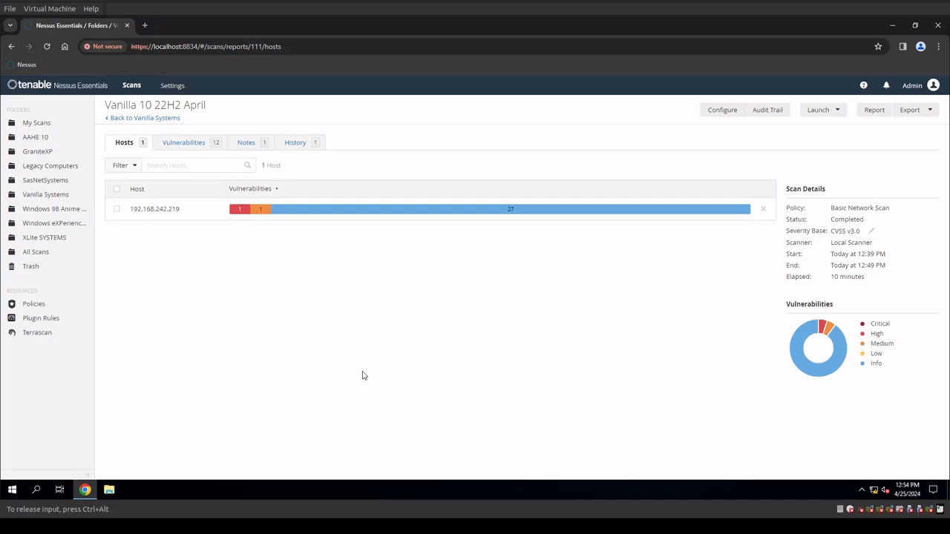
{"action": "mouse_move", "coordinate": [341, 371]}
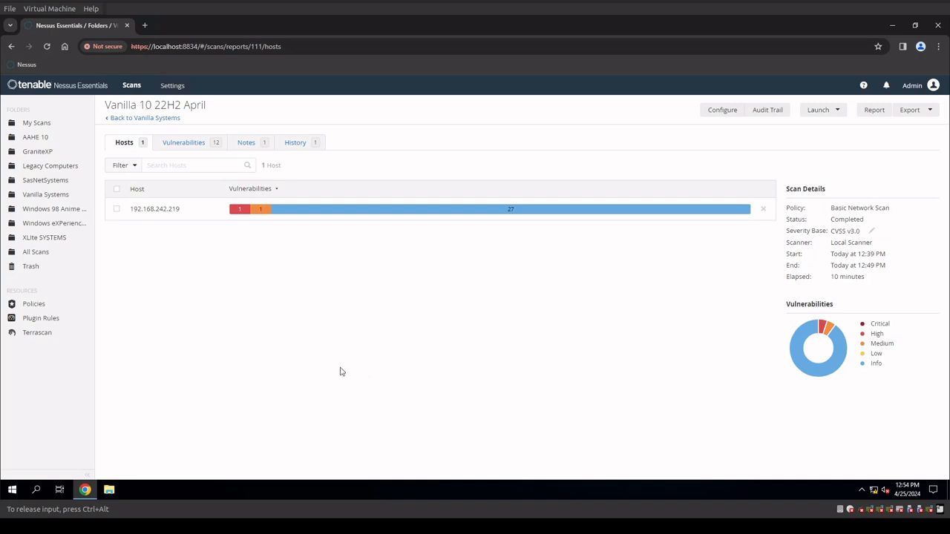
{"action": "mouse_move", "coordinate": [393, 375]}
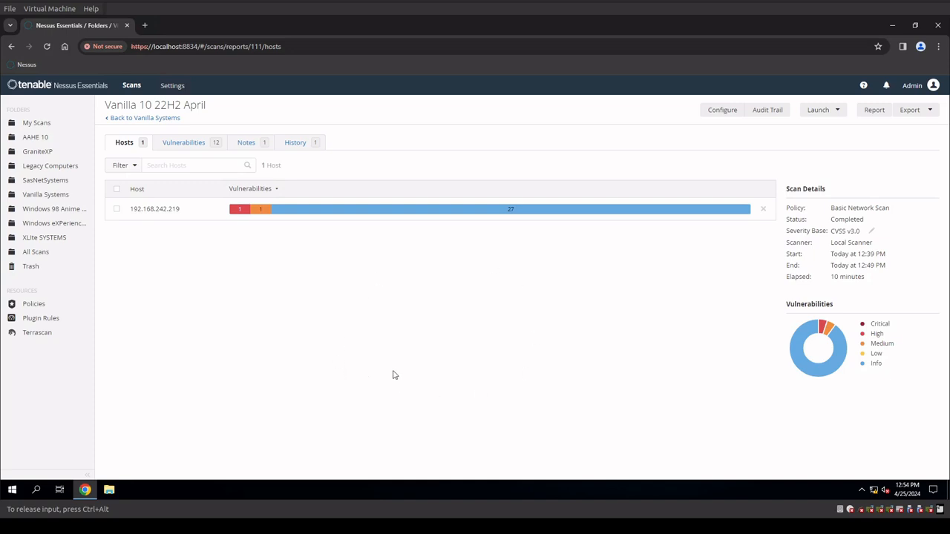
{"action": "mouse_move", "coordinate": [323, 195]}
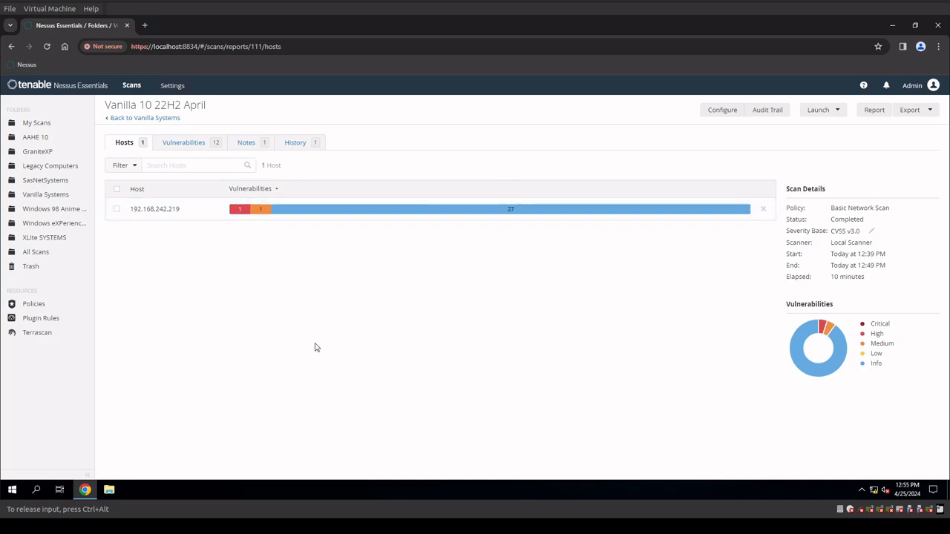
{"action": "mouse_move", "coordinate": [321, 345]}
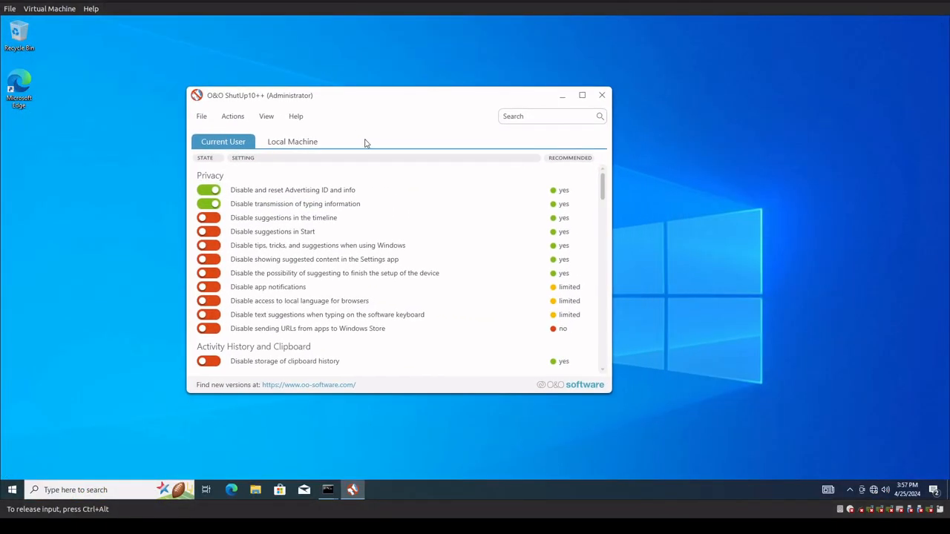
{"action": "mouse_move", "coordinate": [378, 123]}
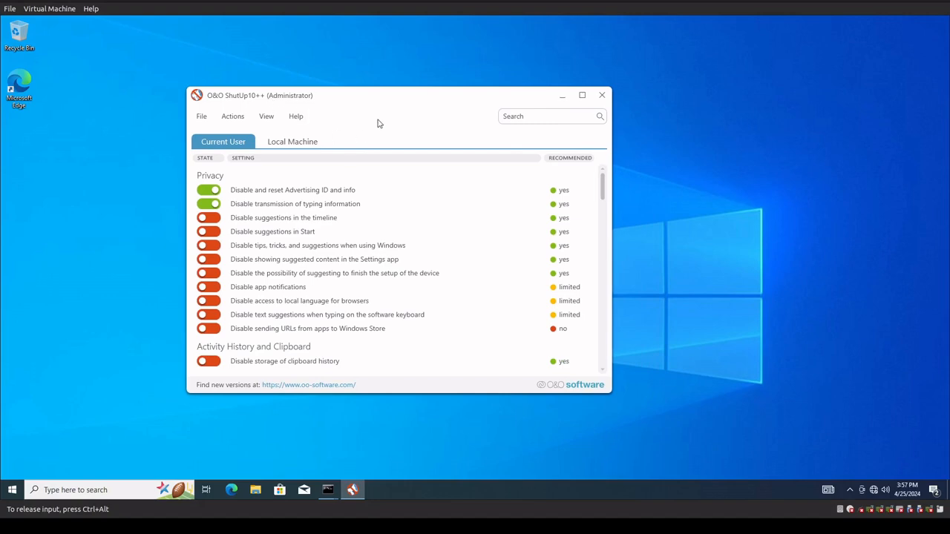
{"action": "mouse_move", "coordinate": [614, 330]}
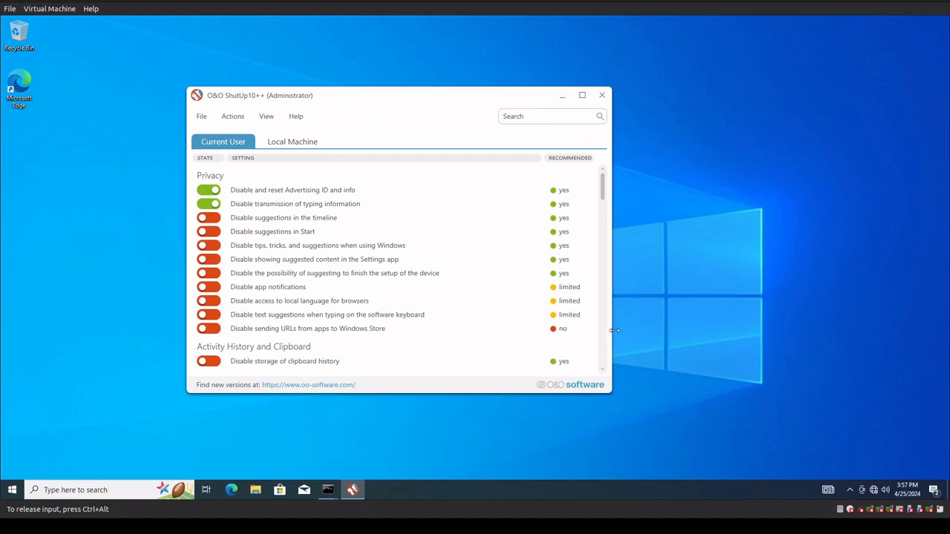
- Maximize the O&O ShutUp10++ window and switch to the Local Machine tab
{"action": "left_click", "coordinate": [582, 95]}
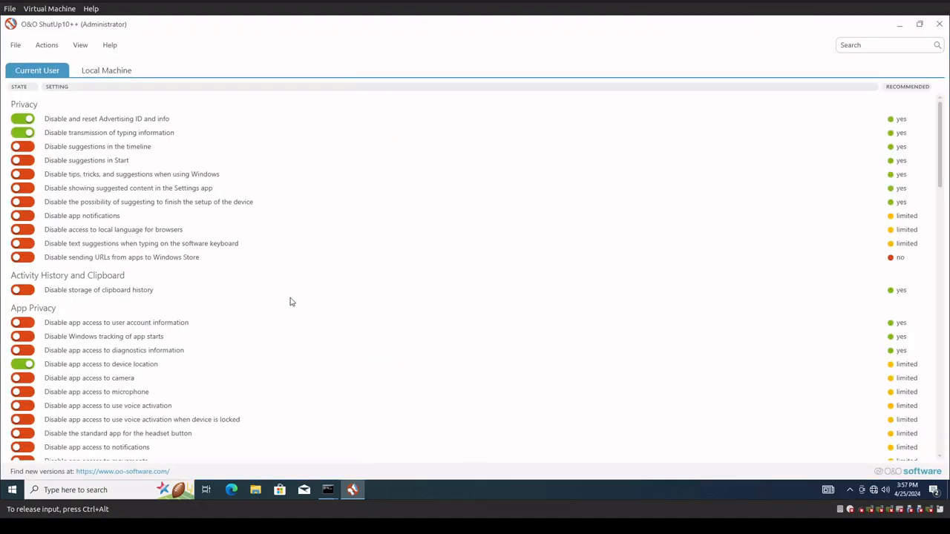
{"action": "mouse_move", "coordinate": [317, 253]}
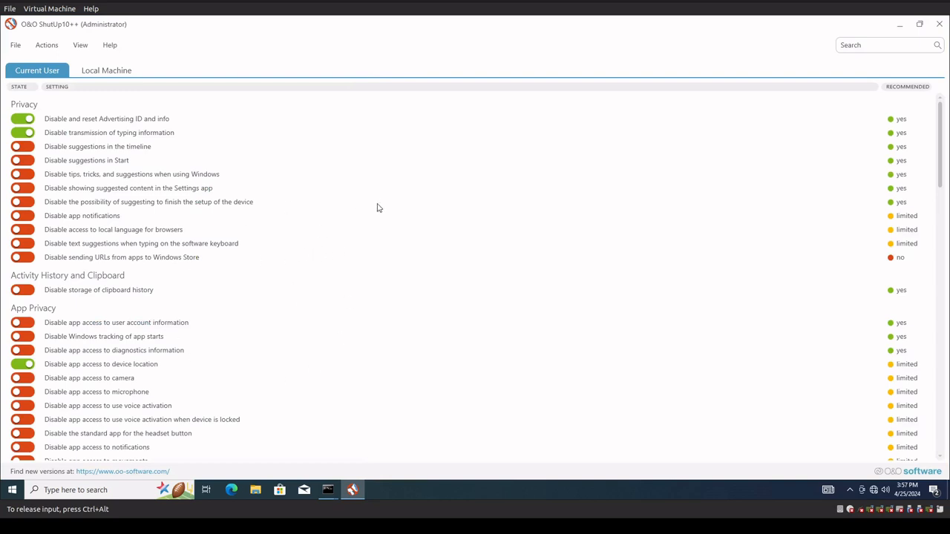
{"action": "mouse_move", "coordinate": [342, 210]}
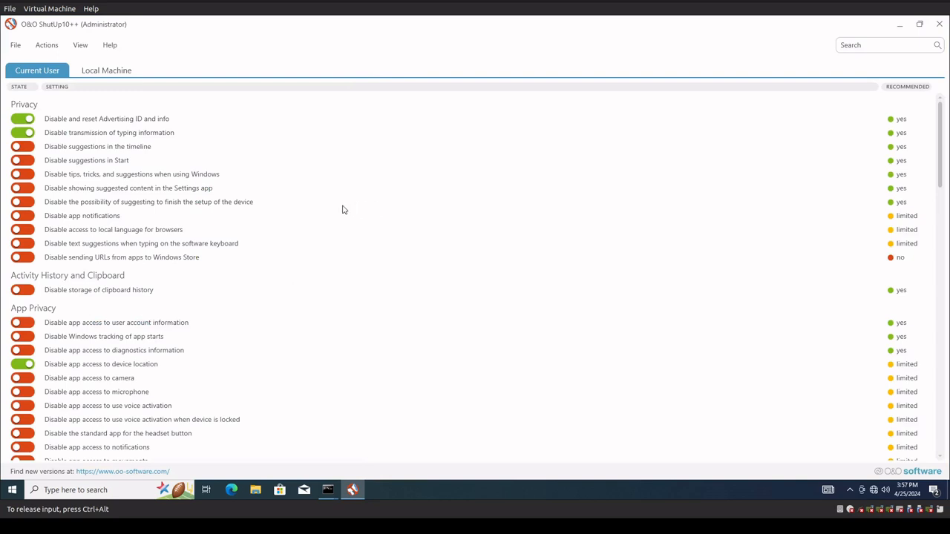
{"action": "mouse_move", "coordinate": [80, 31]}
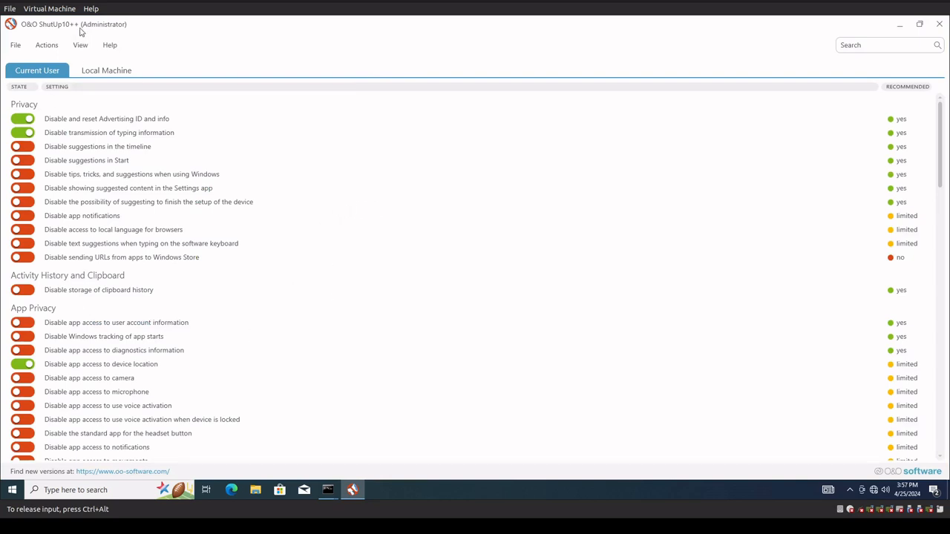
{"action": "mouse_move", "coordinate": [261, 247]}
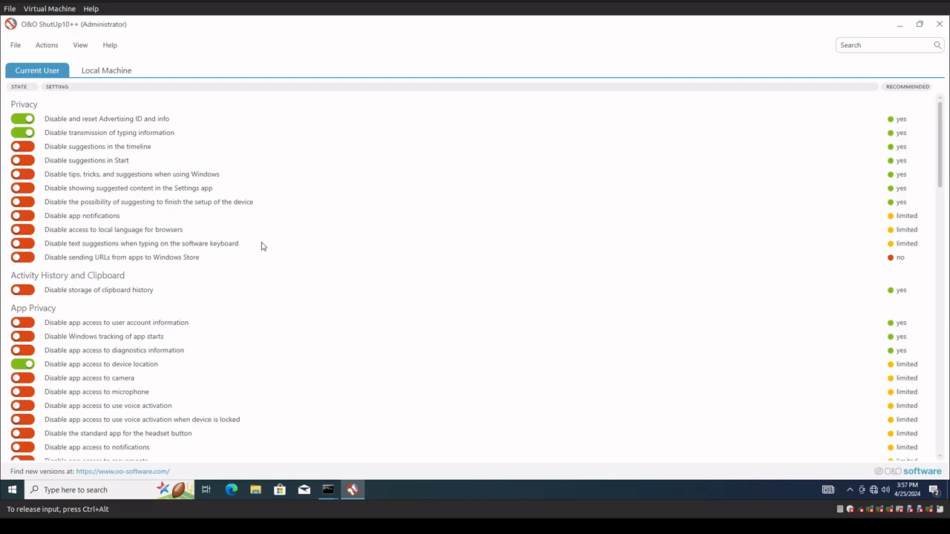
{"action": "mouse_move", "coordinate": [270, 285]}
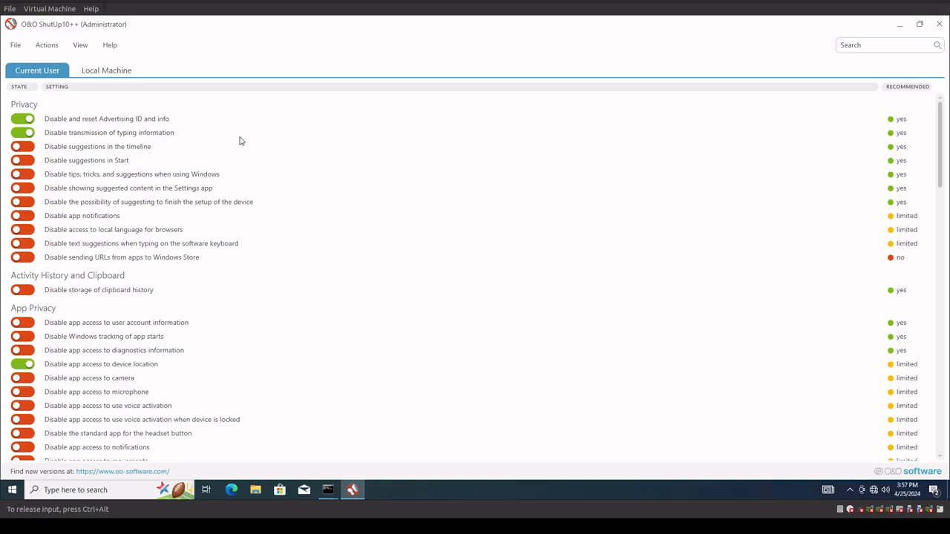
{"action": "mouse_move", "coordinate": [40, 70]}
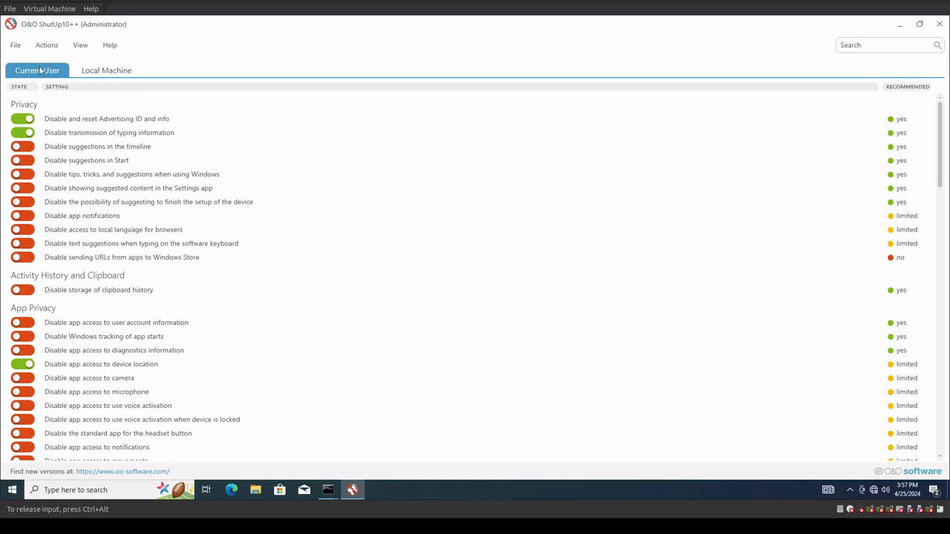
{"action": "left_click", "coordinate": [106, 70]}
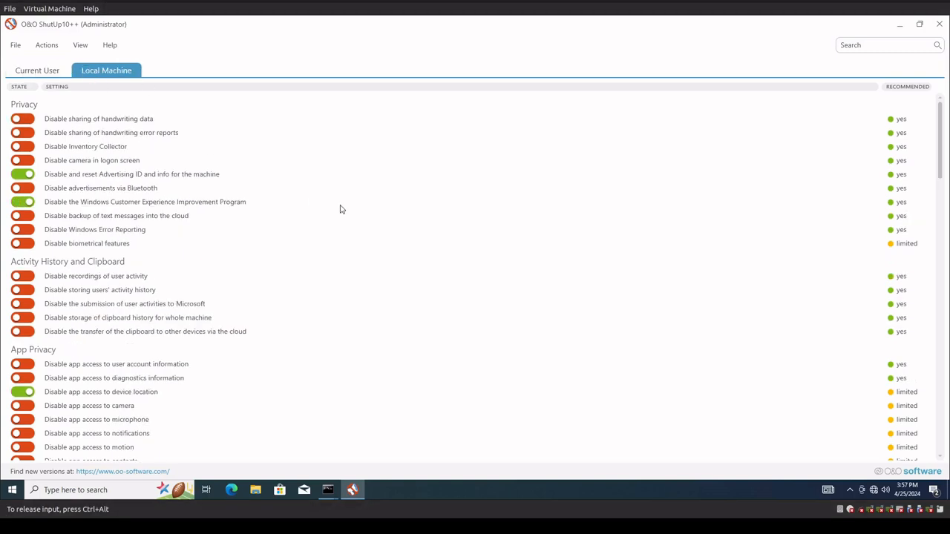
- Scroll the Local Machine list down through the Windows Update items
{"action": "scroll", "scroll_direction": "down", "scroll_amount": 3}
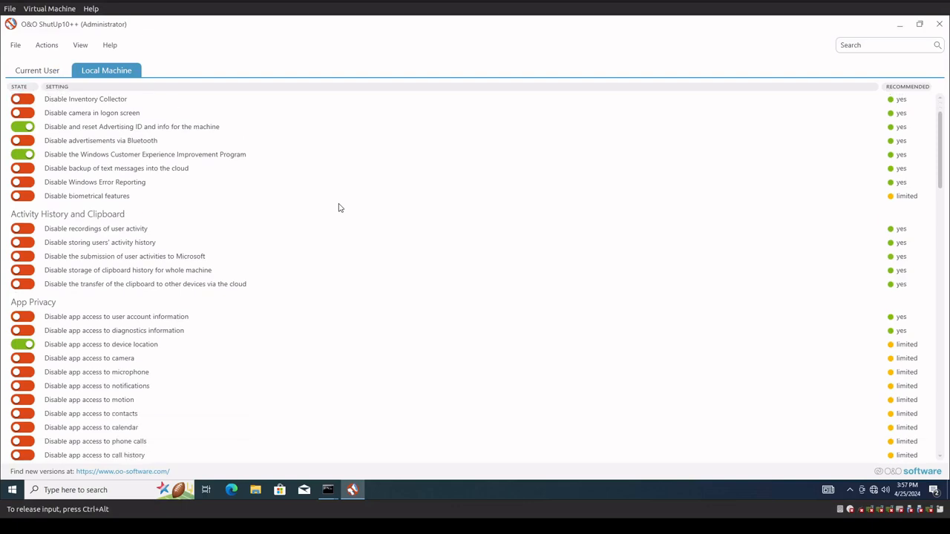
{"action": "scroll", "scroll_direction": "down", "scroll_amount": 3}
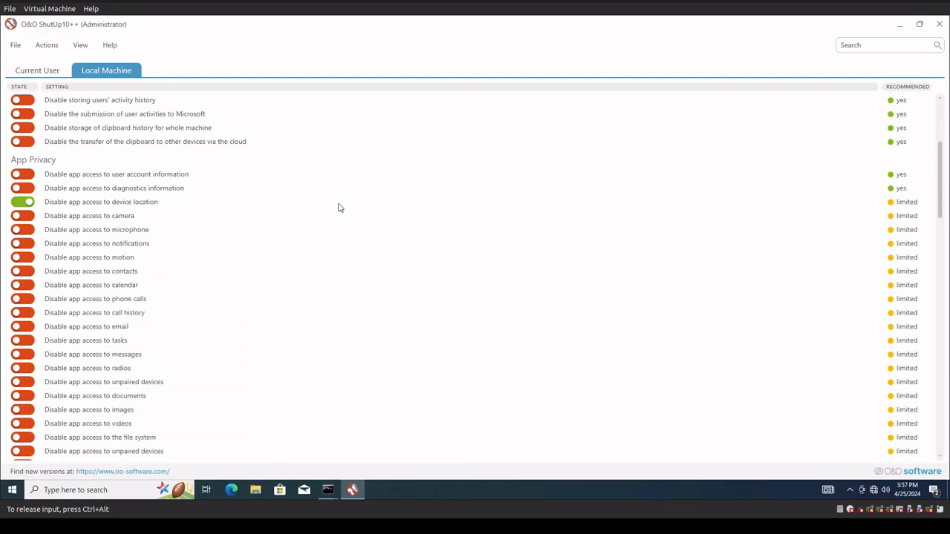
{"action": "scroll", "scroll_direction": "down", "scroll_amount": 3}
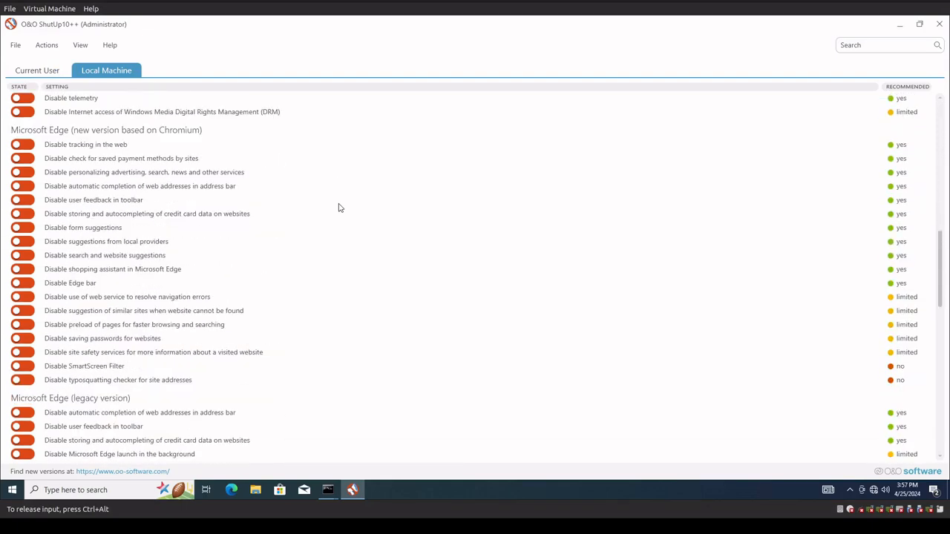
{"action": "scroll", "scroll_direction": "down", "scroll_amount": 3}
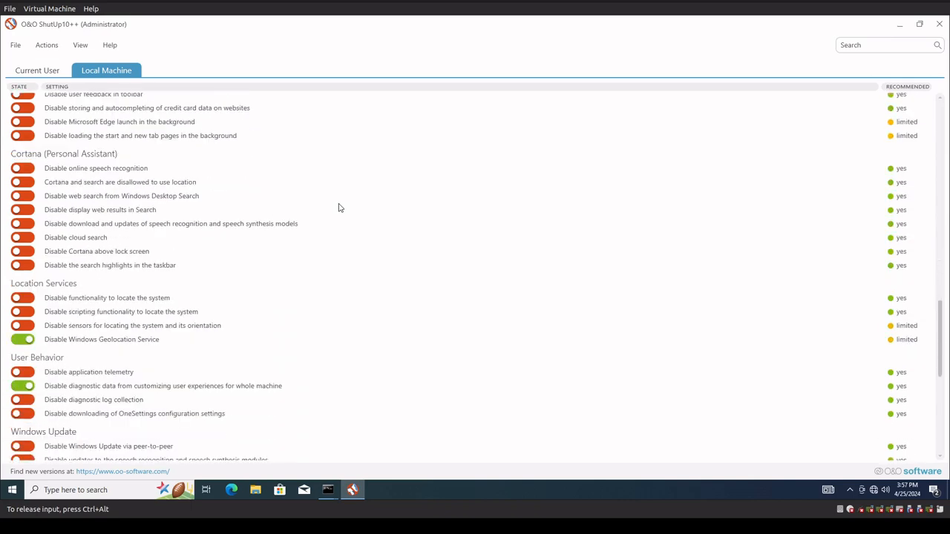
{"action": "scroll", "scroll_direction": "down", "scroll_amount": 3}
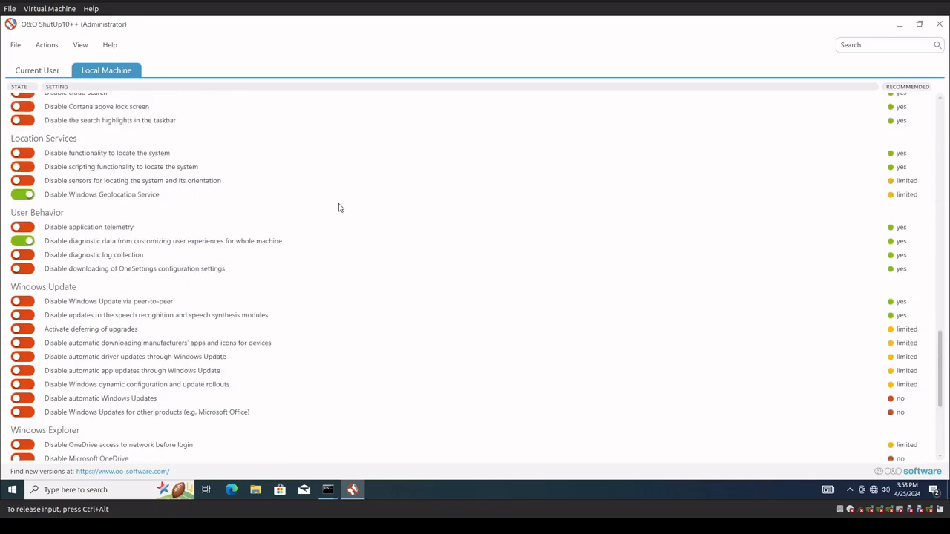
{"action": "scroll", "scroll_direction": "down", "scroll_amount": 3}
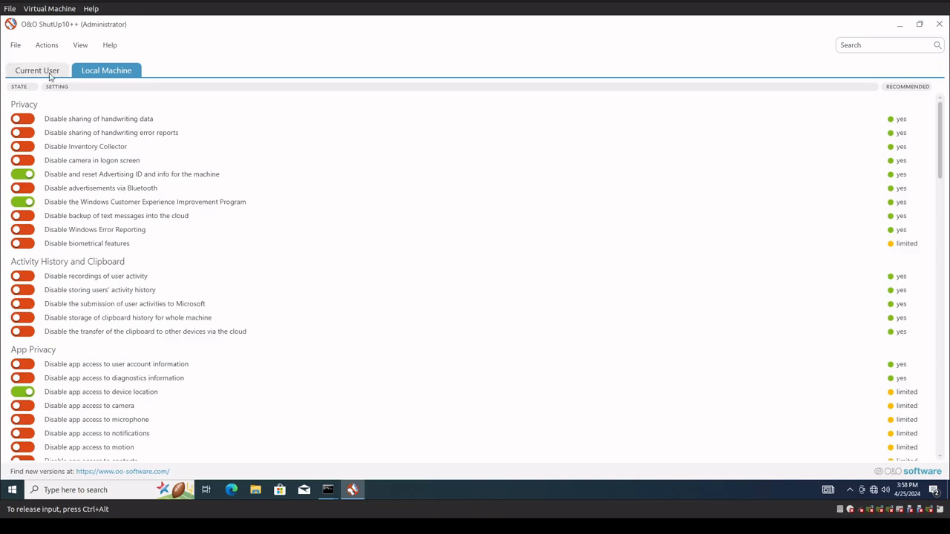
- Toggle between the Current User and Local Machine tabs, ending on Local Machine
{"action": "left_click", "coordinate": [36, 69]}
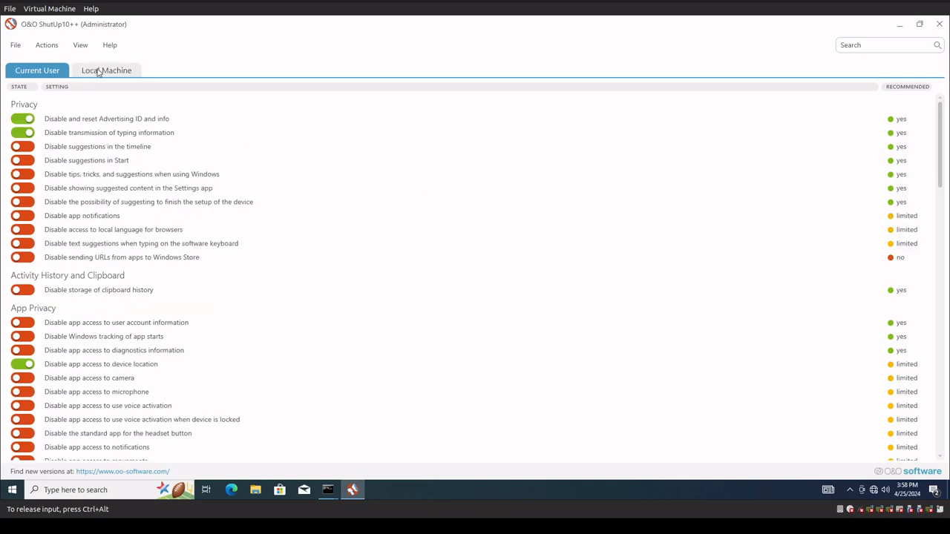
{"action": "left_click", "coordinate": [106, 70]}
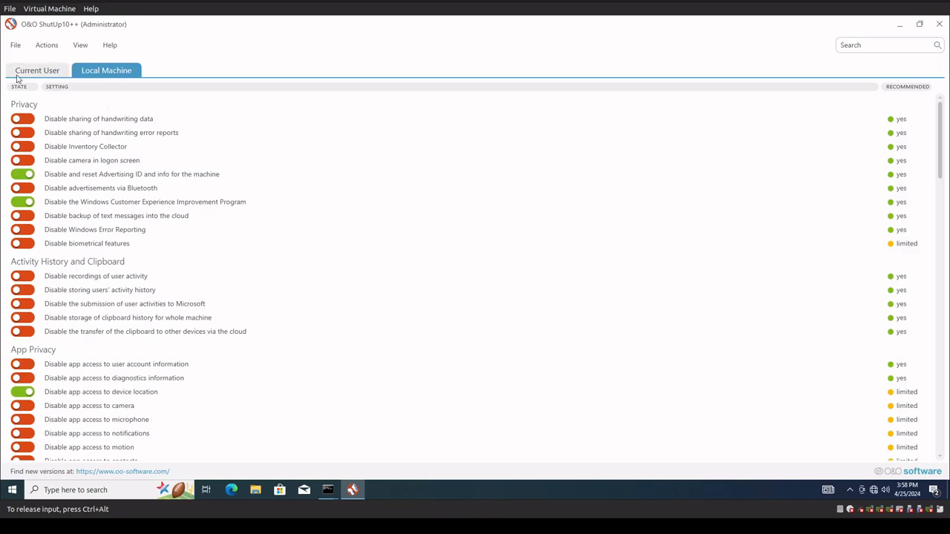
{"action": "left_click", "coordinate": [37, 70]}
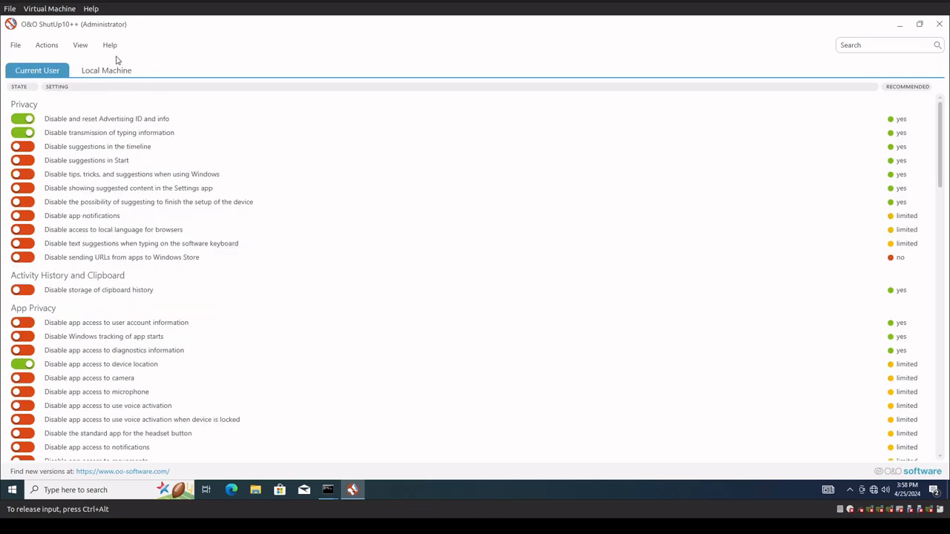
{"action": "left_click", "coordinate": [107, 70]}
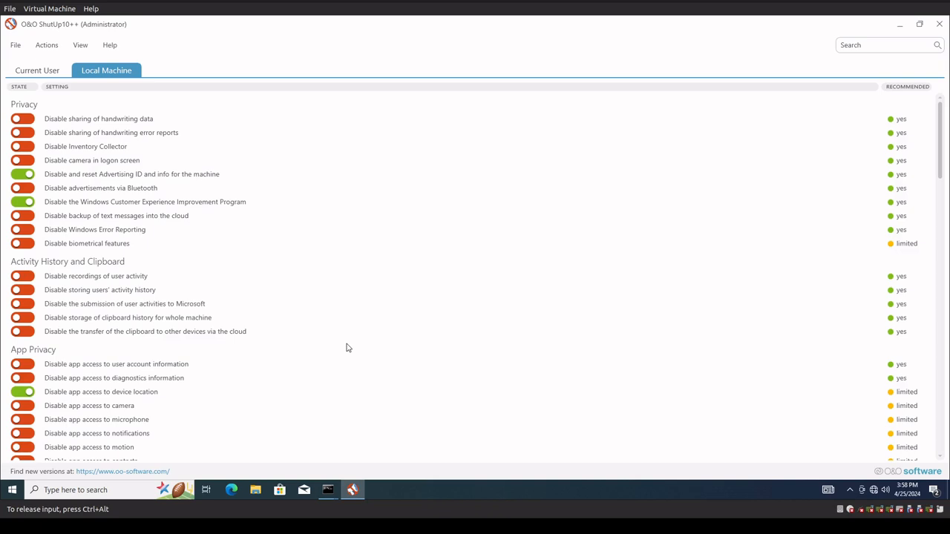
{"action": "mouse_move", "coordinate": [331, 324]}
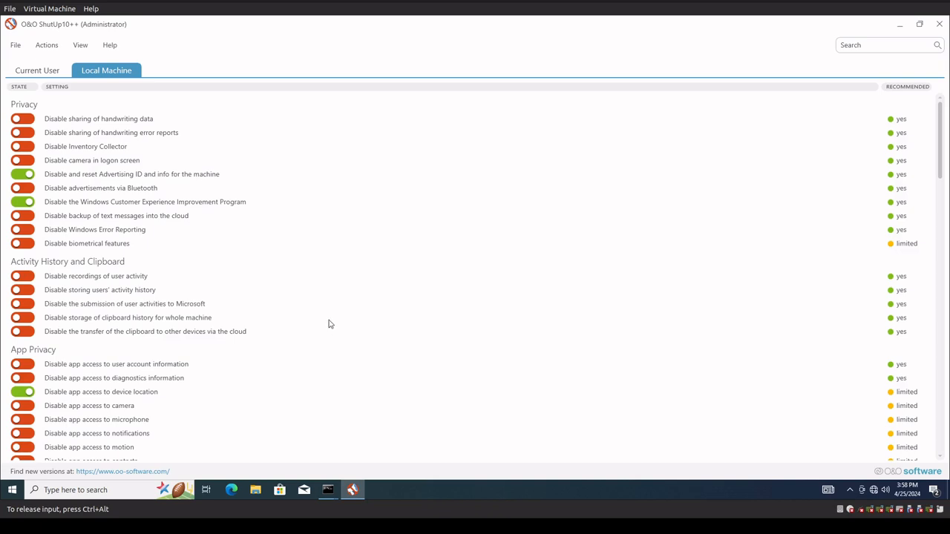
{"action": "mouse_move", "coordinate": [193, 357]}
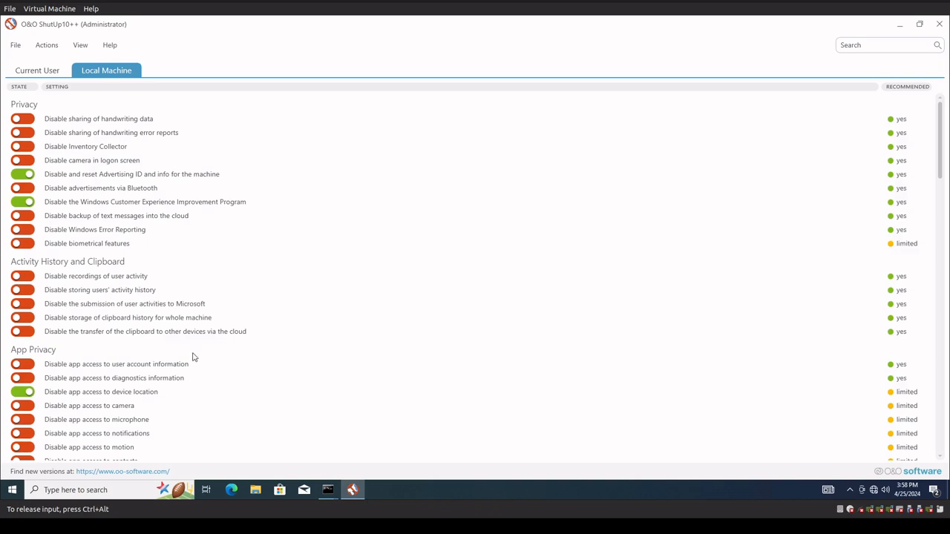
{"action": "mouse_move", "coordinate": [182, 362]}
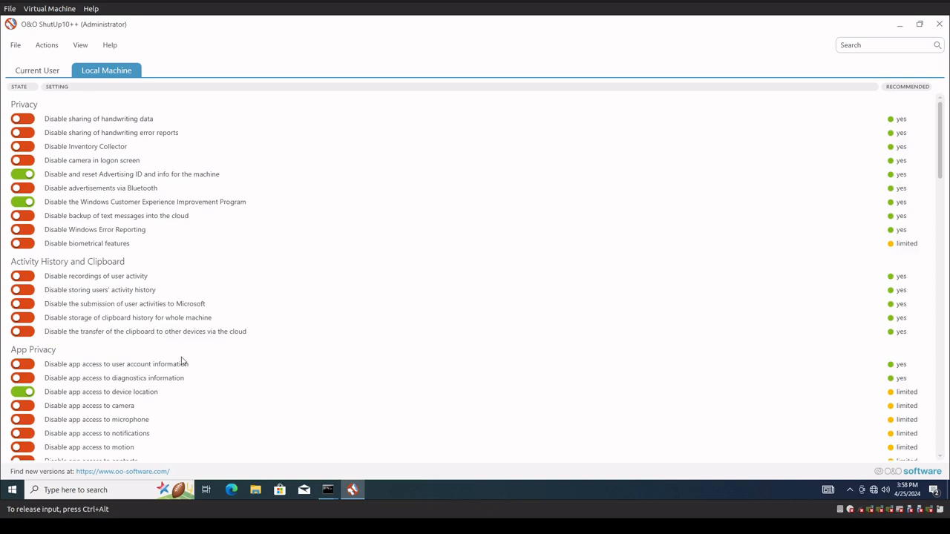
{"action": "mouse_move", "coordinate": [563, 220]}
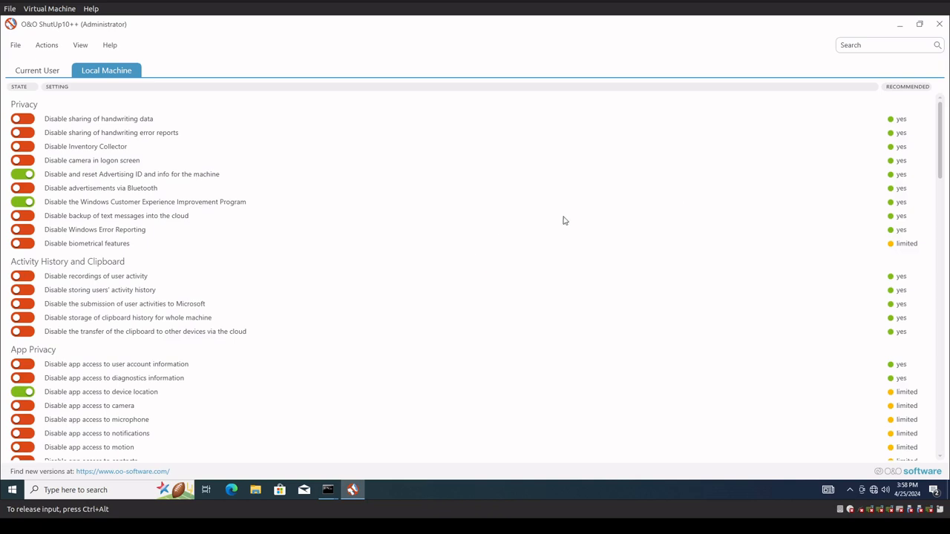
{"action": "mouse_move", "coordinate": [908, 95]}
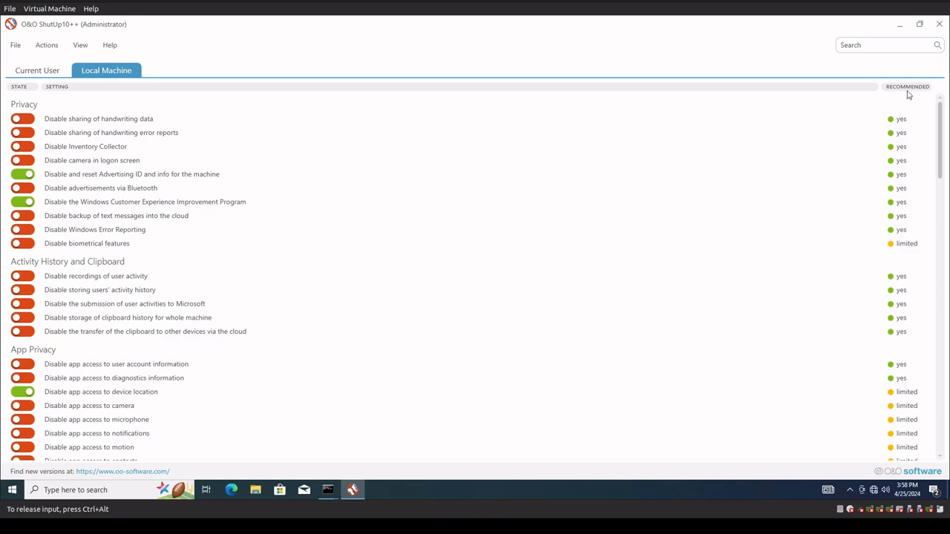
{"action": "mouse_move", "coordinate": [904, 237]}
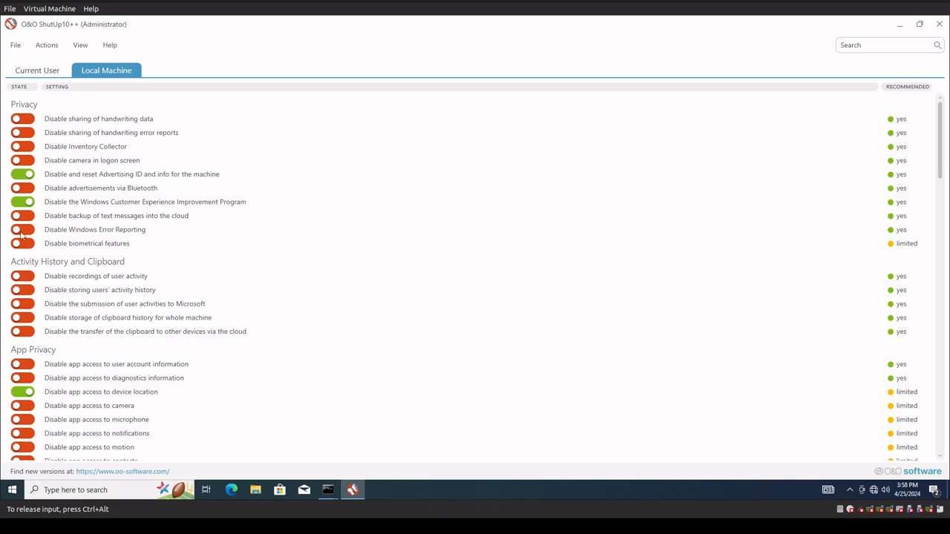
- Turn on the Windows Error Reporting, biometrics and activity history protections
{"action": "left_click", "coordinate": [22, 230]}
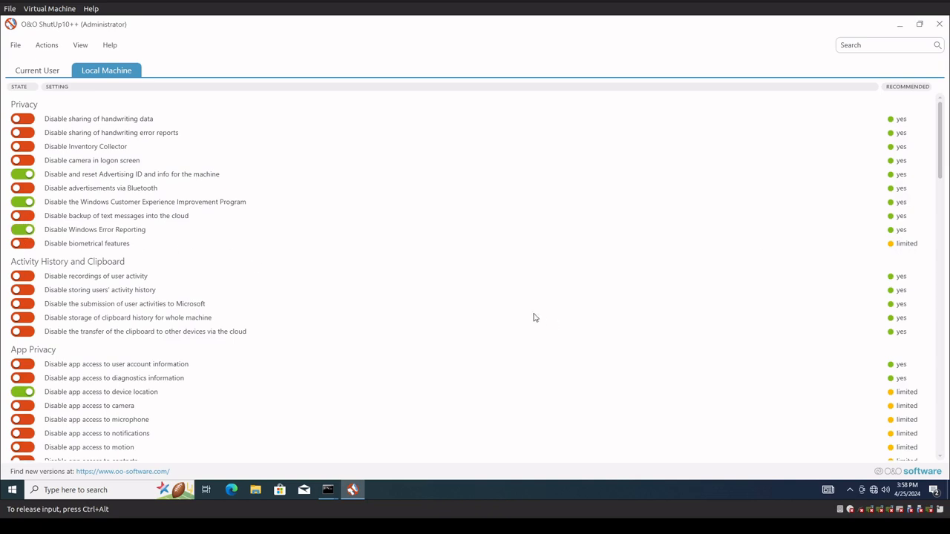
{"action": "left_click", "coordinate": [23, 188]}
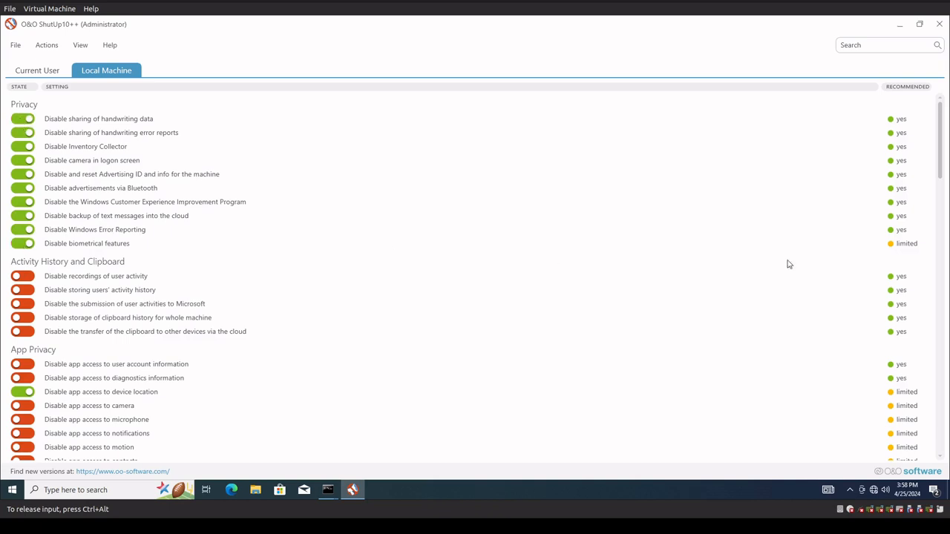
{"action": "left_click", "coordinate": [23, 244]}
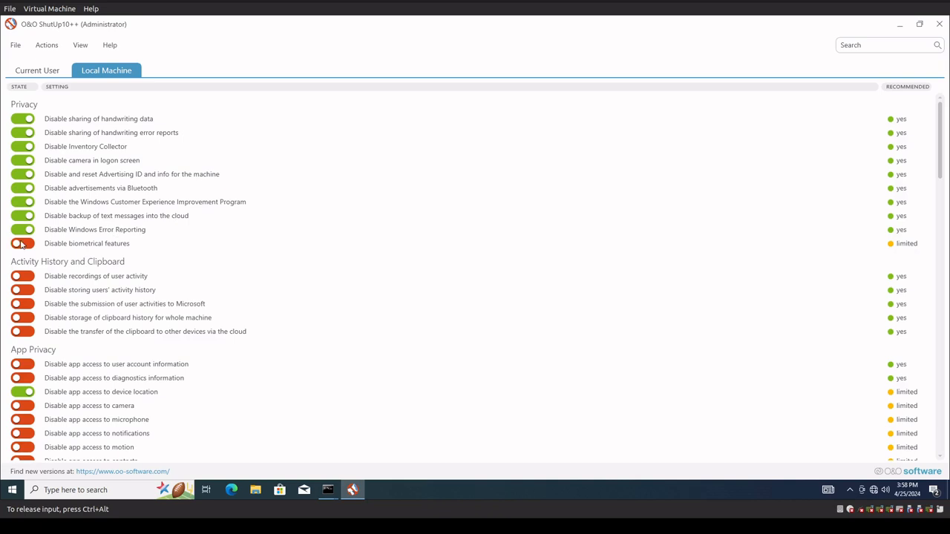
{"action": "left_click", "coordinate": [23, 243]}
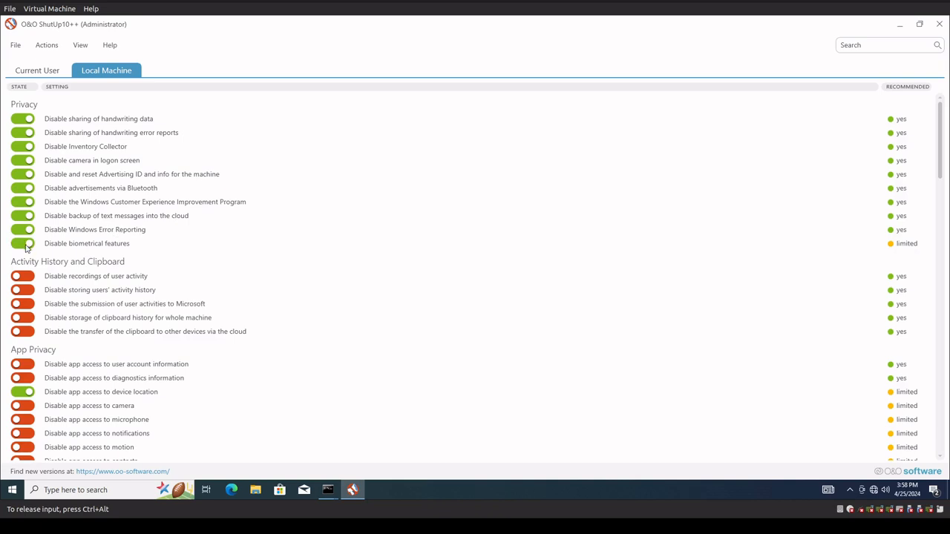
{"action": "left_click", "coordinate": [22, 290]}
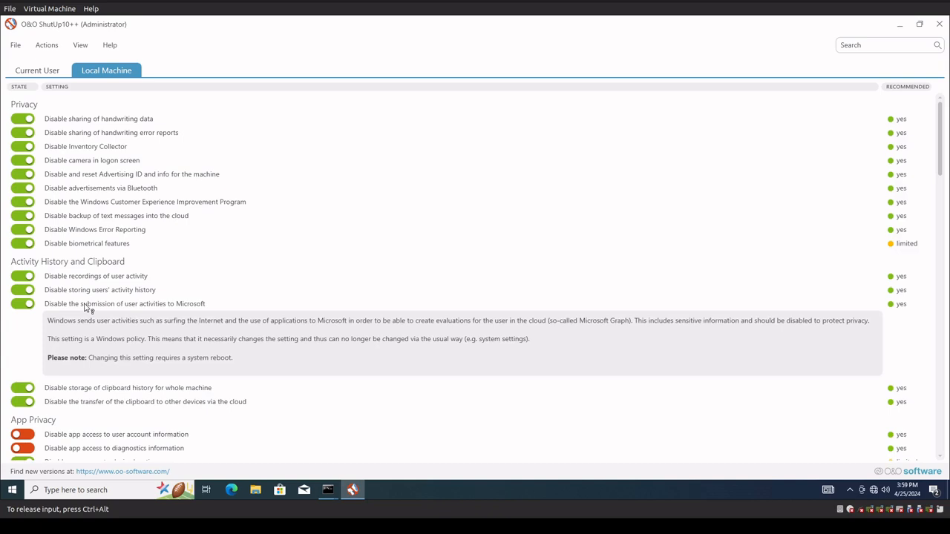
- Block app access to the camera, microphone and remaining app permissions
{"action": "scroll", "scroll_direction": "down", "scroll_amount": 3}
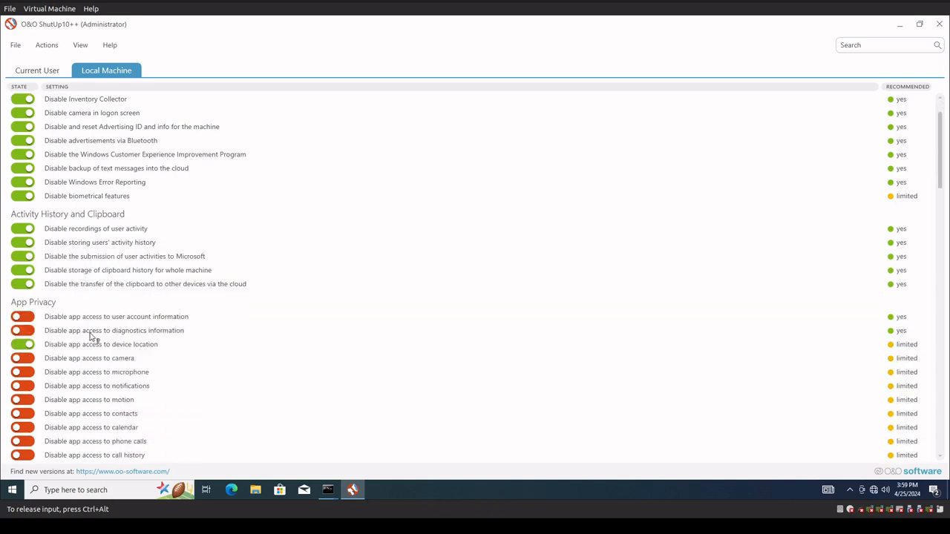
{"action": "scroll", "scroll_direction": "down", "scroll_amount": 3}
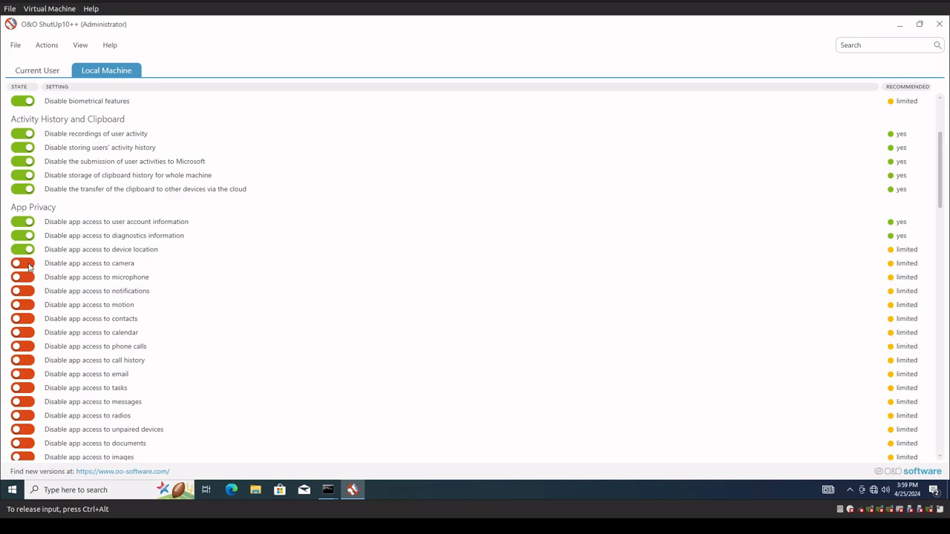
{"action": "left_click", "coordinate": [22, 262]}
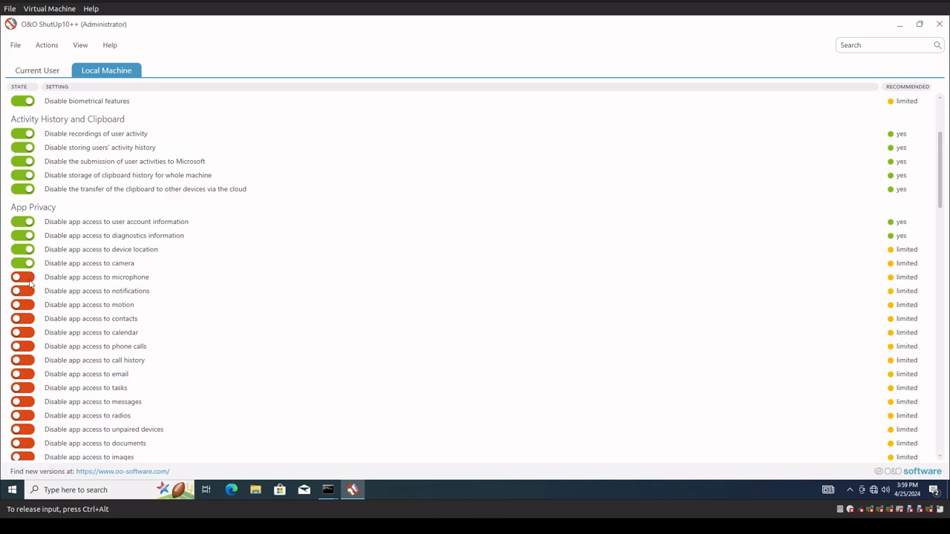
{"action": "left_click", "coordinate": [22, 305]}
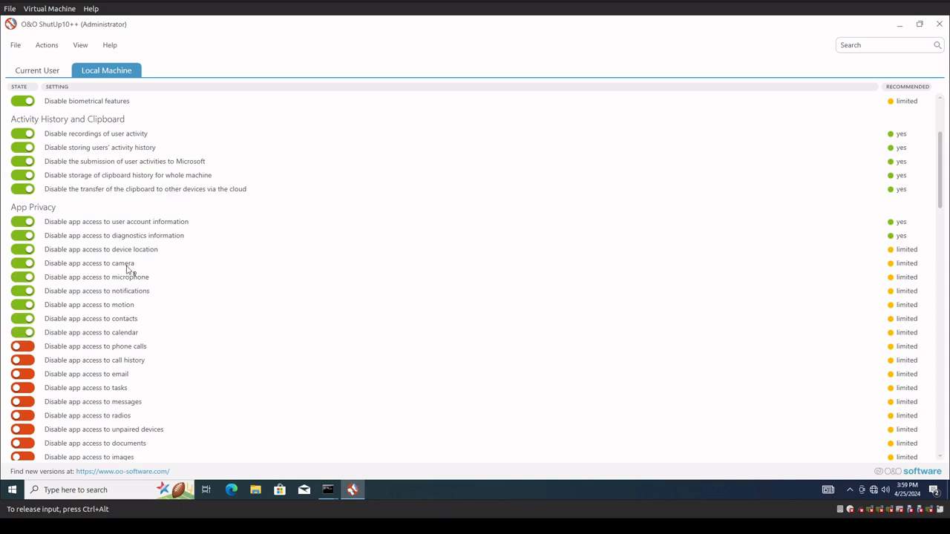
{"action": "scroll", "scroll_direction": "down", "scroll_amount": 3}
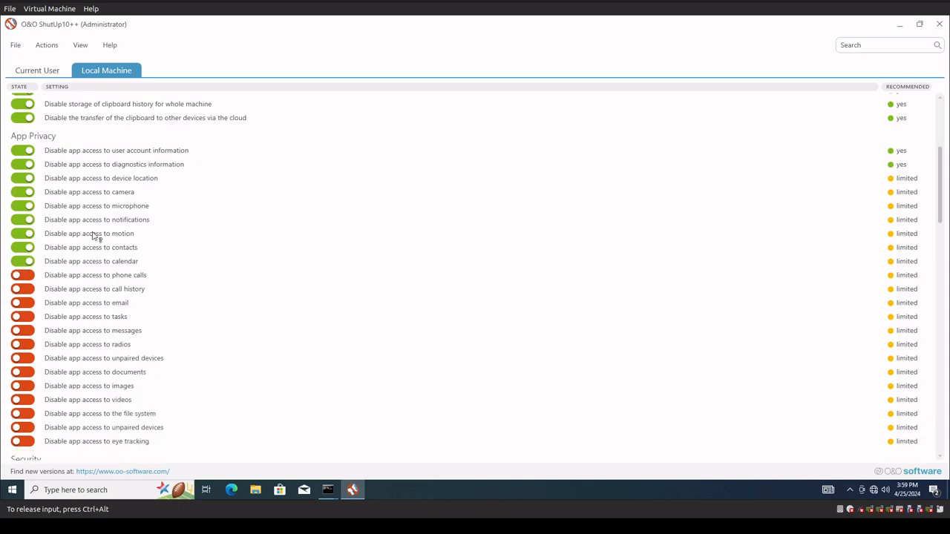
{"action": "left_click", "coordinate": [22, 289]}
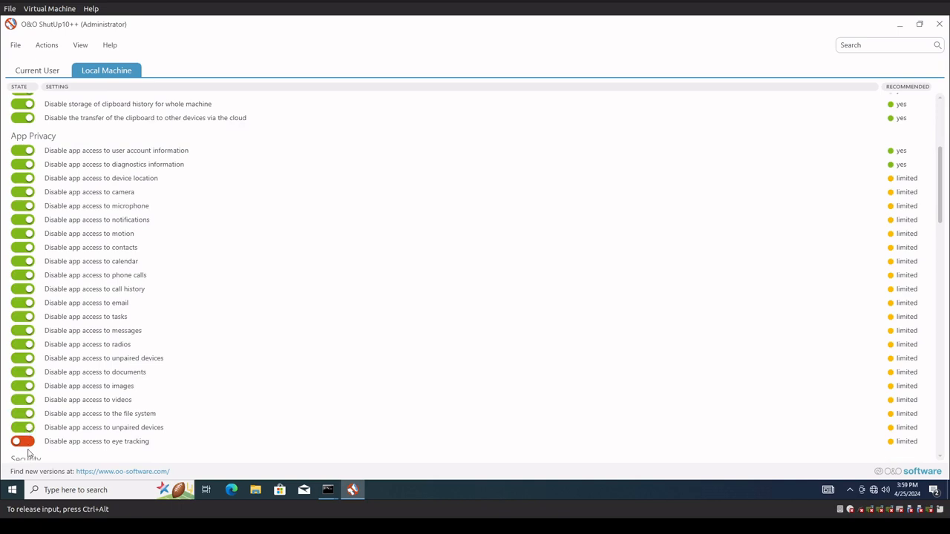
- Scroll through the full Local Machine list, then switch to the Current User settings
{"action": "scroll", "scroll_direction": "down", "scroll_amount": 3}
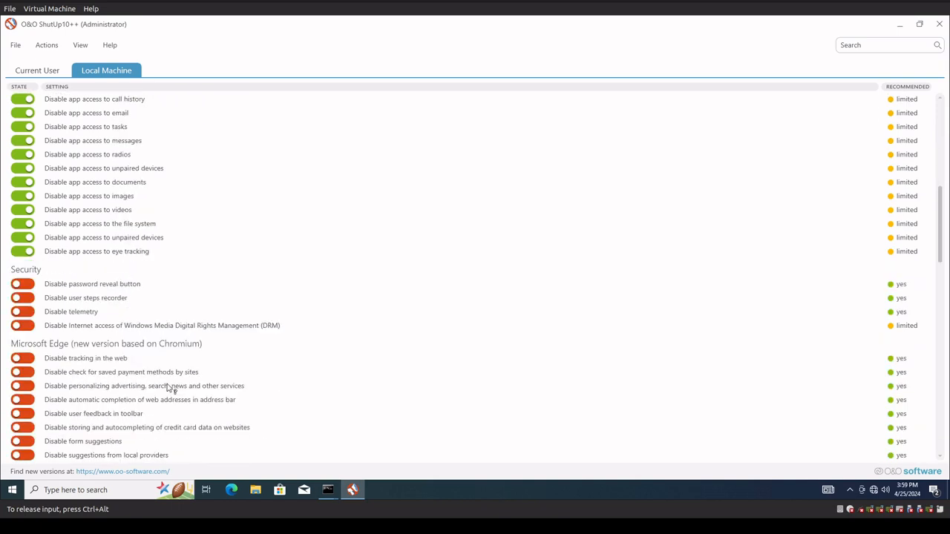
{"action": "scroll", "scroll_direction": "down", "scroll_amount": 3}
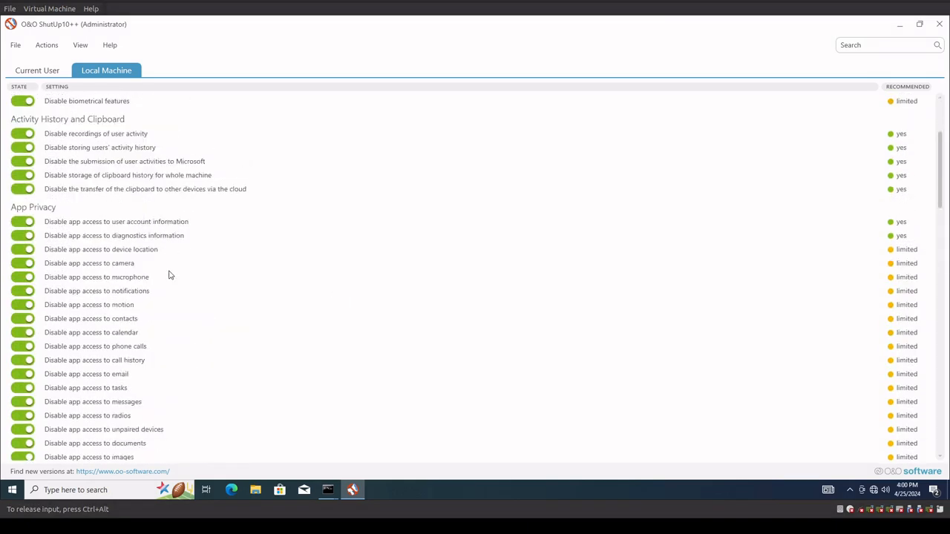
{"action": "scroll", "scroll_direction": "down", "scroll_amount": 3}
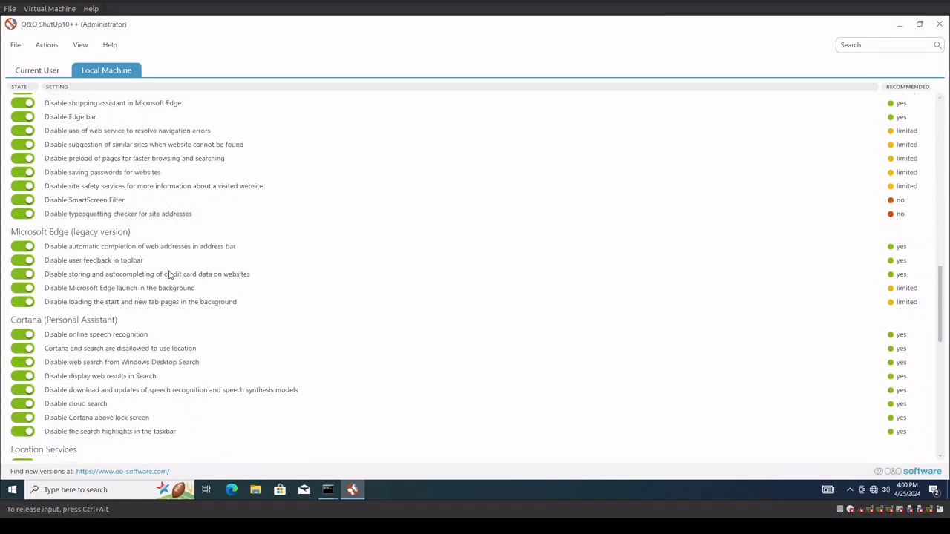
{"action": "scroll", "scroll_direction": "down", "scroll_amount": 3}
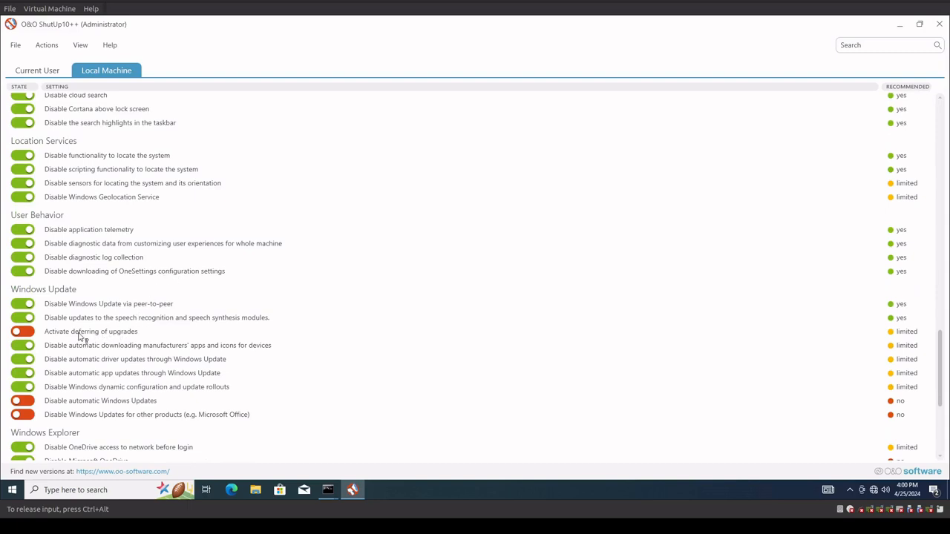
{"action": "scroll", "scroll_direction": "down", "scroll_amount": 3}
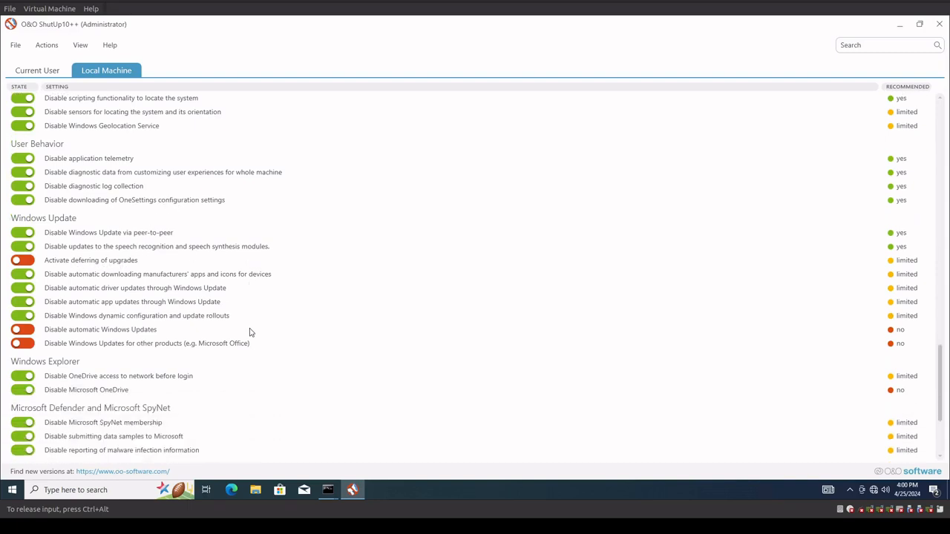
{"action": "mouse_move", "coordinate": [130, 341]}
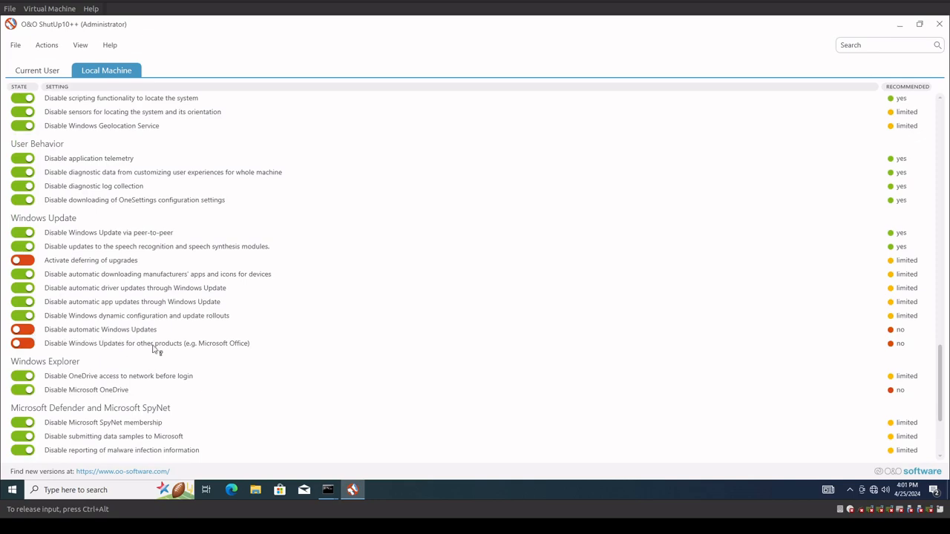
{"action": "scroll", "scroll_direction": "down", "scroll_amount": 3}
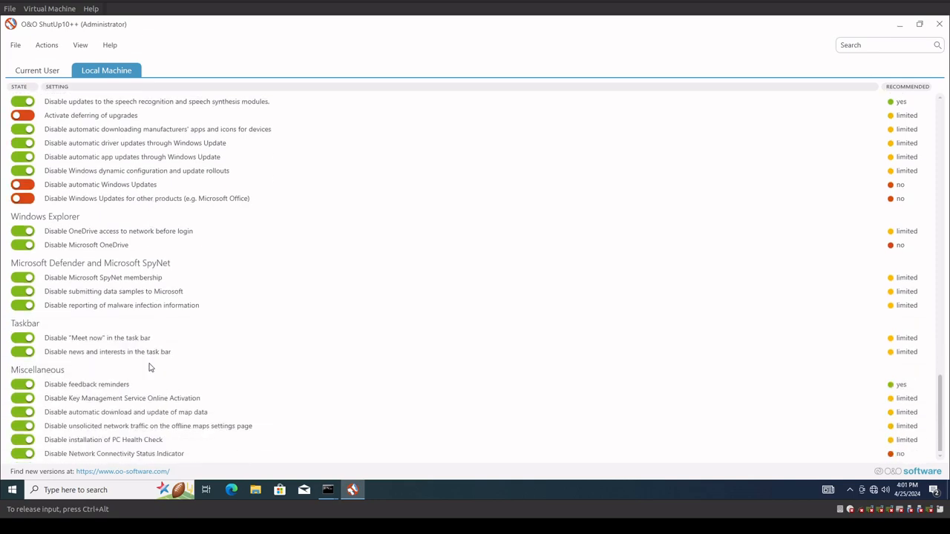
{"action": "scroll", "scroll_direction": "down", "scroll_amount": 3}
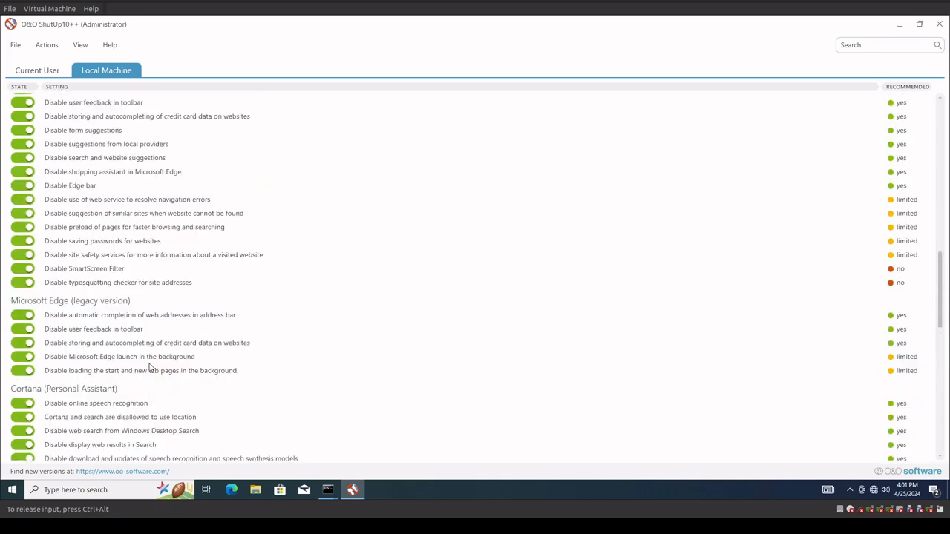
{"action": "scroll", "scroll_direction": "down", "scroll_amount": 3}
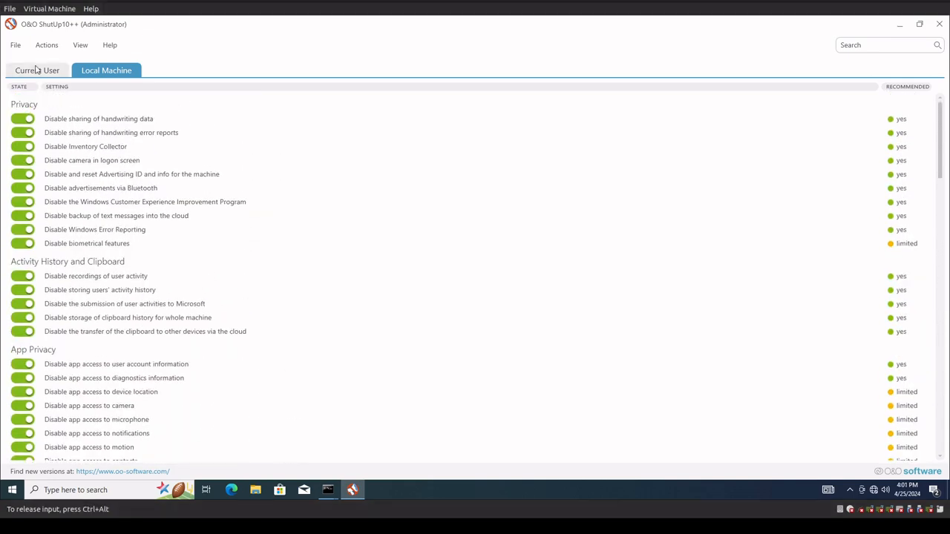
{"action": "left_click", "coordinate": [37, 70]}
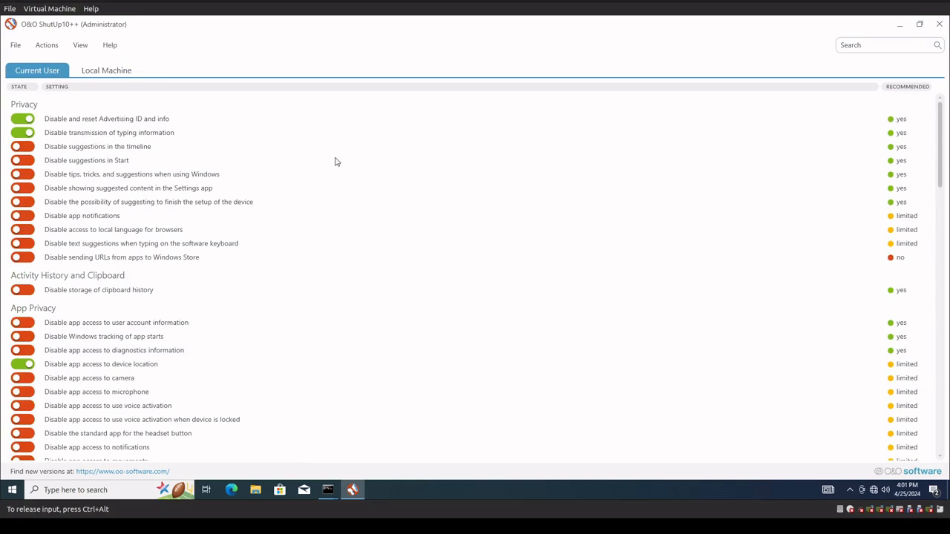
{"action": "mouse_move", "coordinate": [319, 213]}
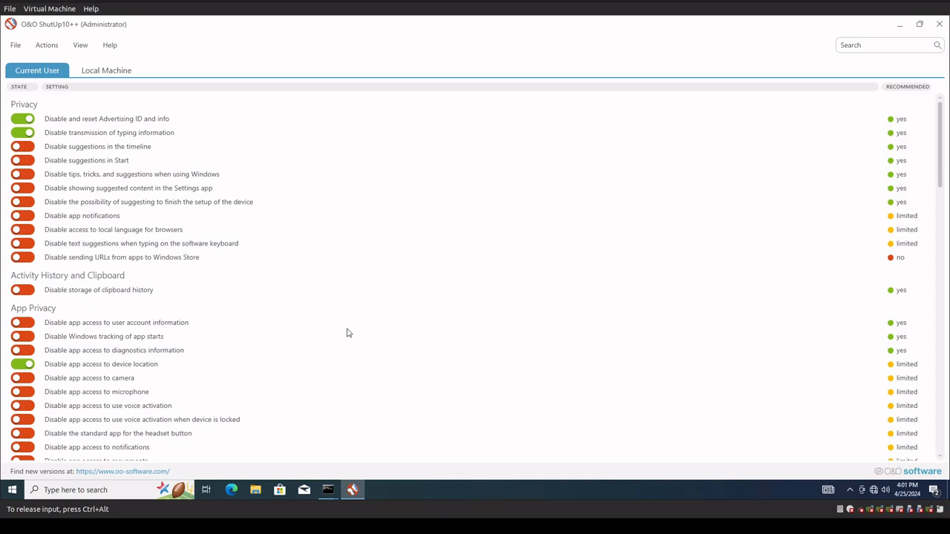
{"action": "mouse_move", "coordinate": [108, 174]}
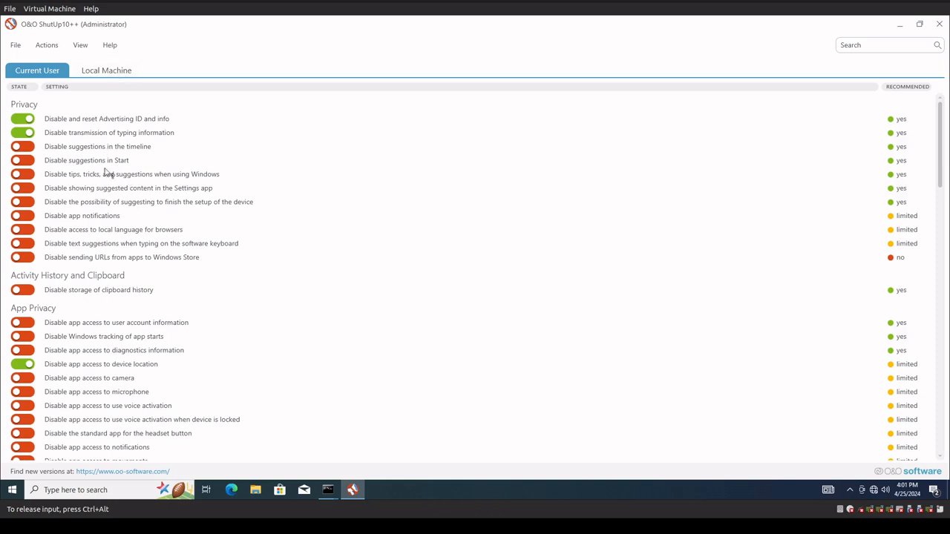
{"action": "mouse_move", "coordinate": [207, 338]}
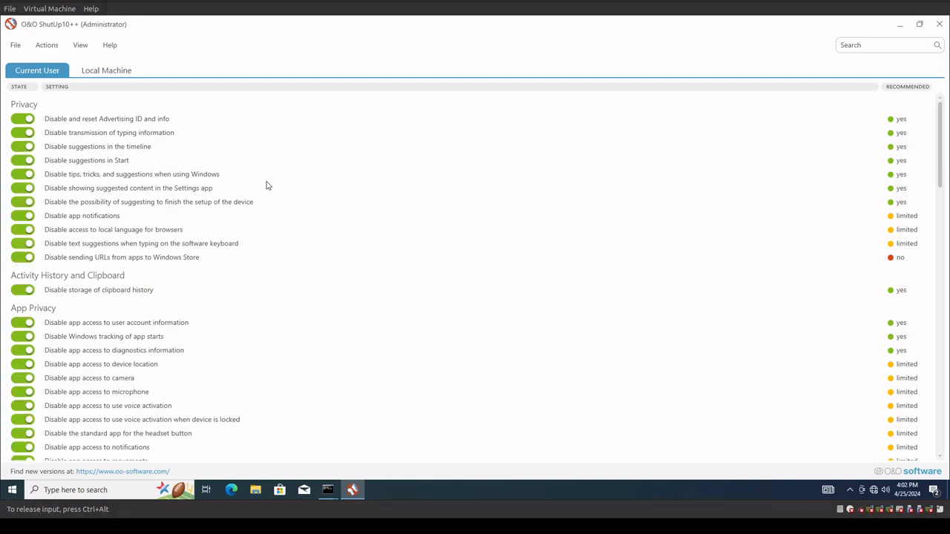
{"action": "mouse_move", "coordinate": [150, 350]}
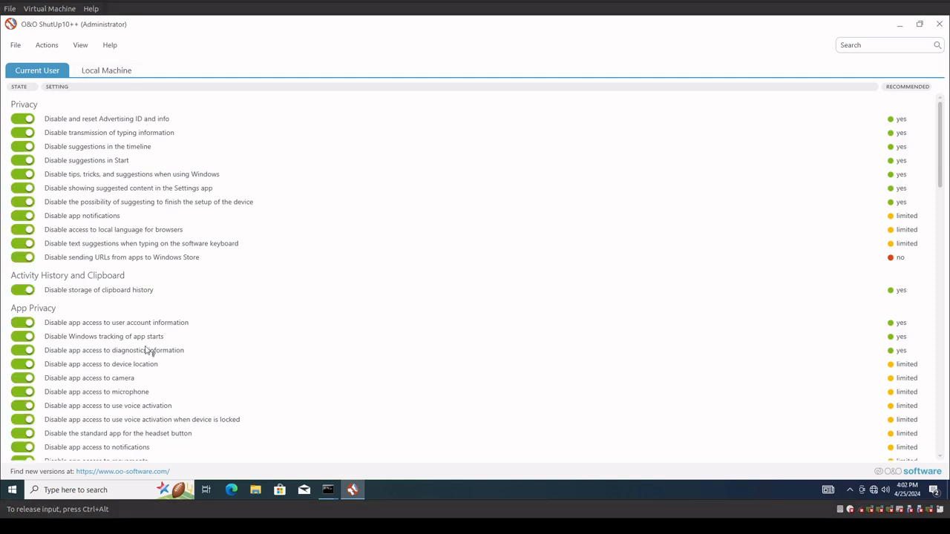
{"action": "scroll", "scroll_direction": "down", "scroll_amount": 3}
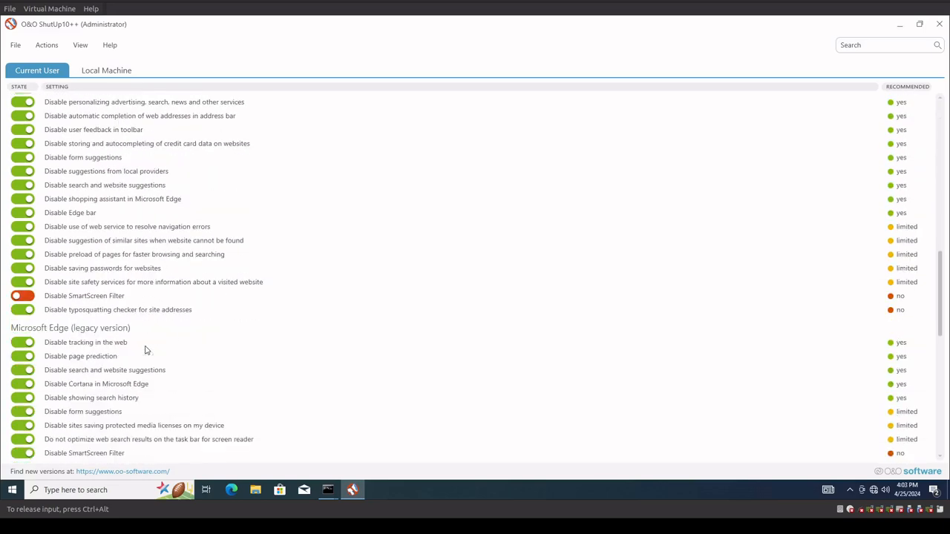
{"action": "mouse_move", "coordinate": [113, 301]}
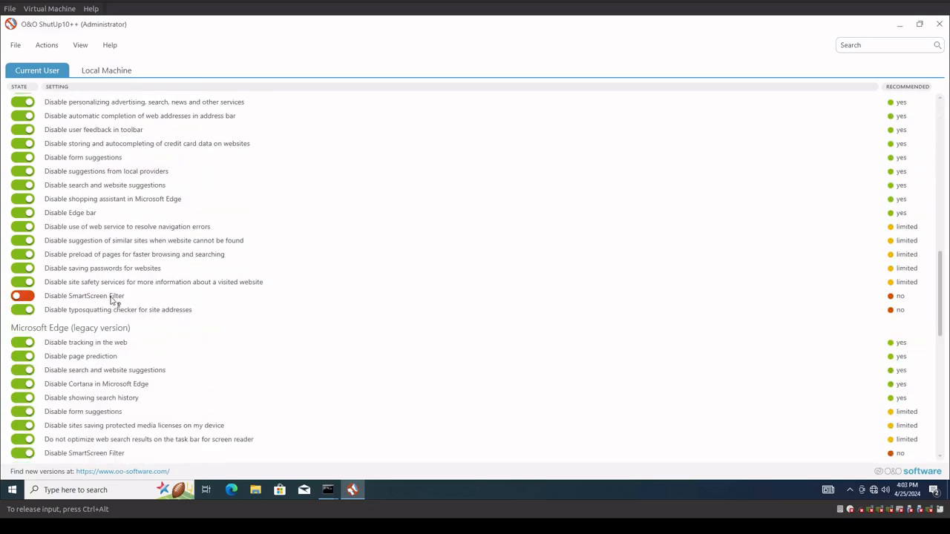
{"action": "scroll", "scroll_direction": "down", "scroll_amount": 3}
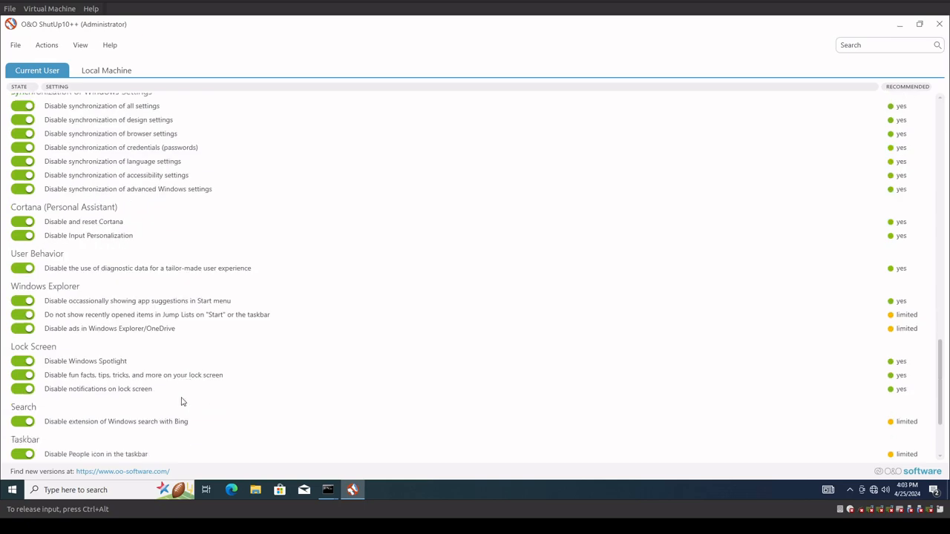
{"action": "scroll", "scroll_direction": "down", "scroll_amount": 3}
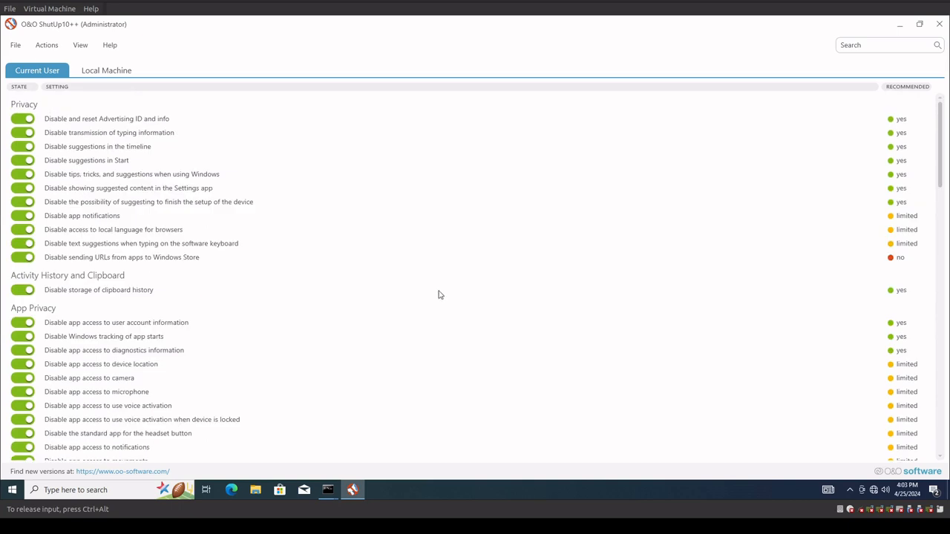
- Browse the View and Actions menus, then close them without choosing anything
{"action": "left_click", "coordinate": [80, 44]}
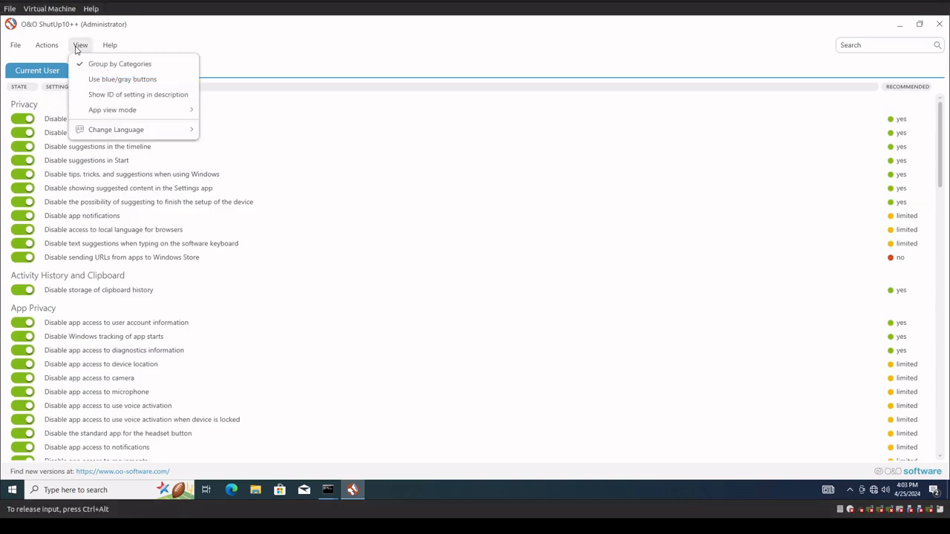
{"action": "left_click", "coordinate": [46, 45]}
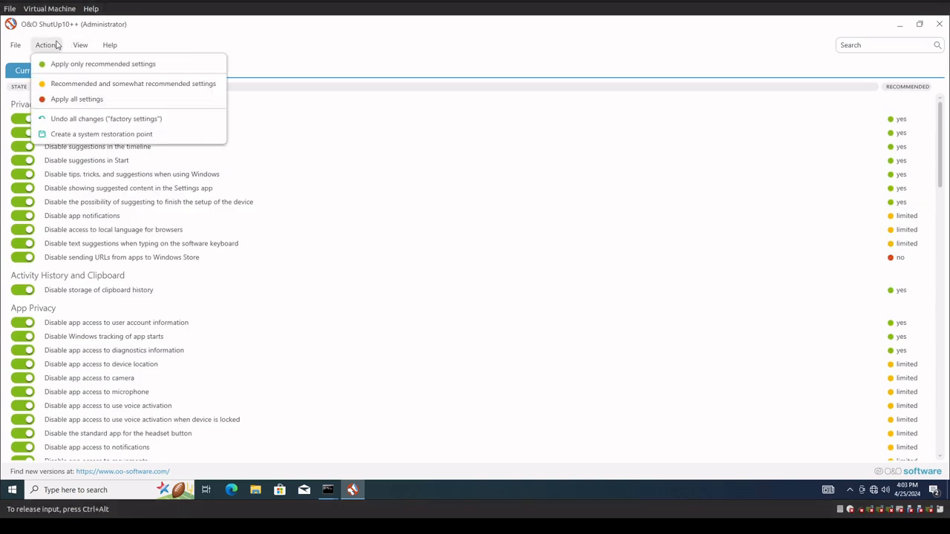
{"action": "mouse_move", "coordinate": [76, 99]}
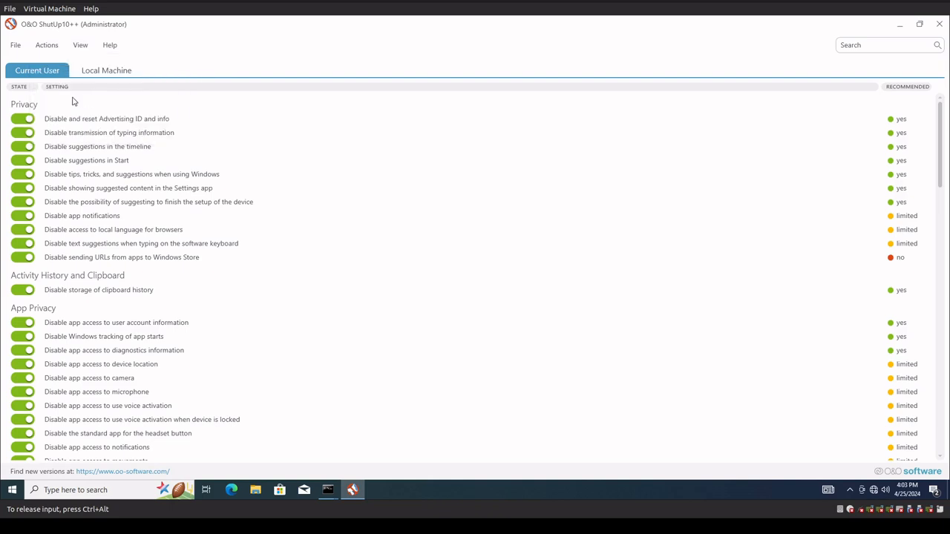
{"action": "left_click", "coordinate": [46, 44]}
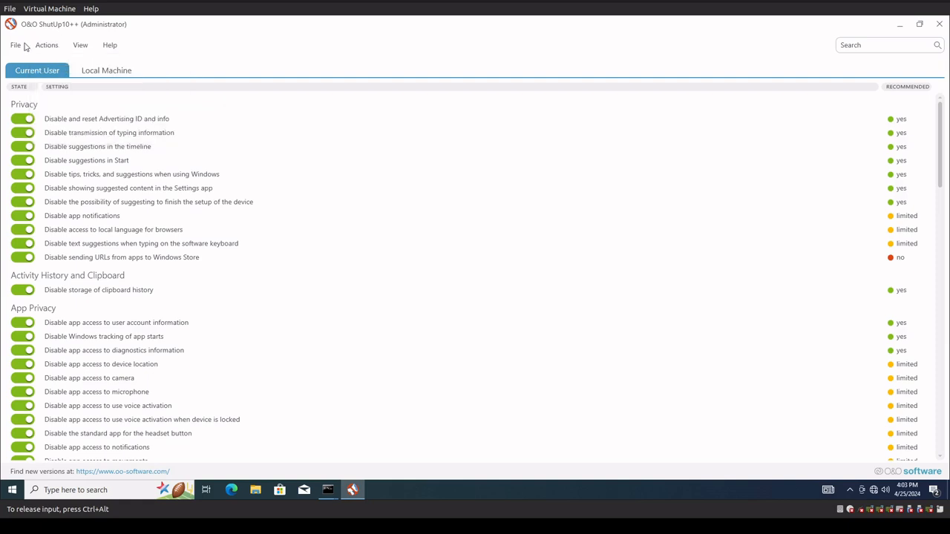
- Export the settings to an ooshutup10 .cfg file on the desktop
{"action": "left_click", "coordinate": [15, 45]}
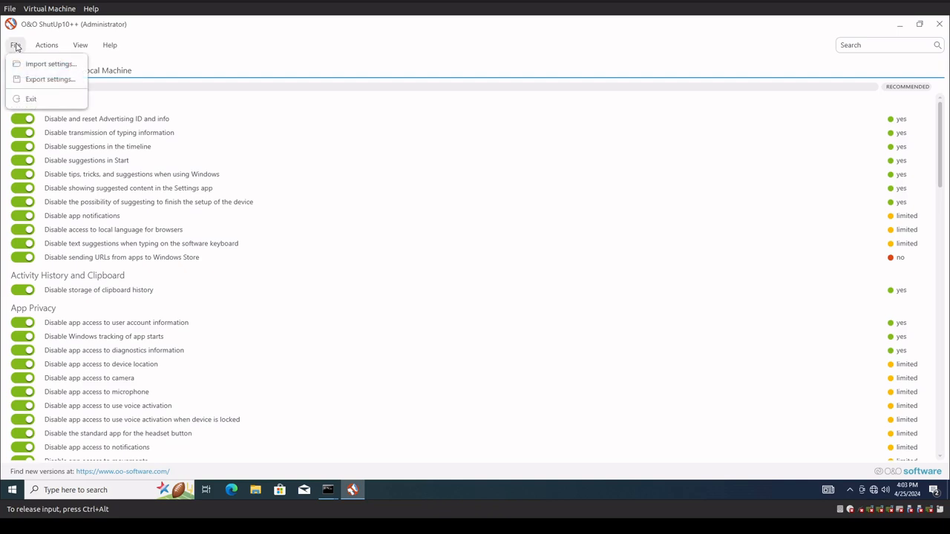
{"action": "left_click", "coordinate": [16, 44]}
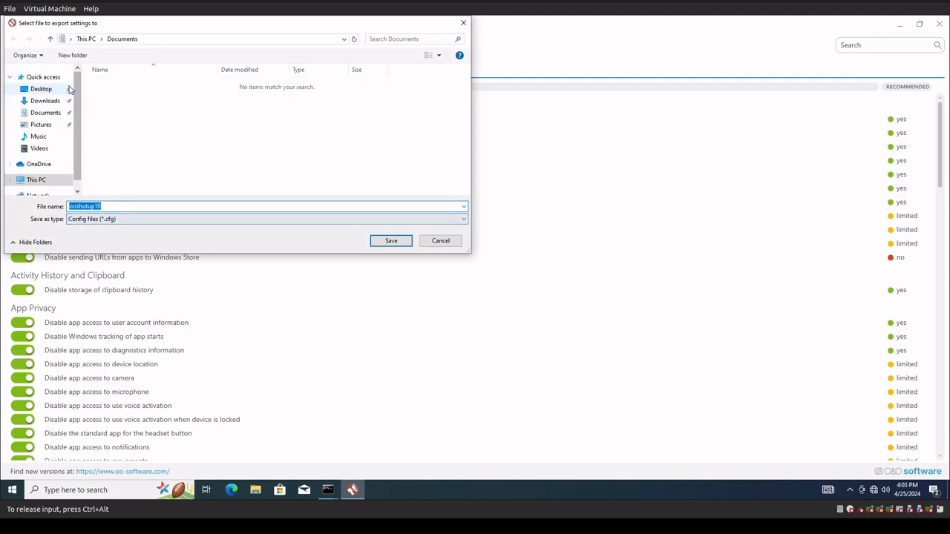
{"action": "left_click", "coordinate": [391, 241]}
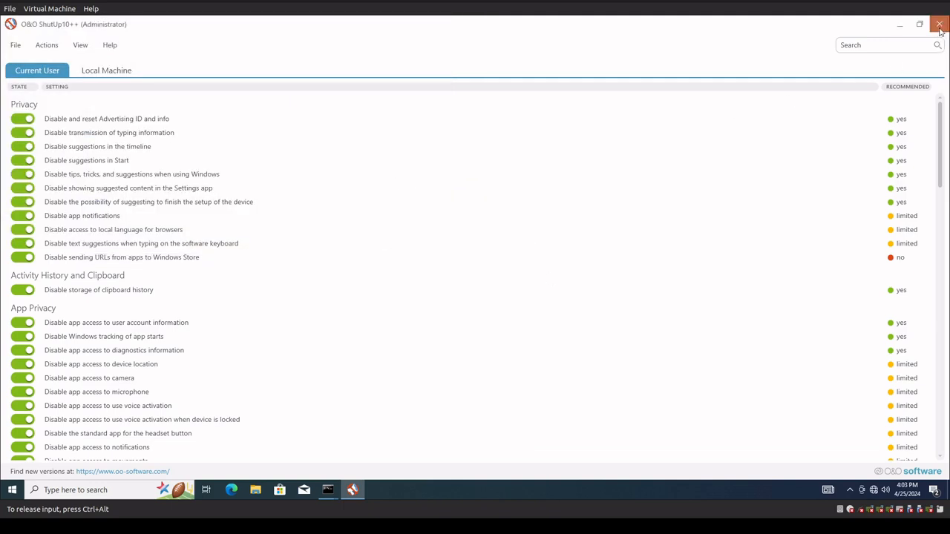
- Close O&O ShutUp10++, then open and dismiss the Start menu
{"action": "left_click", "coordinate": [939, 23]}
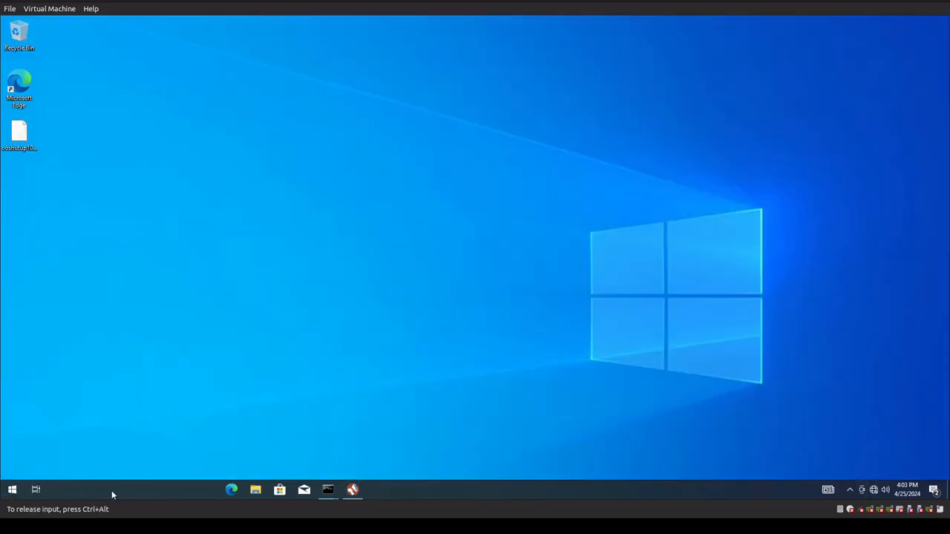
{"action": "left_click", "coordinate": [12, 490]}
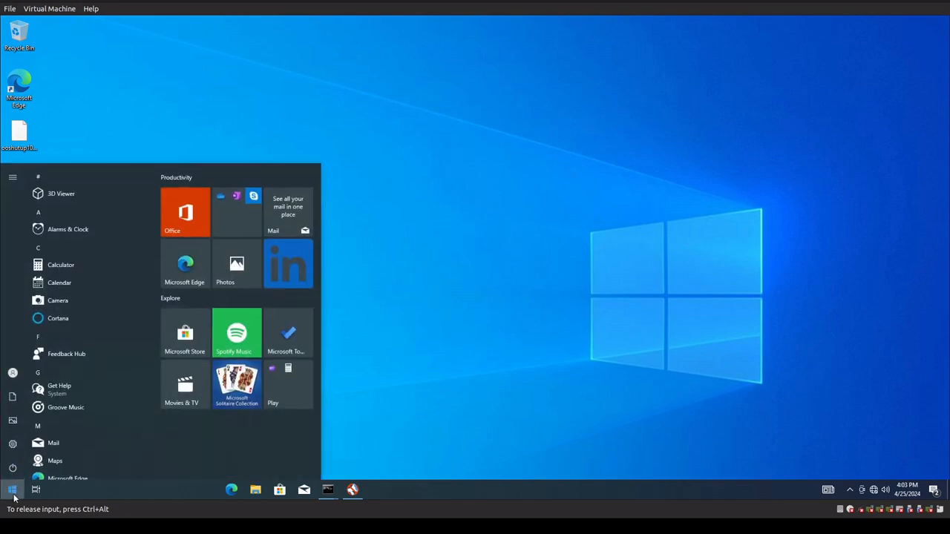
{"action": "left_click", "coordinate": [12, 490]}
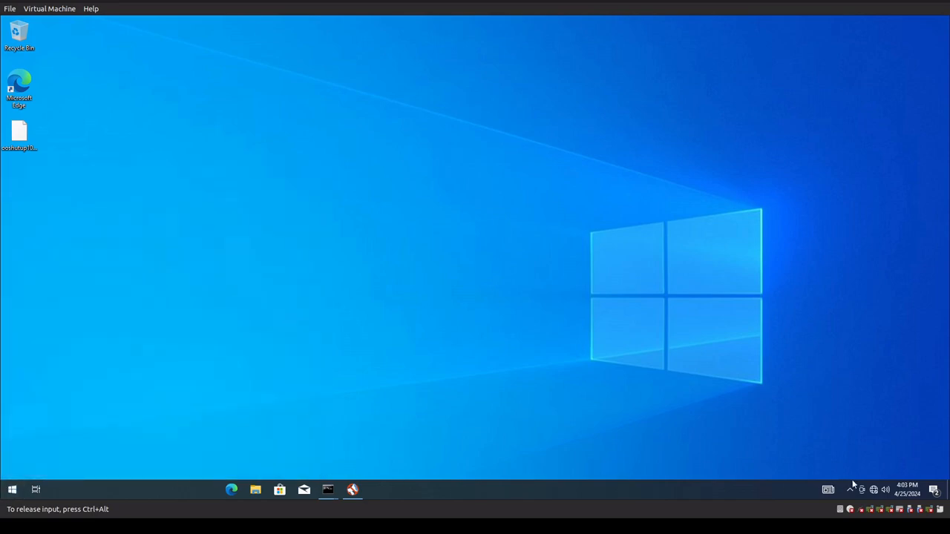
{"action": "mouse_move", "coordinate": [104, 293]}
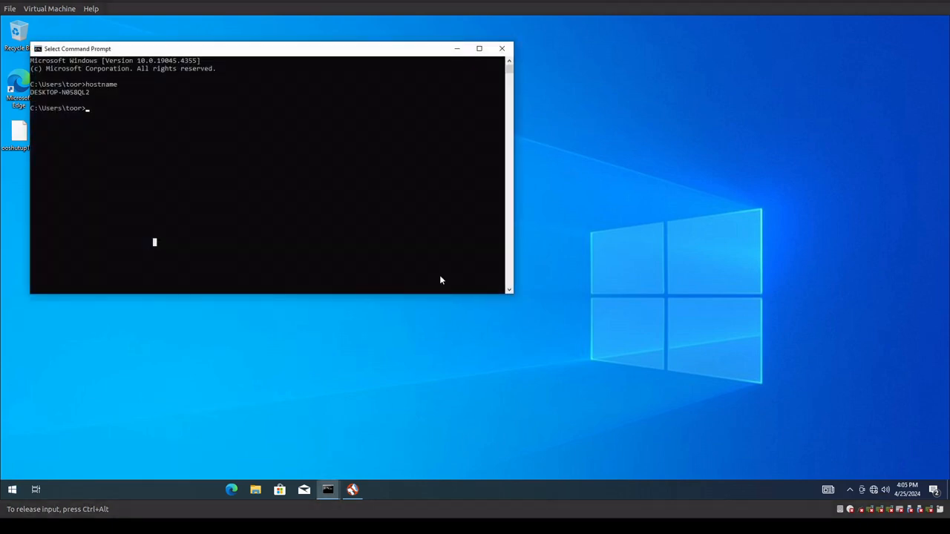
- Disable the firewall for all profiles in an admin Command Prompt, then restart the VM
{"action": "right_click", "coordinate": [352, 489]}
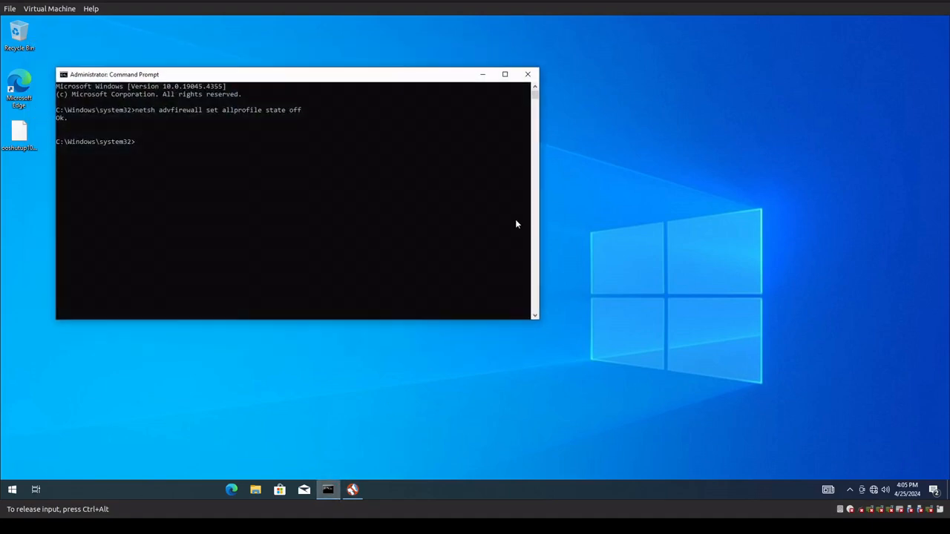
{"action": "left_click", "coordinate": [528, 75]}
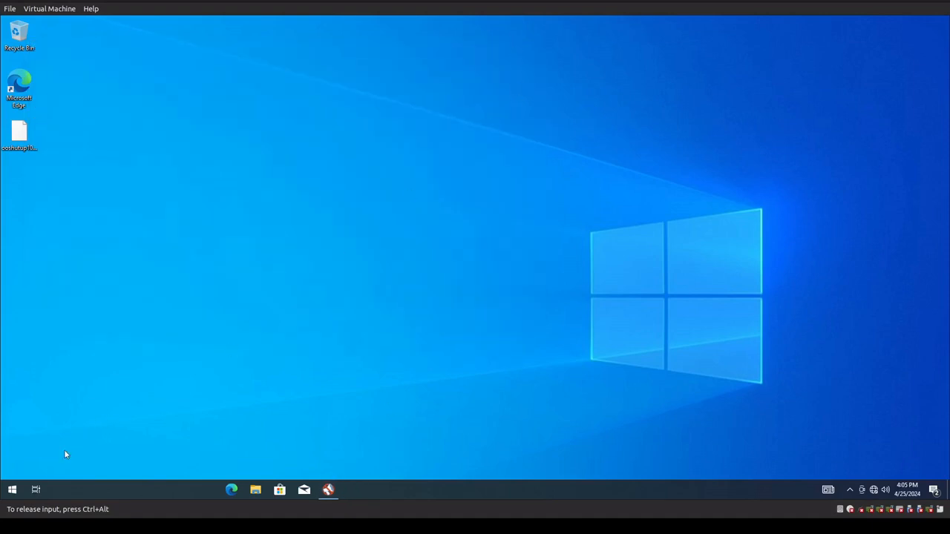
{"action": "left_click", "coordinate": [11, 489]}
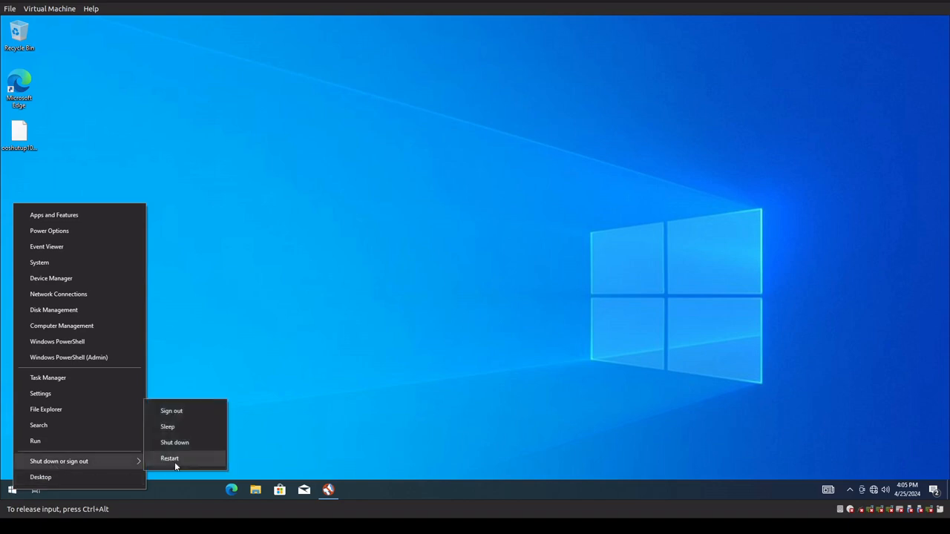
{"action": "left_click", "coordinate": [169, 458]}
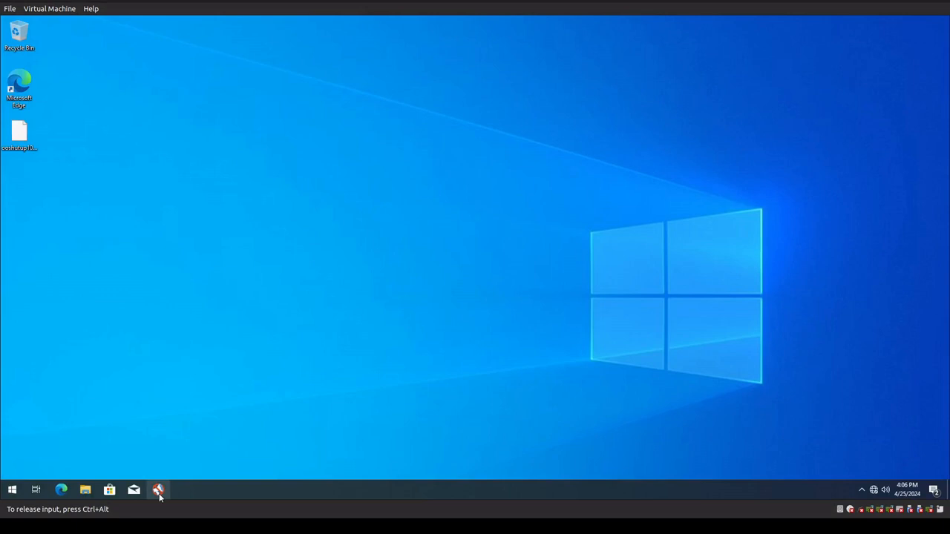
- Relaunch O&O ShutUp10++ as administrator, check Local Machine settings, close it, and show tray icons
{"action": "left_click", "coordinate": [158, 490]}
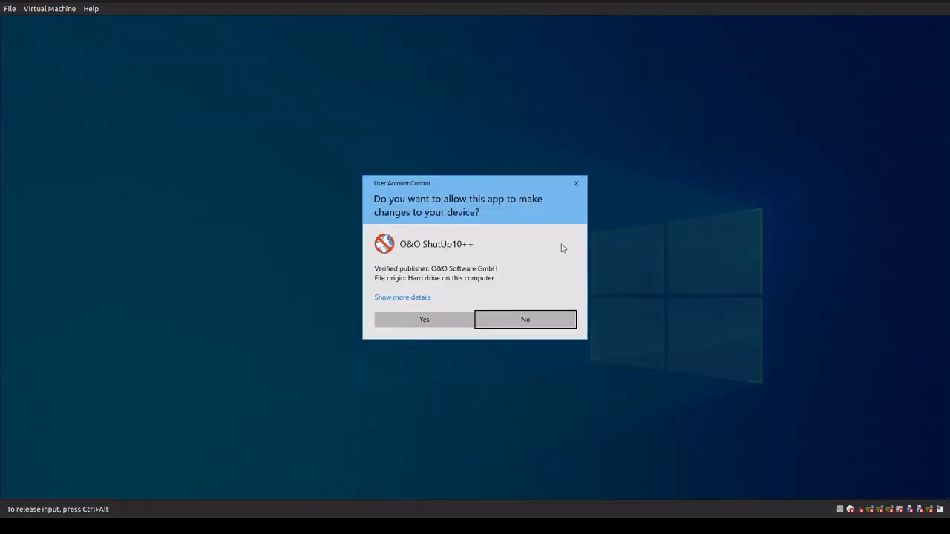
{"action": "left_click", "coordinate": [525, 319]}
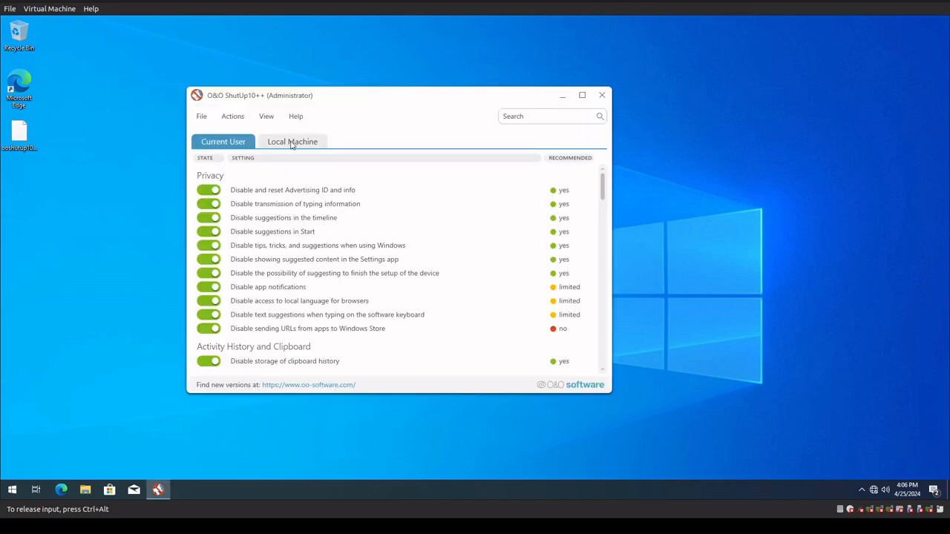
{"action": "left_click", "coordinate": [292, 141]}
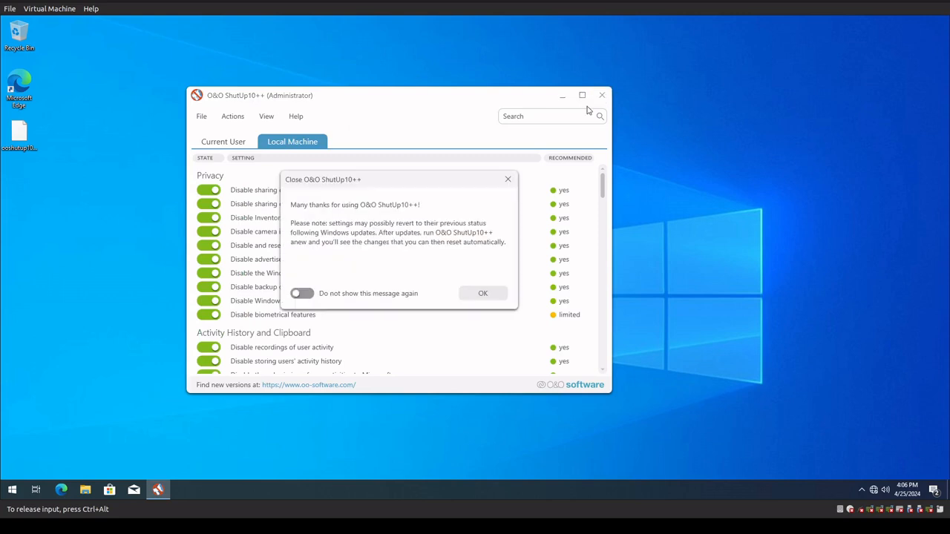
{"action": "left_click", "coordinate": [301, 293]}
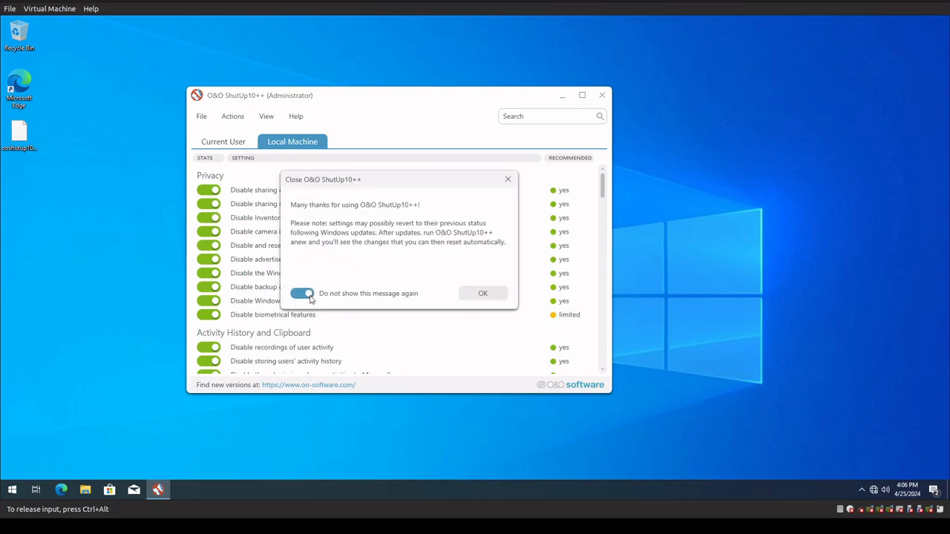
{"action": "left_click", "coordinate": [482, 292]}
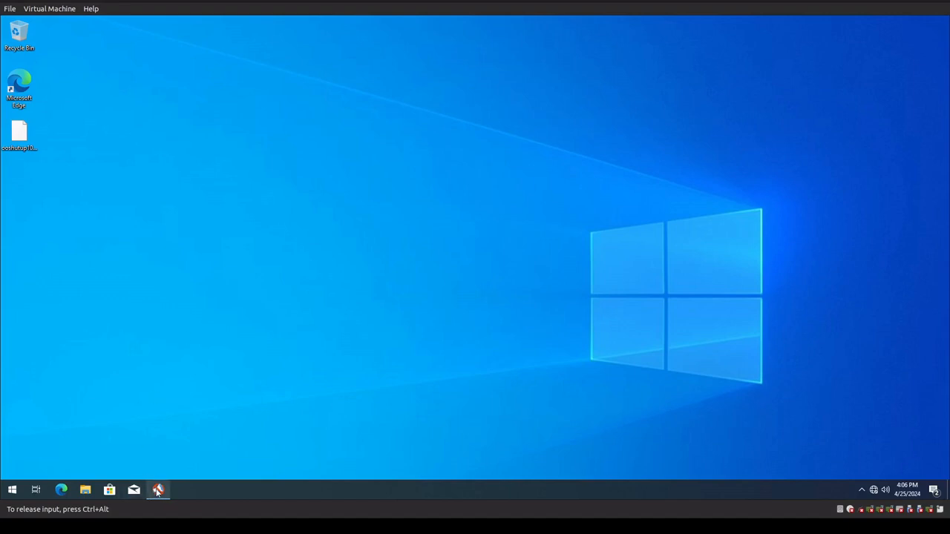
{"action": "left_click", "coordinate": [862, 490]}
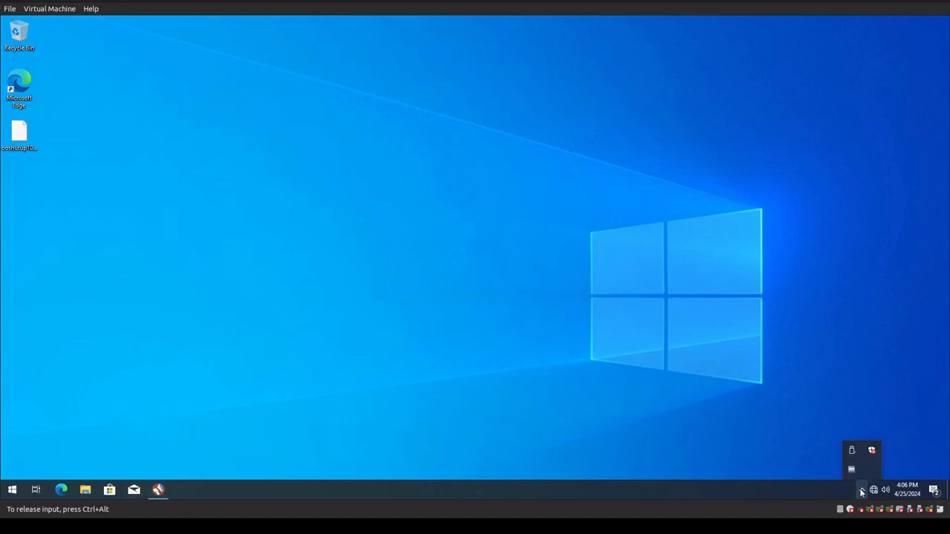
{"action": "mouse_move", "coordinate": [406, 380]}
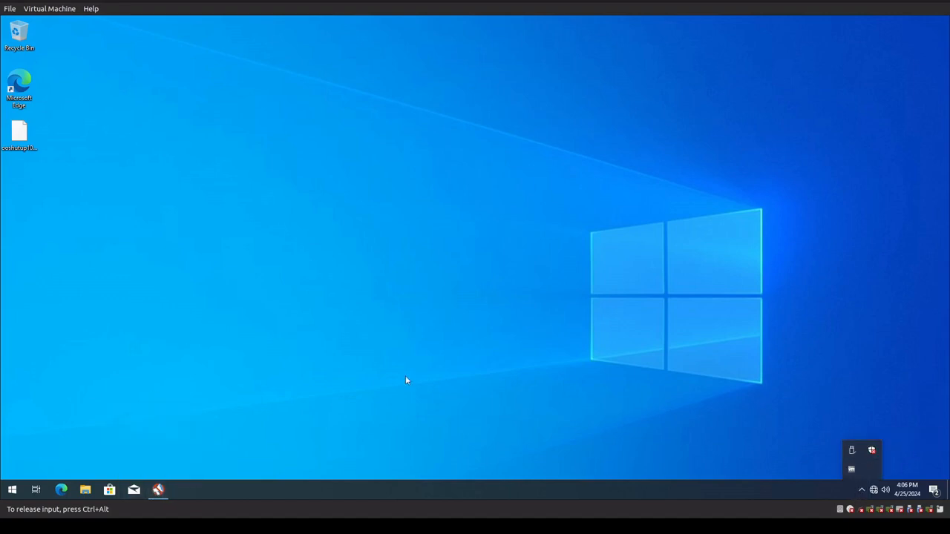
{"action": "mouse_move", "coordinate": [195, 291]}
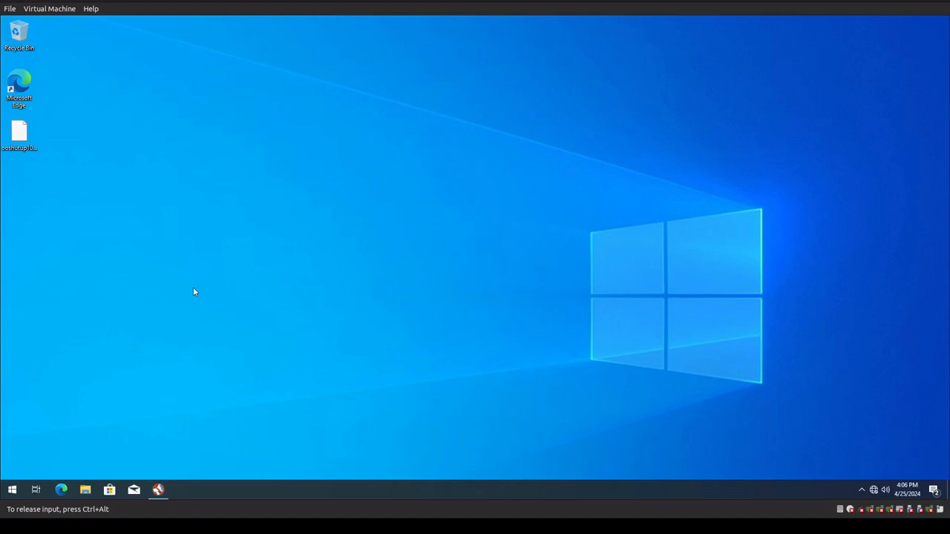
{"action": "mouse_move", "coordinate": [158, 489]}
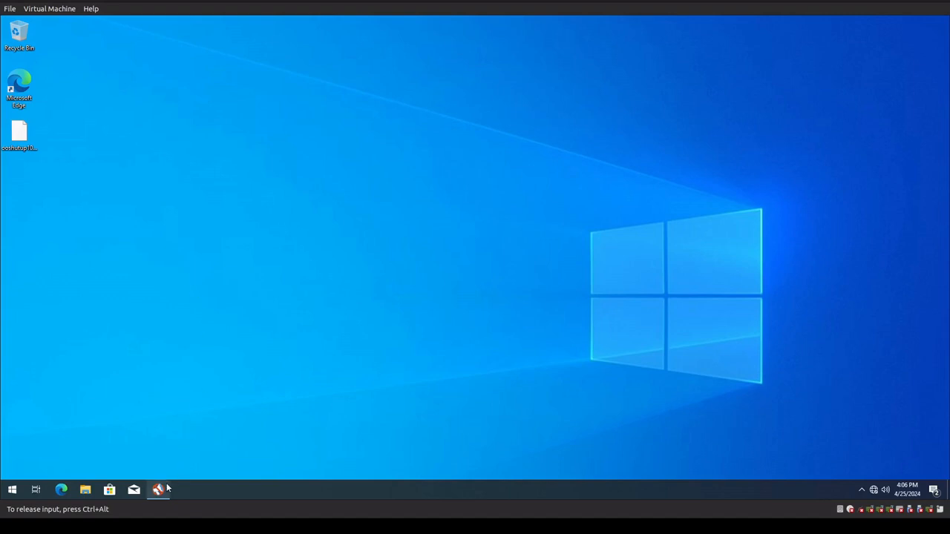
{"action": "mouse_move", "coordinate": [257, 309]}
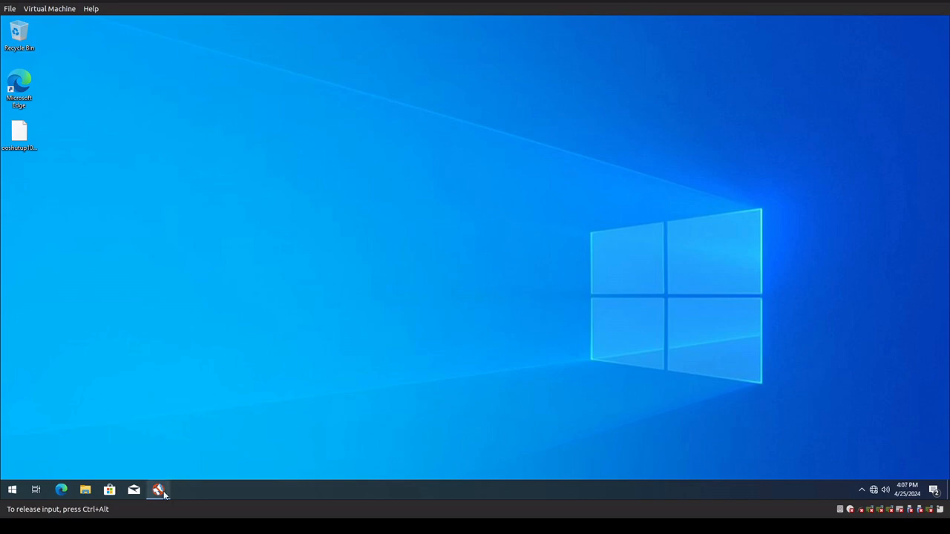
- Restore the window and apply only recommended settings, creating a system restore point first
{"action": "left_click", "coordinate": [158, 490]}
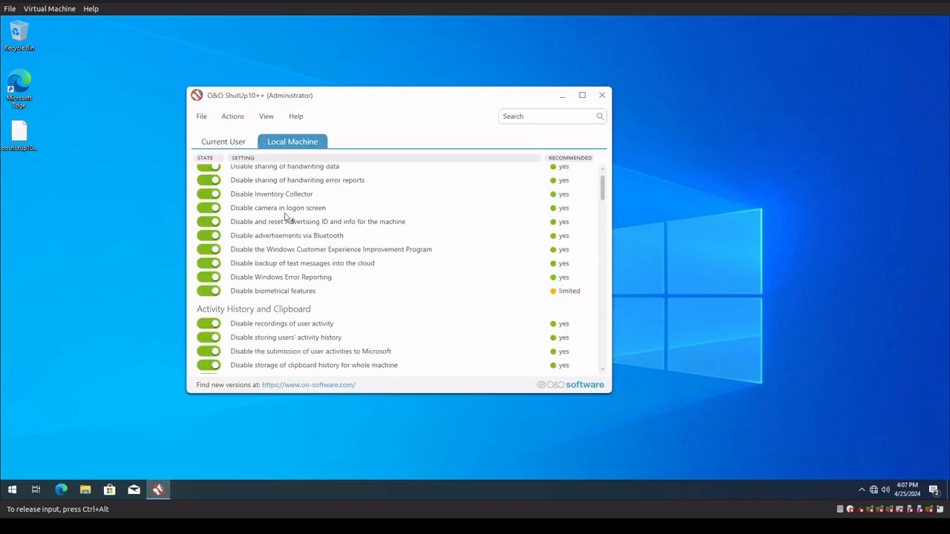
{"action": "left_click", "coordinate": [233, 116]}
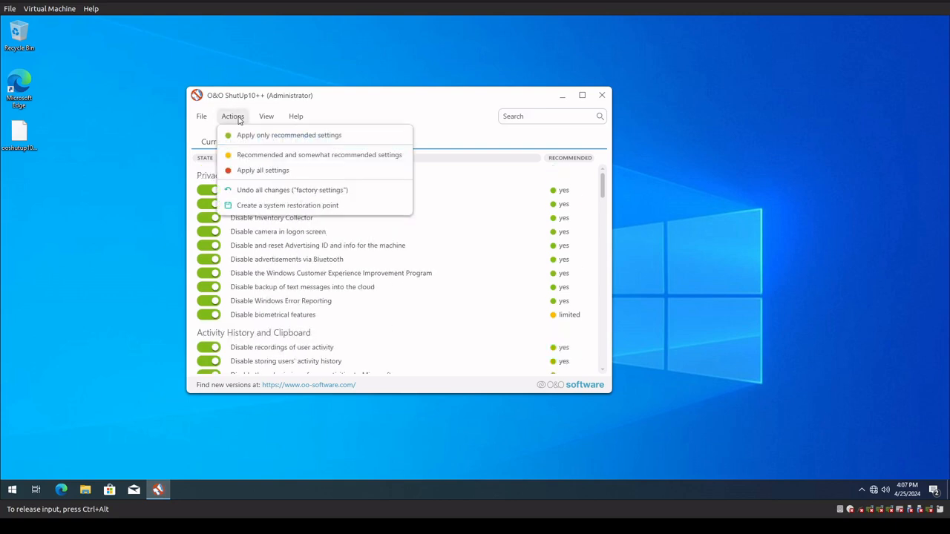
{"action": "left_click", "coordinate": [287, 205]}
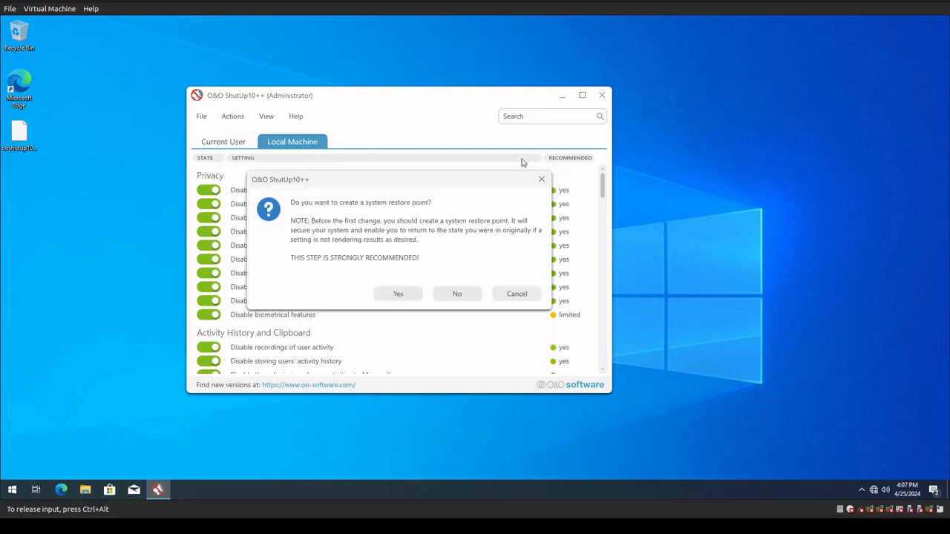
{"action": "mouse_move", "coordinate": [399, 294]}
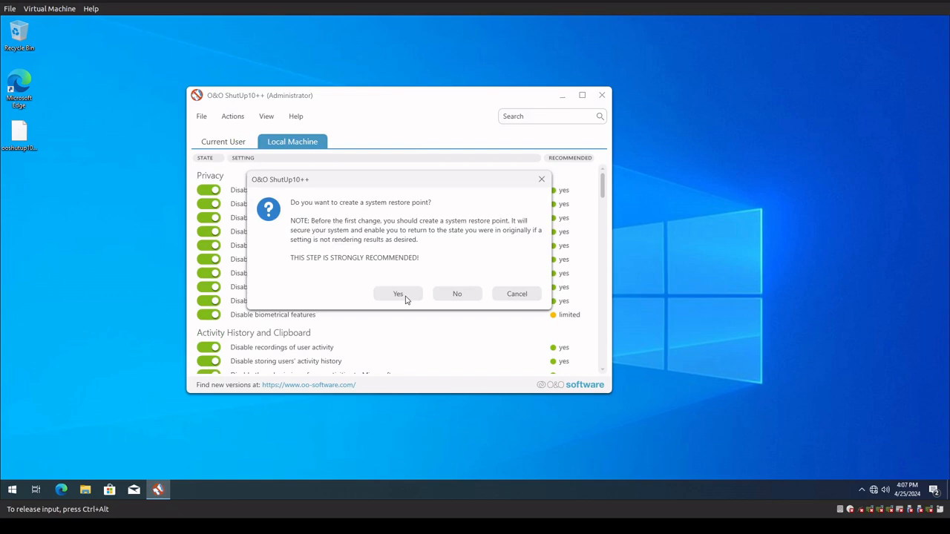
{"action": "left_click", "coordinate": [458, 293]}
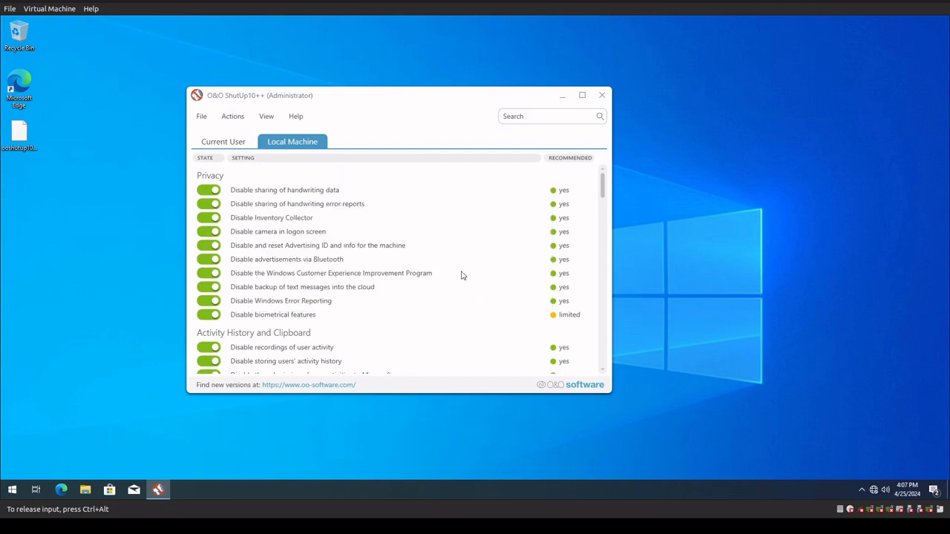
{"action": "scroll", "scroll_direction": "down", "scroll_amount": 3}
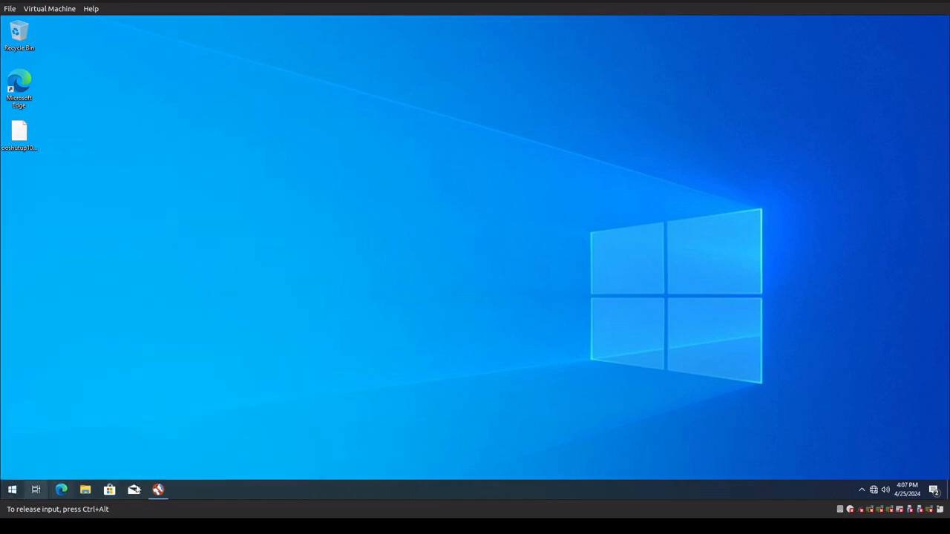
{"action": "mouse_move", "coordinate": [349, 305]}
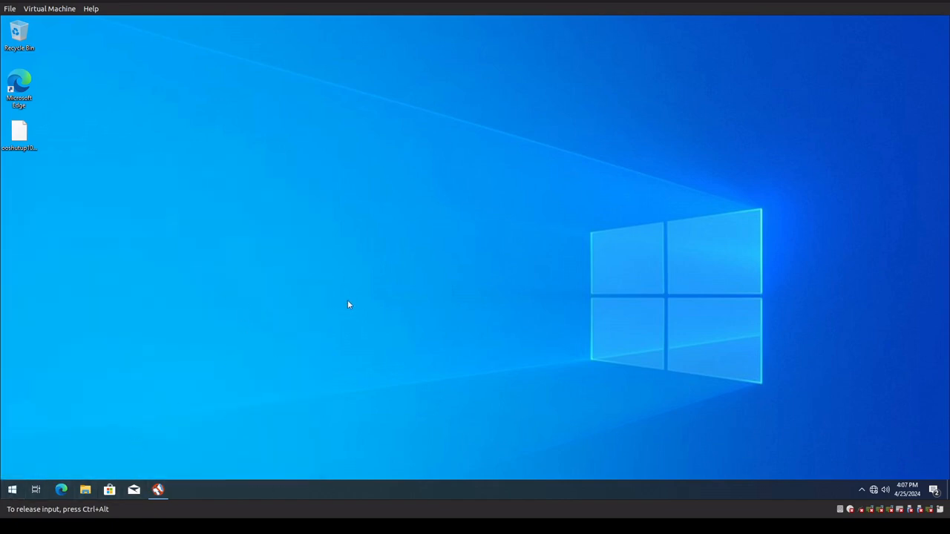
{"action": "mouse_move", "coordinate": [739, 423]}
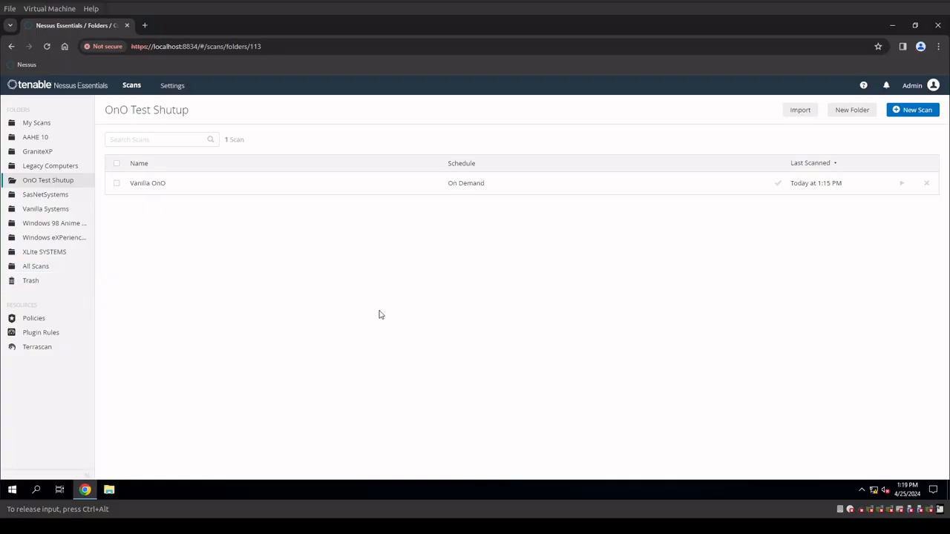
{"action": "mouse_move", "coordinate": [186, 262]}
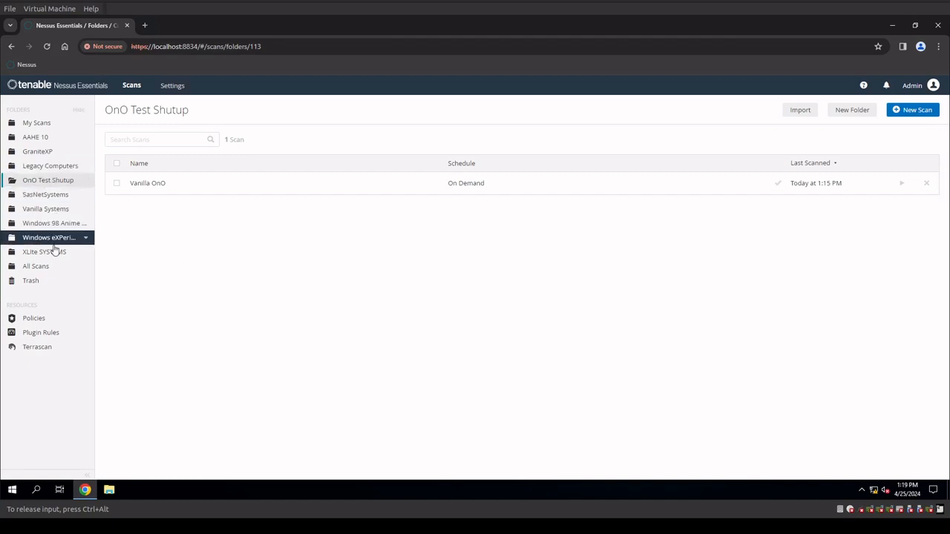
- Open the Vanilla 10 22H2 April scan, then the Vanilla OnO scan in OnO Test Shutup
{"action": "left_click", "coordinate": [45, 209]}
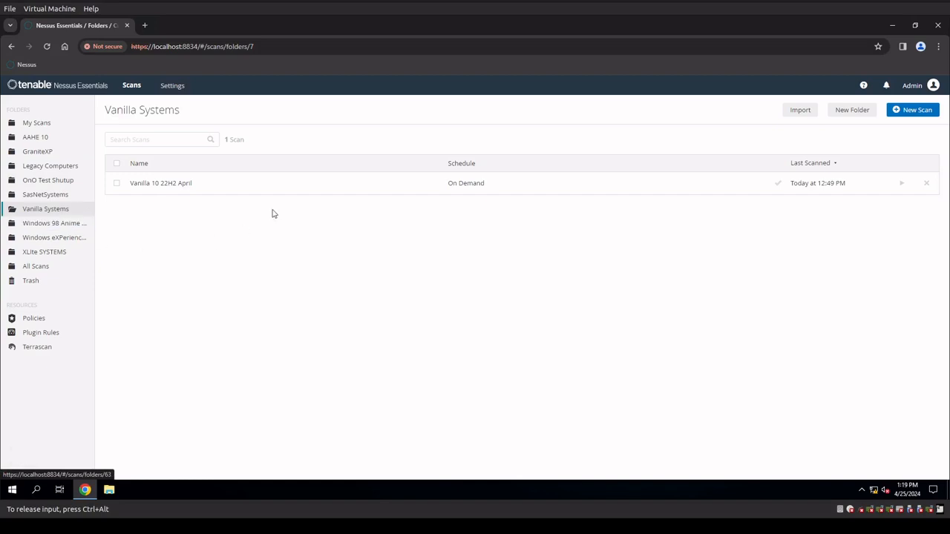
{"action": "left_click", "coordinate": [161, 183]}
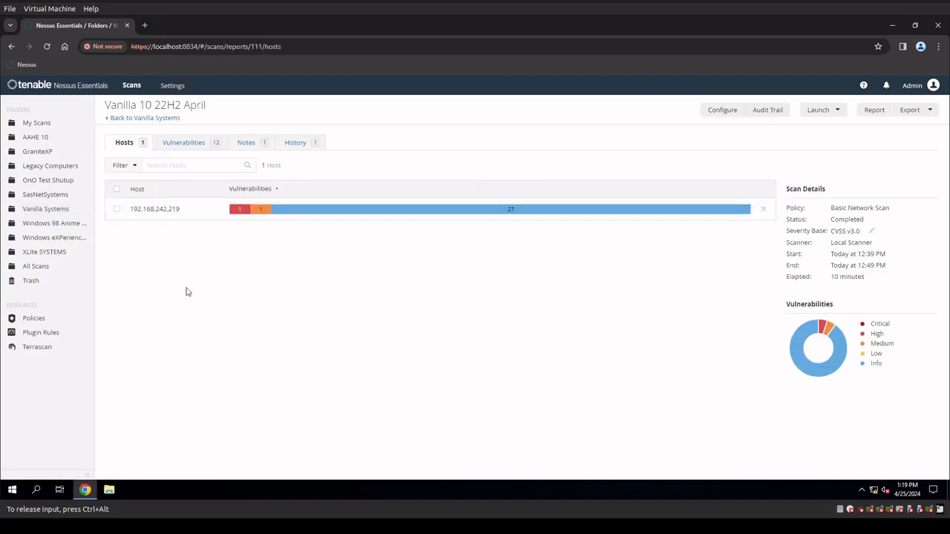
{"action": "left_click", "coordinate": [47, 180]}
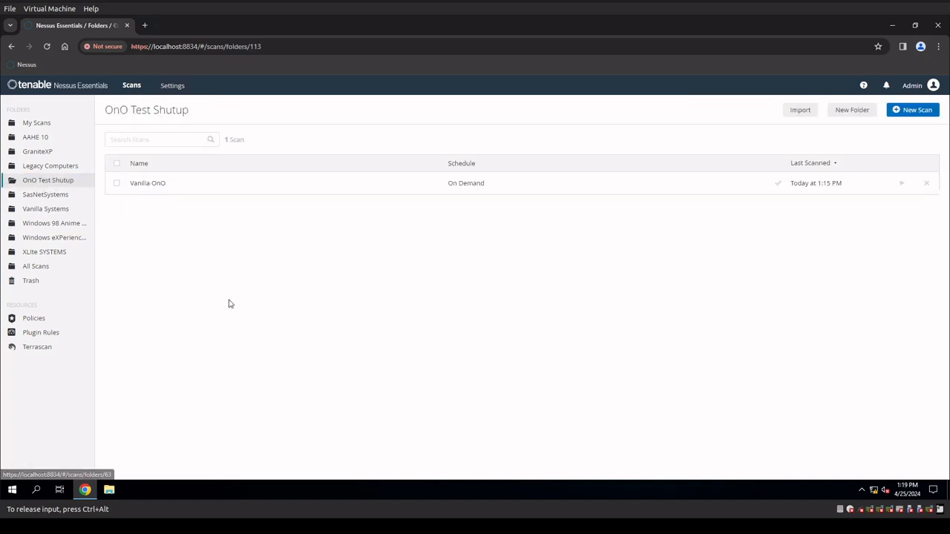
{"action": "left_click", "coordinate": [147, 183]}
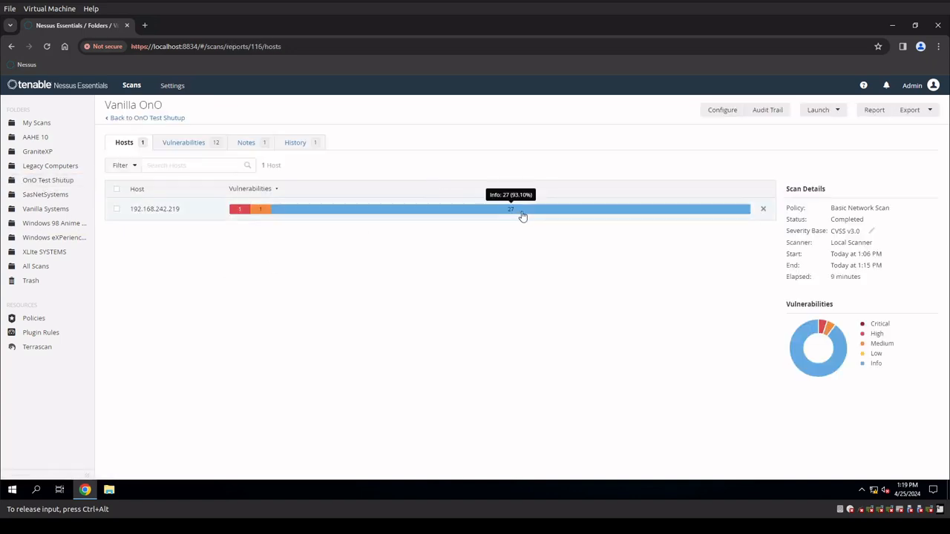
{"action": "mouse_move", "coordinate": [331, 369]}
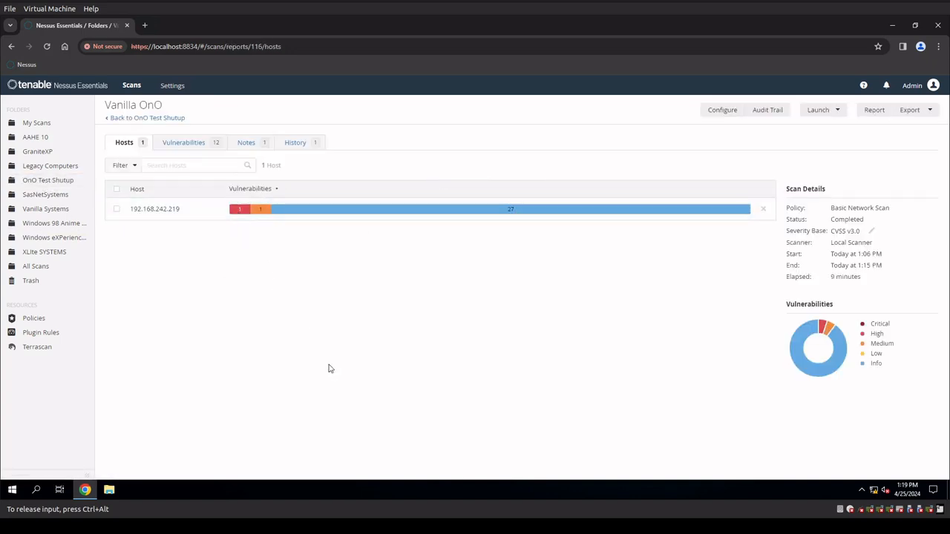
{"action": "mouse_move", "coordinate": [322, 364]}
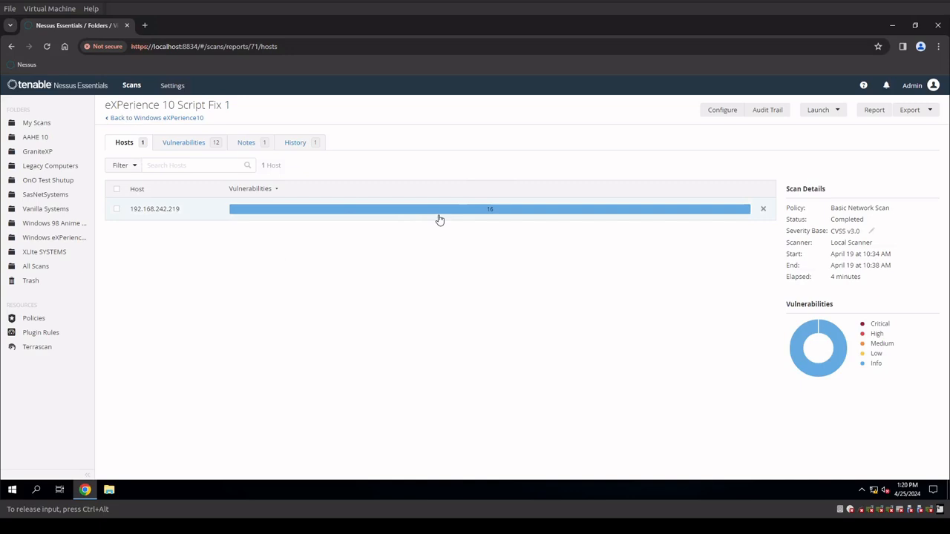
{"action": "mouse_move", "coordinate": [486, 218]}
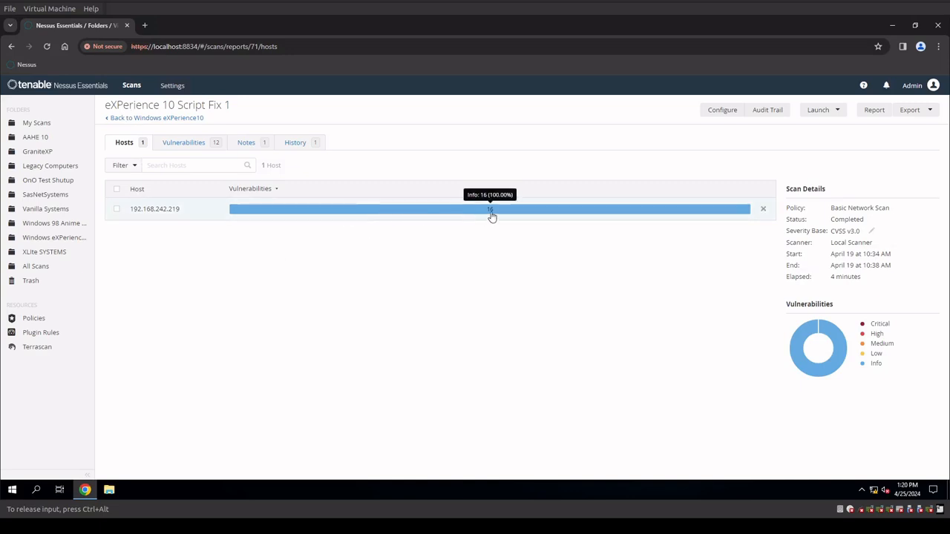
{"action": "mouse_move", "coordinate": [479, 378]}
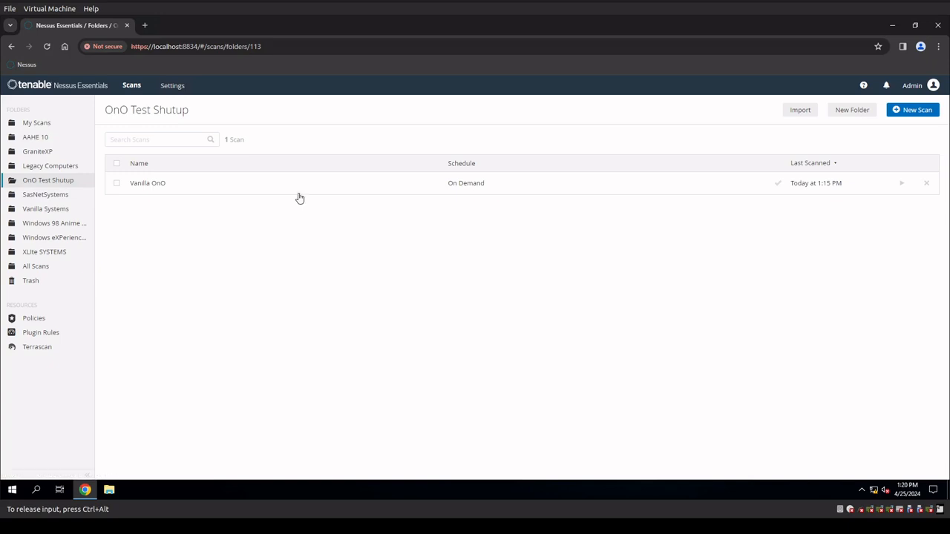
- Reopen the Vanilla OnO scan report showing one high, one medium and 27 informational findings
{"action": "left_click", "coordinate": [148, 182]}
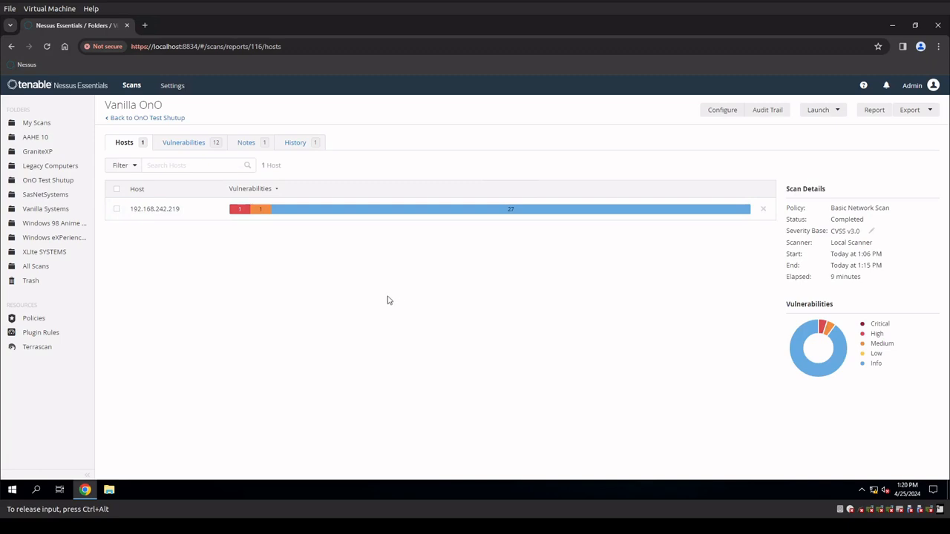
{"action": "mouse_move", "coordinate": [385, 303]}
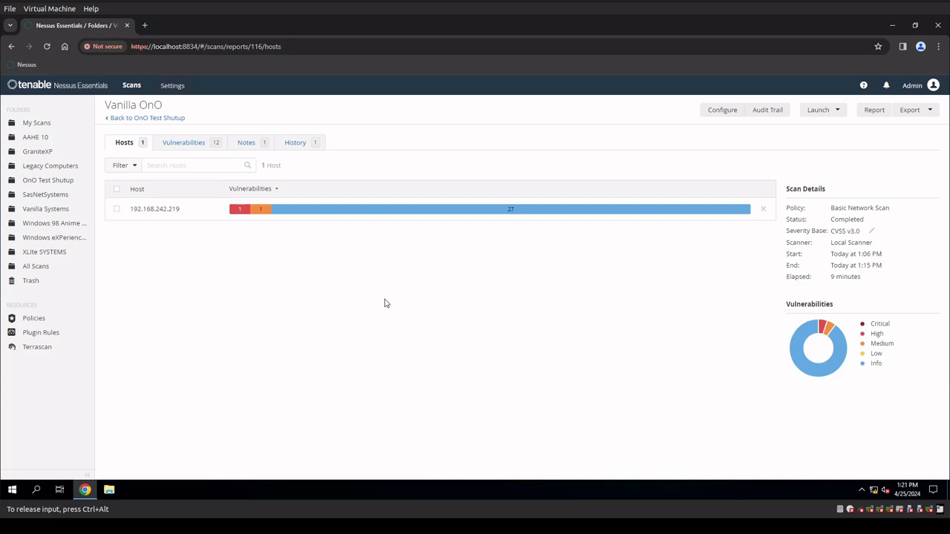
{"action": "mouse_move", "coordinate": [385, 314]}
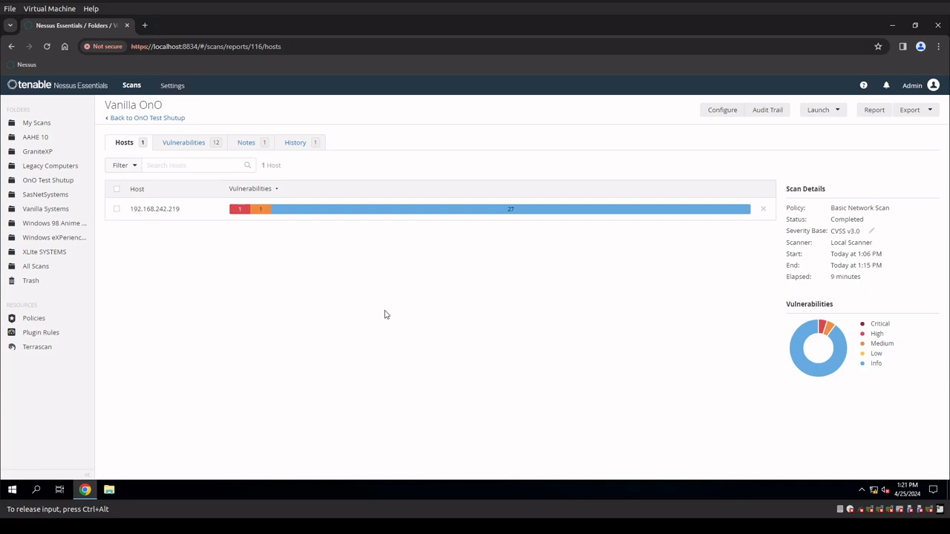
{"action": "mouse_move", "coordinate": [385, 359]}
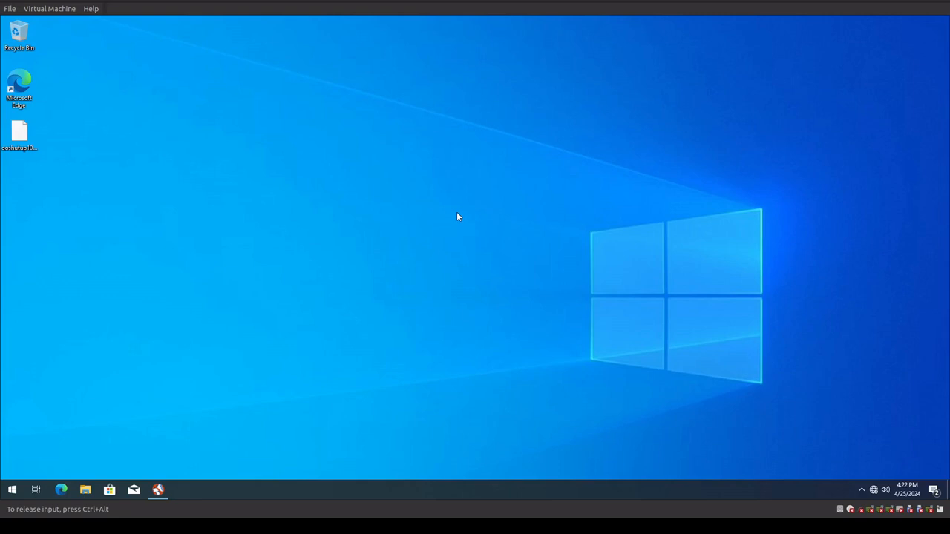
{"action": "mouse_move", "coordinate": [357, 340]}
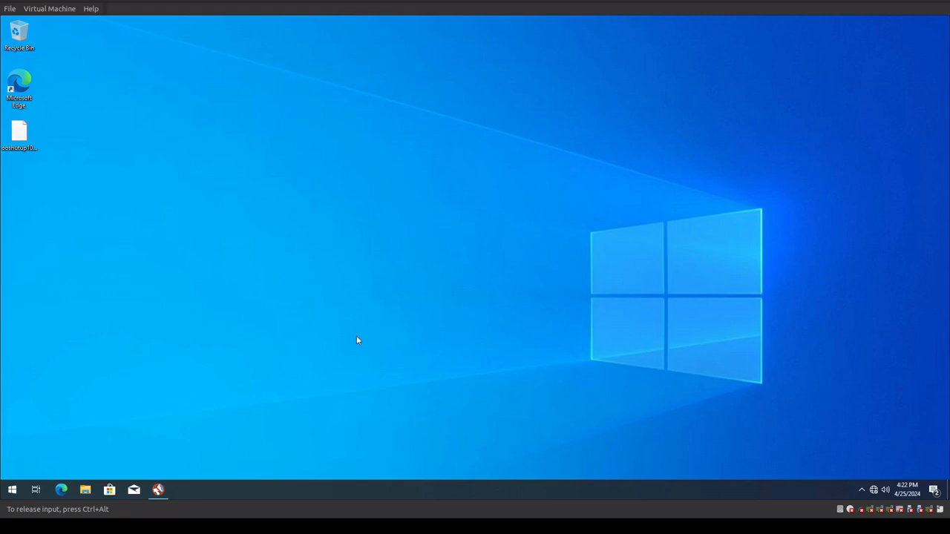
{"action": "mouse_move", "coordinate": [355, 337]}
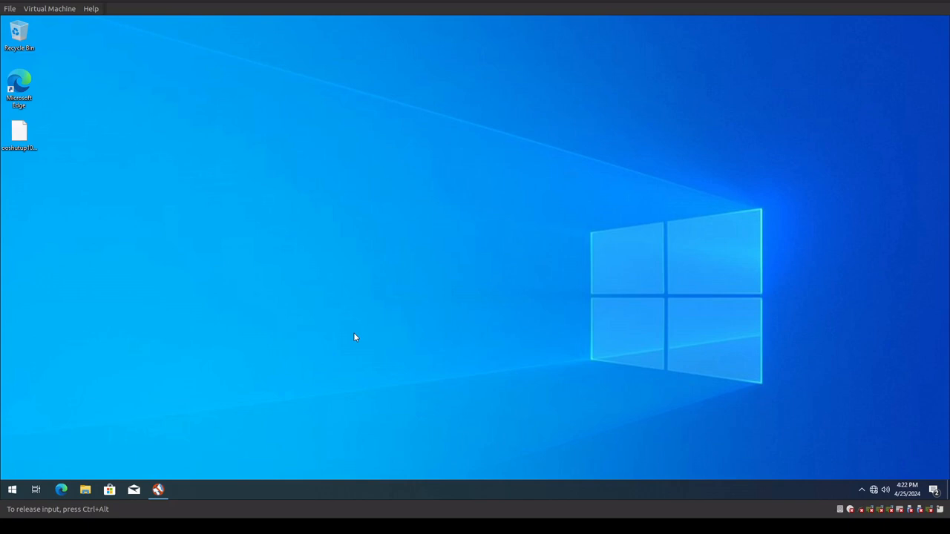
{"action": "mouse_move", "coordinate": [273, 347]}
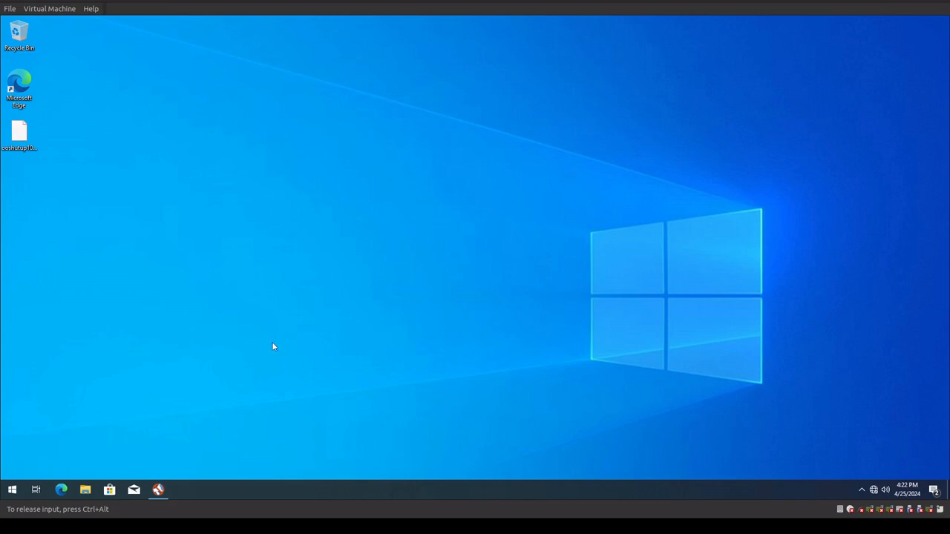
{"action": "mouse_move", "coordinate": [239, 324]}
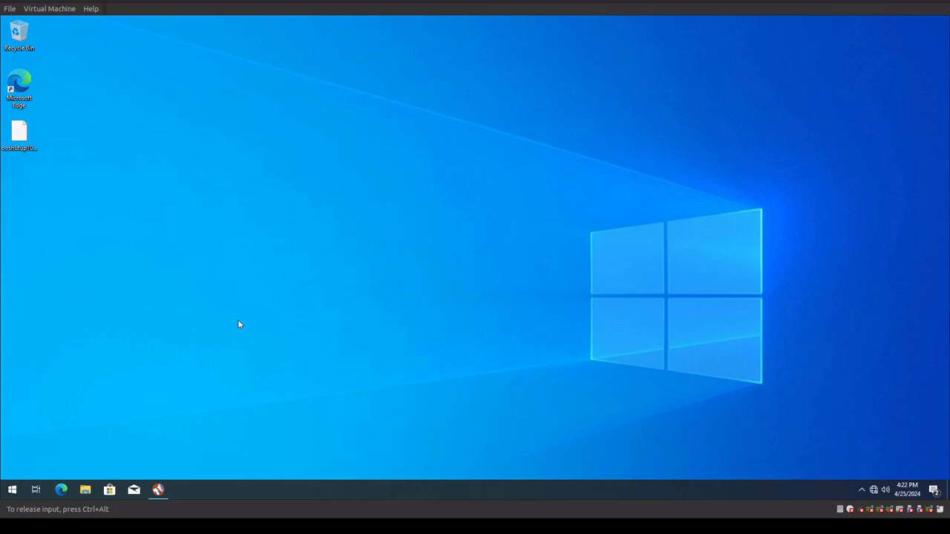
{"action": "mouse_move", "coordinate": [421, 319]}
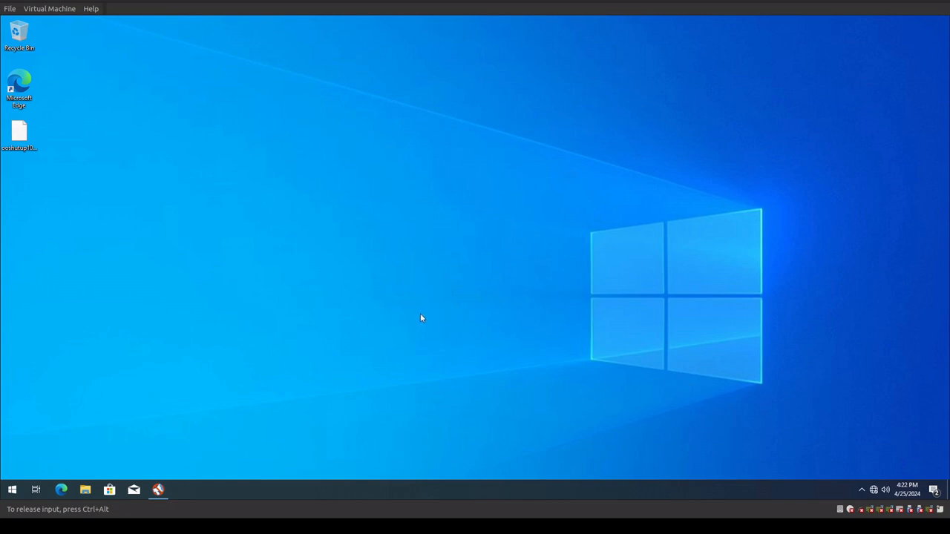